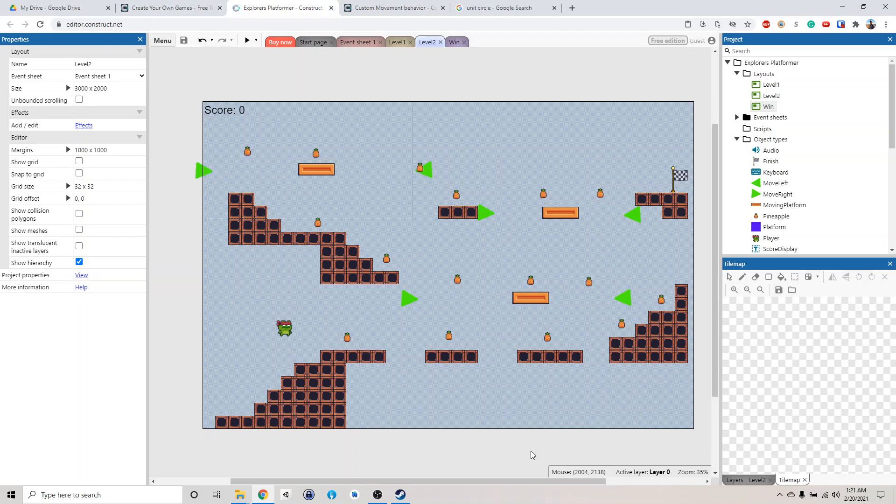
mouse_move(489, 397)
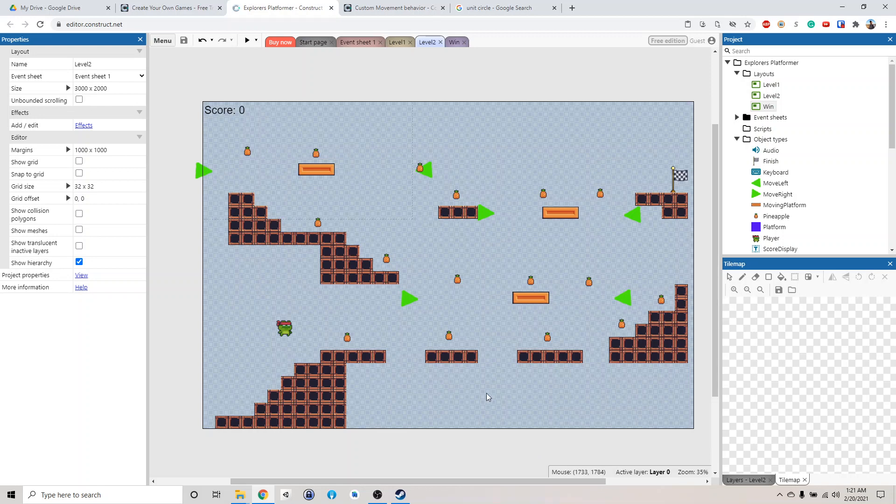
mouse_move(482, 287)
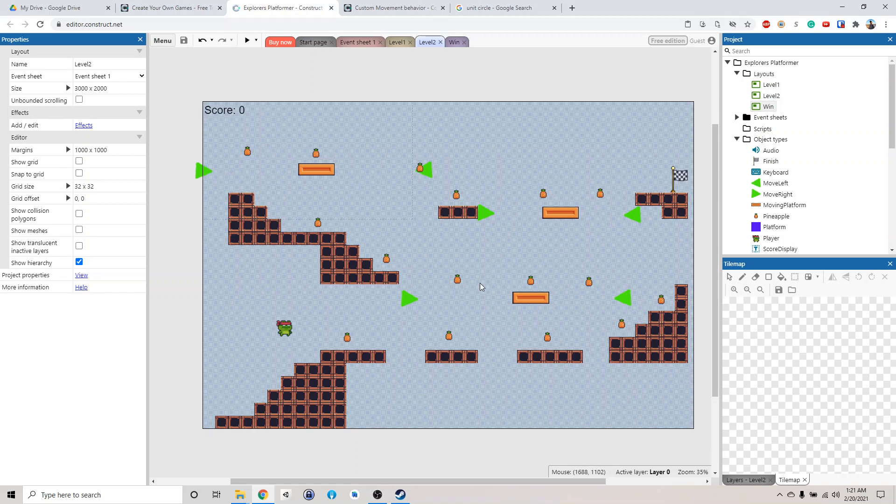
mouse_move(486, 289)
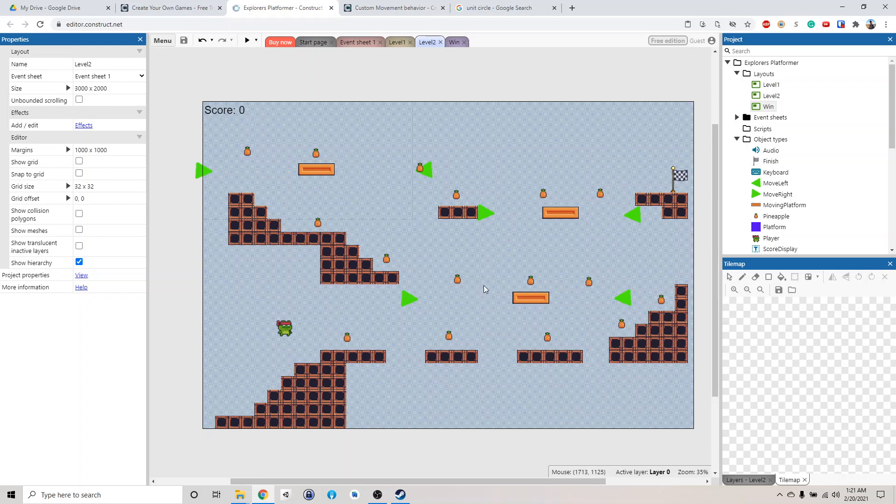
mouse_move(497, 257)
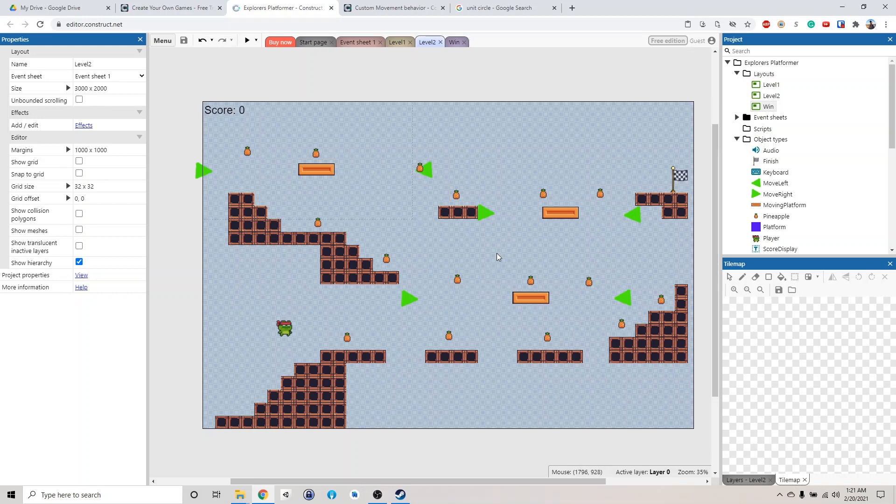
mouse_move(256, 493)
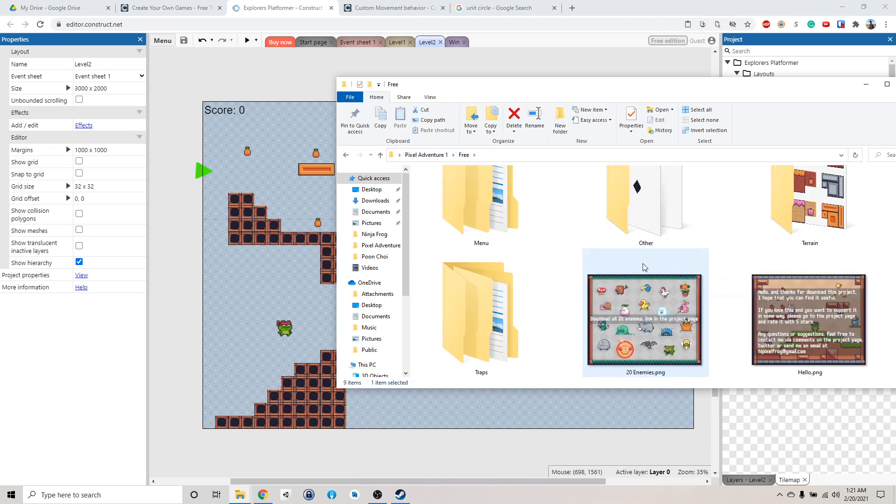
Browse the Free assets, enter Traps > Spike Head and preview the Blink sprite strip.
double_click(646, 200)
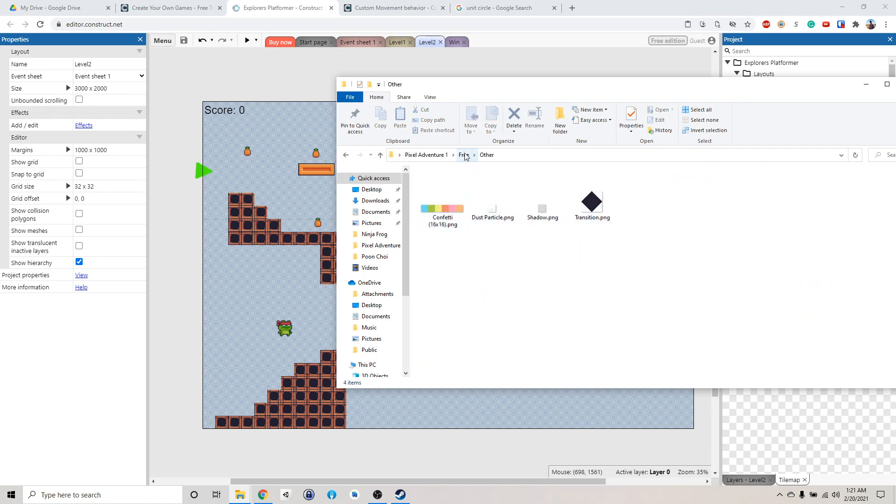
click(464, 155)
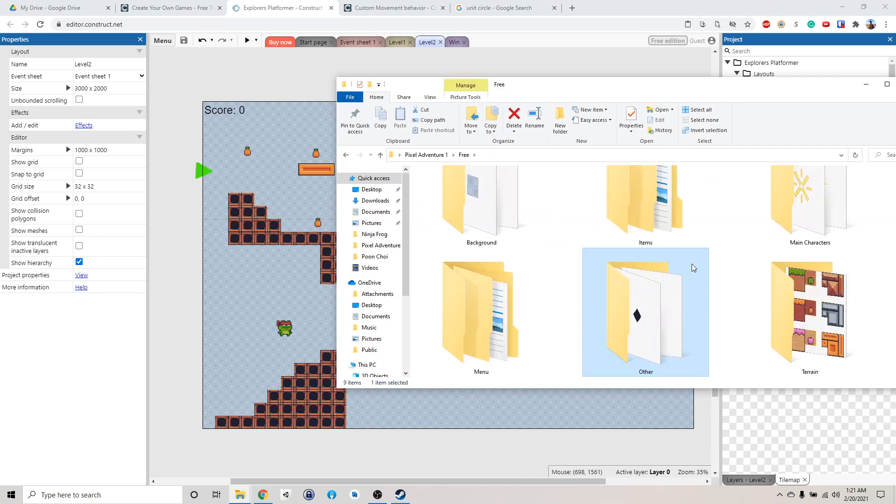
scroll(down, 3)
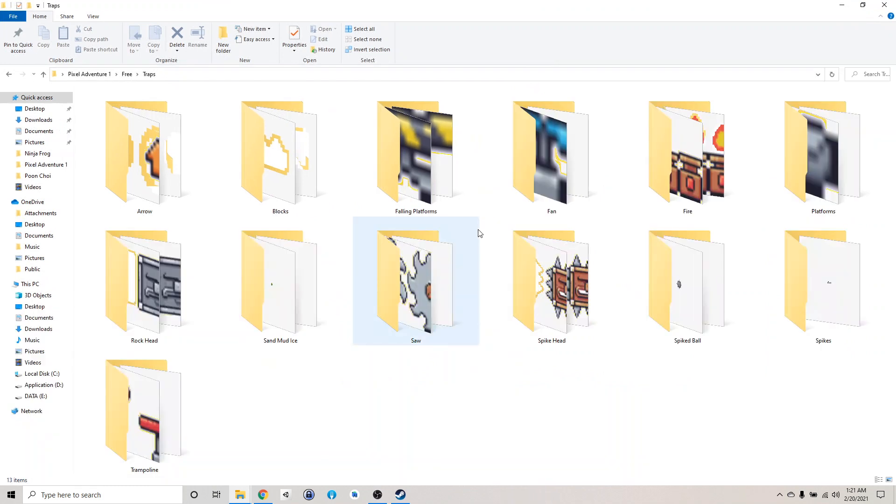
mouse_move(451, 285)
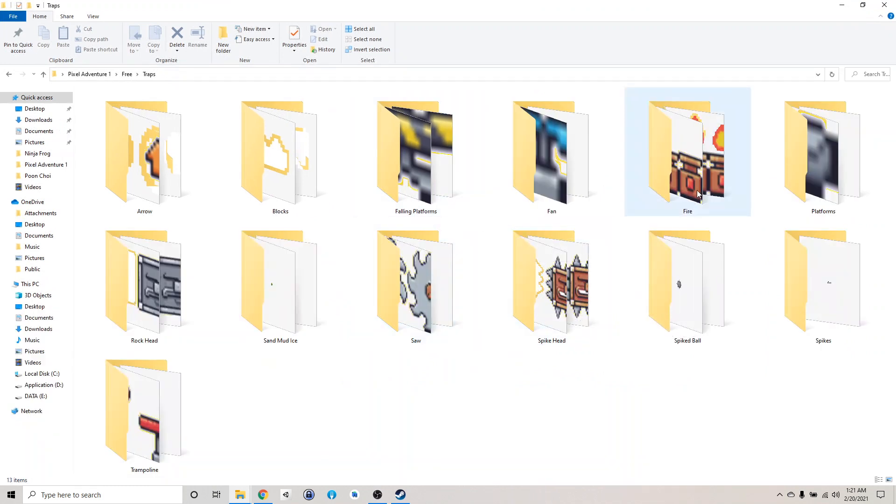
click(550, 282)
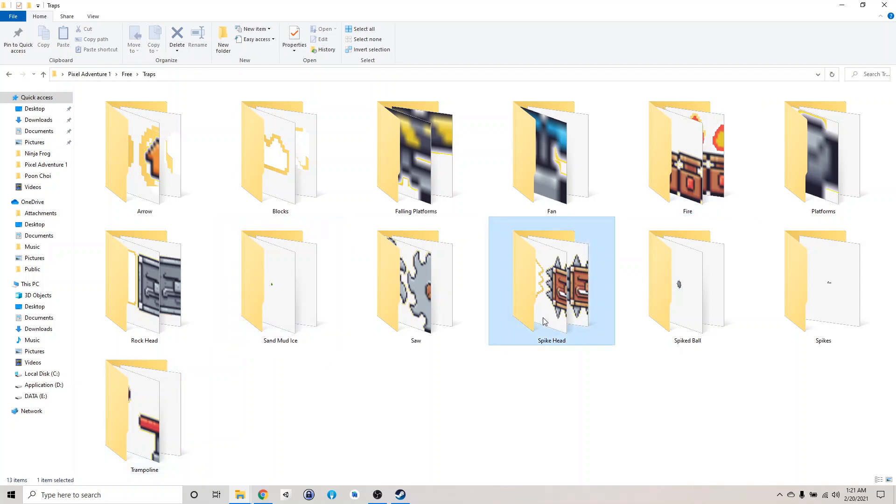
double_click(551, 281)
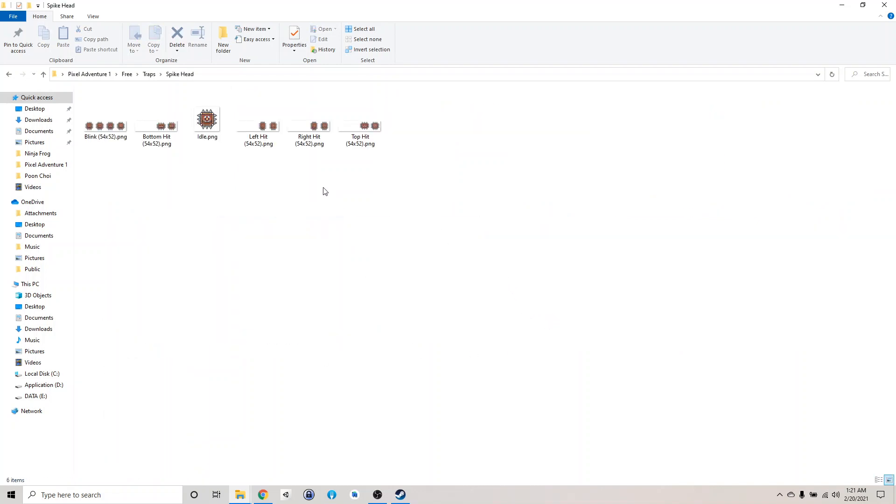
click(106, 125)
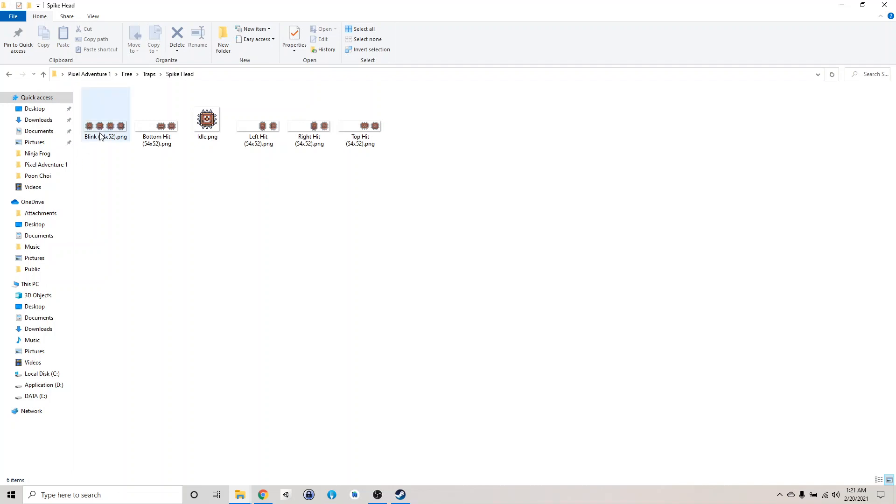
mouse_move(106, 124)
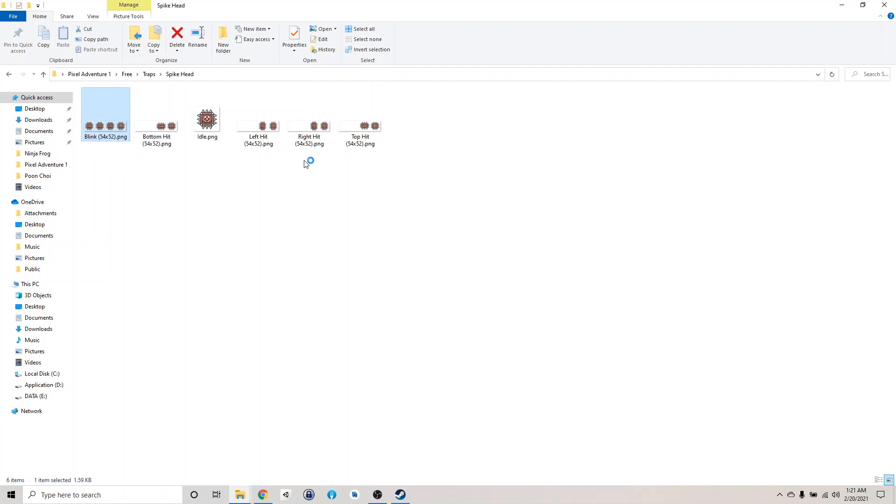
double_click(106, 110)
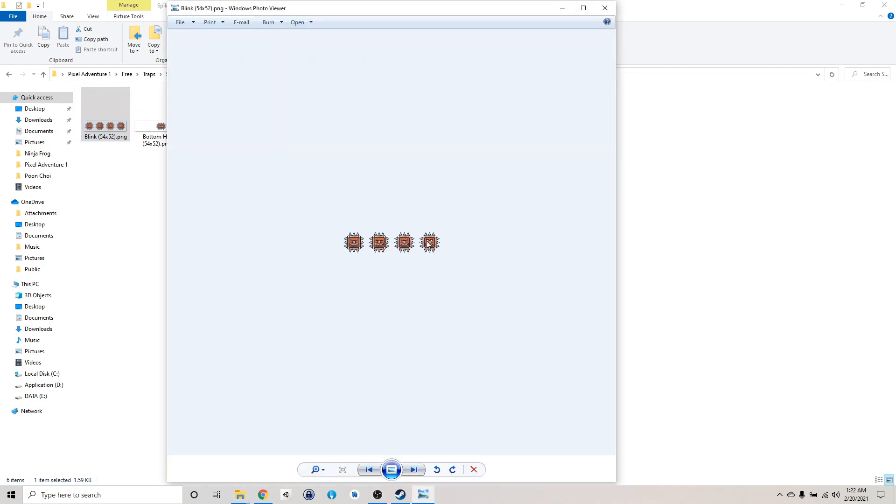
mouse_move(569, 62)
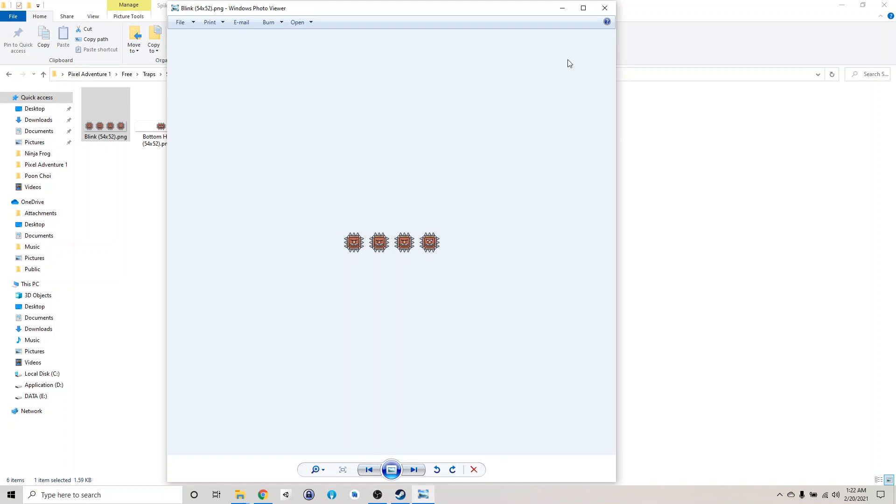
mouse_move(590, 51)
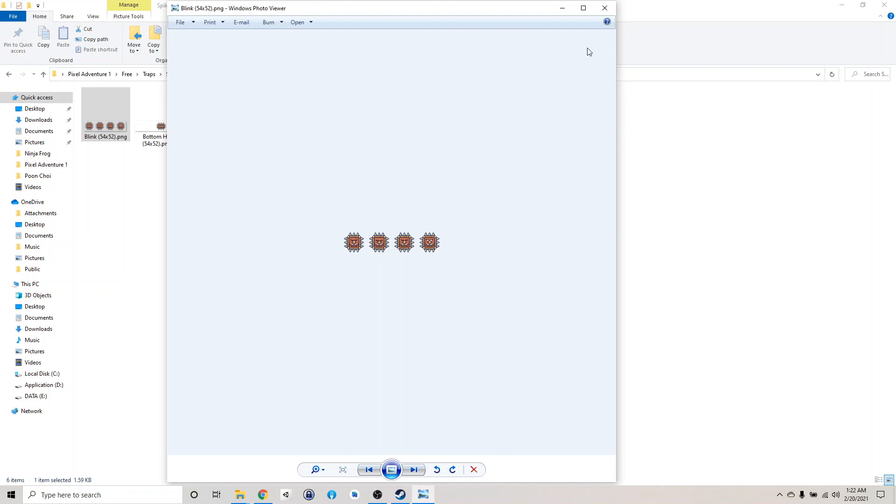
Close the preview, go to the Saw trap folder's spinning saw strip, then return to Construct.
click(604, 8)
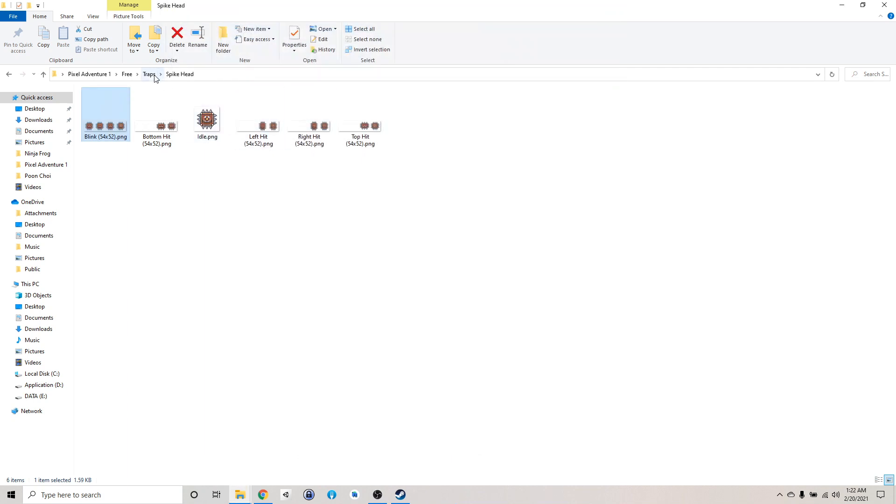
click(148, 74)
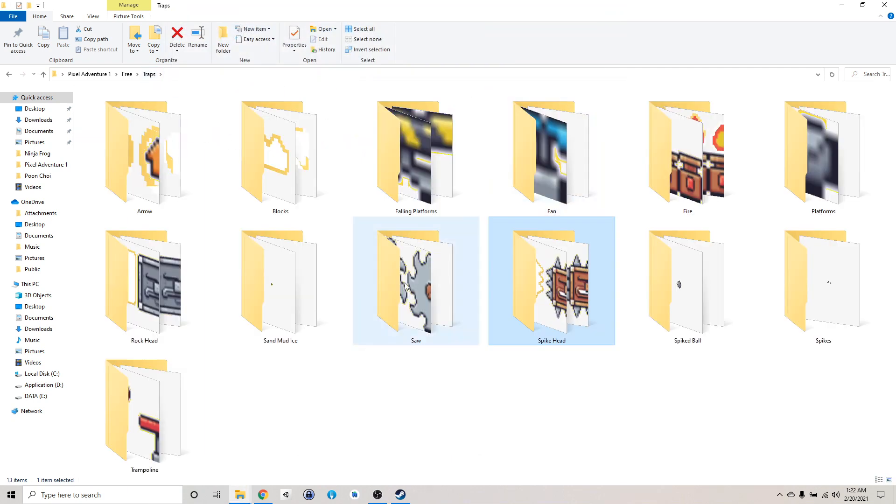
double_click(416, 282)
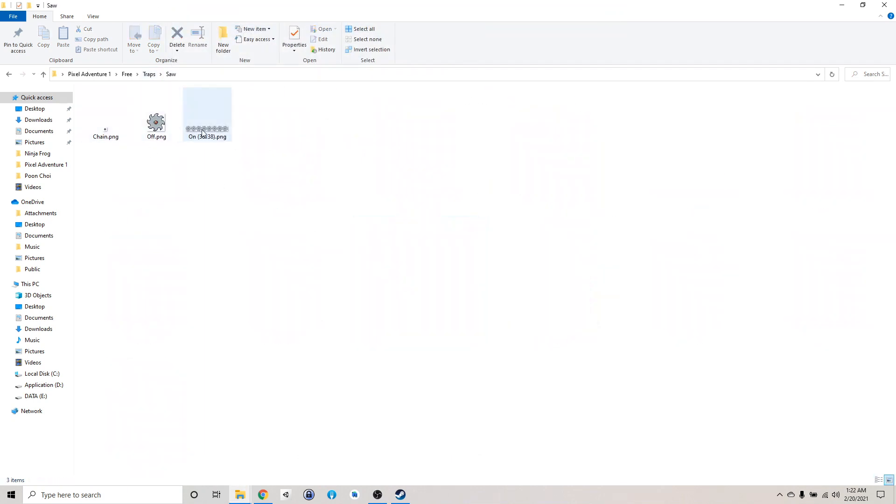
double_click(206, 114)
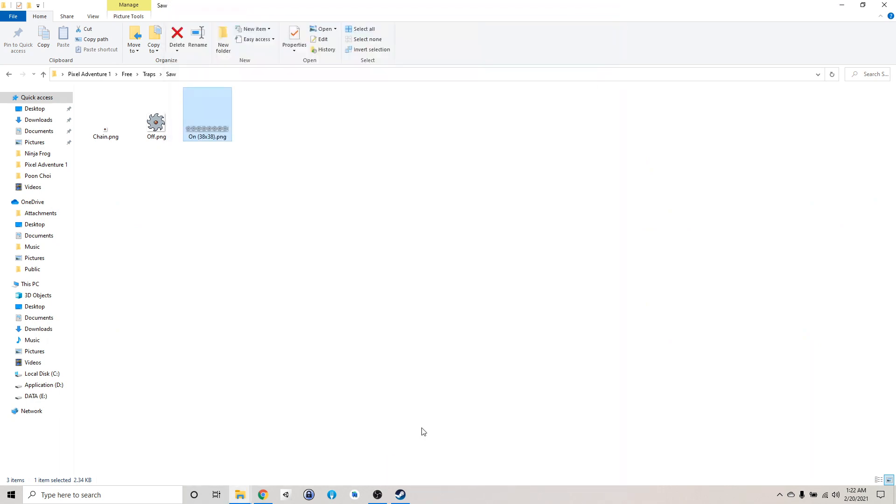
click(262, 495)
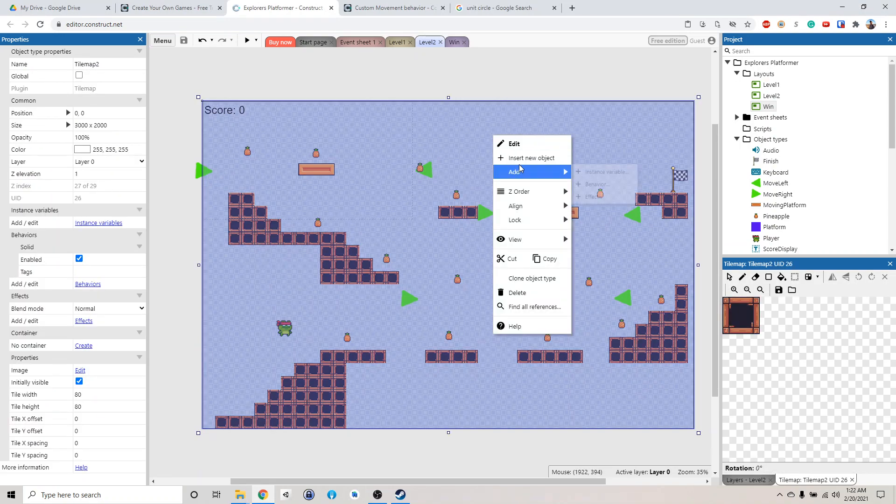
Insert a new Sprite with the eight-frame spinning saw strip imported, speed 10 and looping.
click(534, 158)
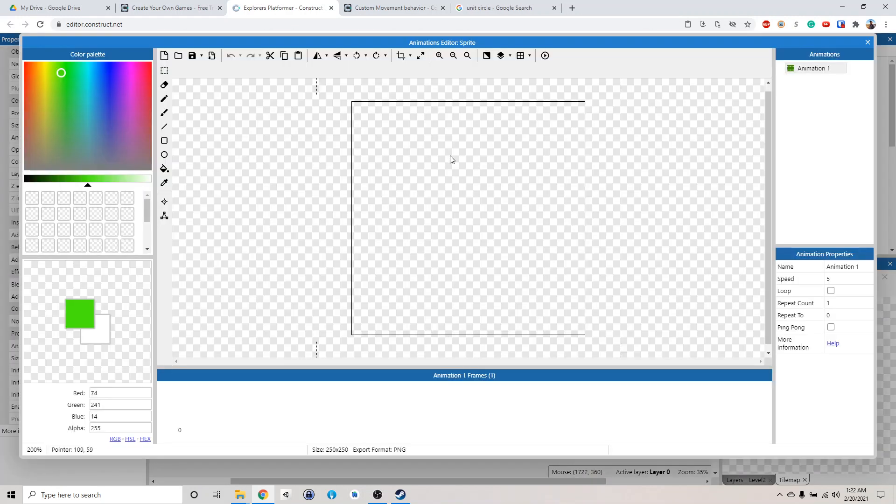
mouse_move(315, 437)
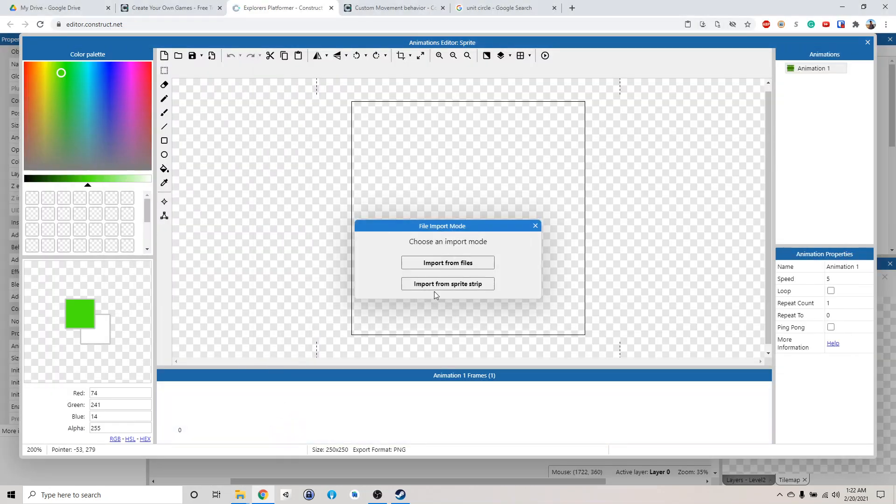
click(448, 284)
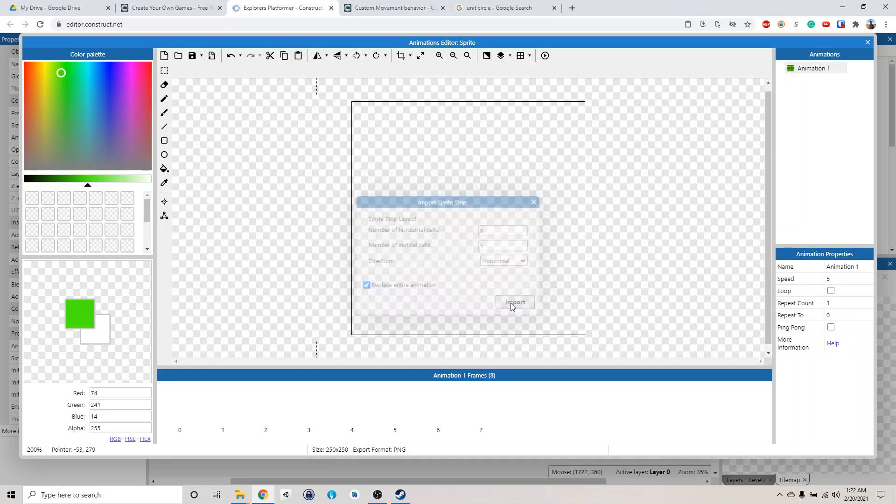
click(513, 301)
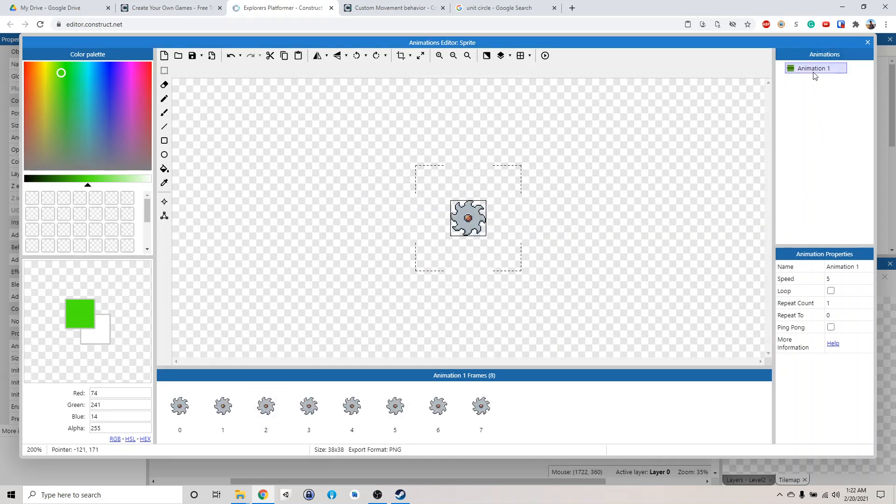
click(831, 291)
text(10)
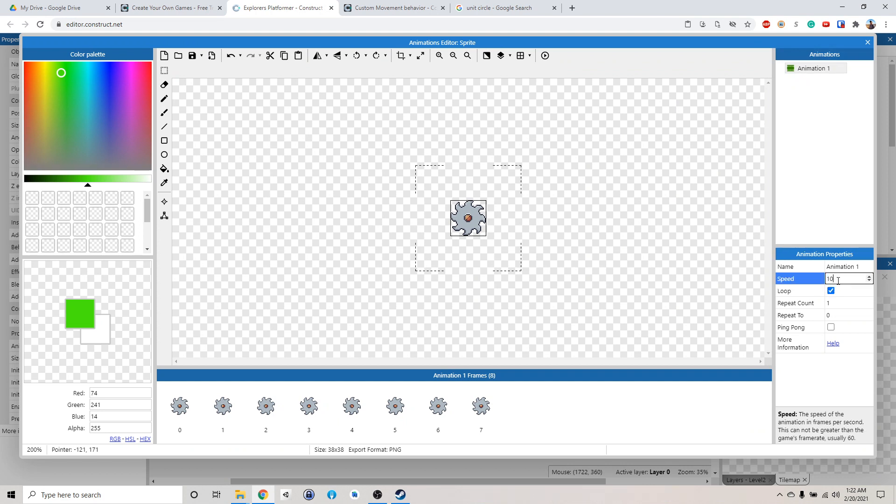
click(545, 56)
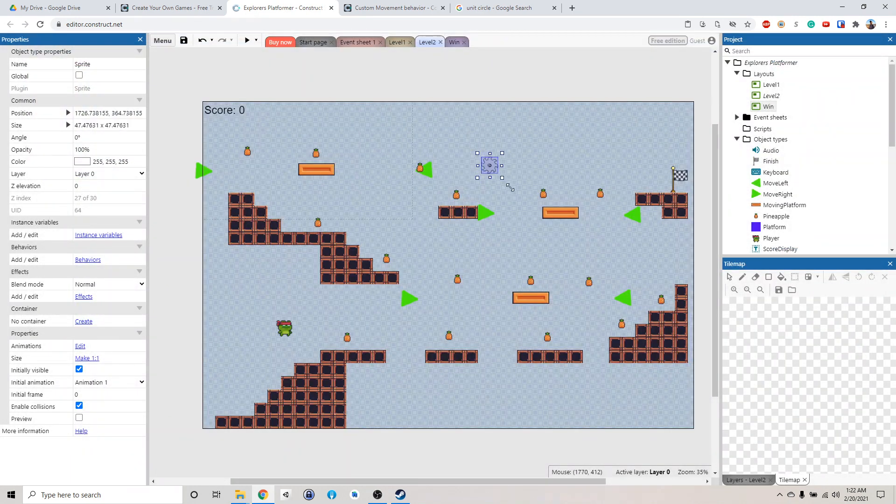
Select the newly placed Saw object in Level2 to set its Z elevation to 2.
click(108, 63)
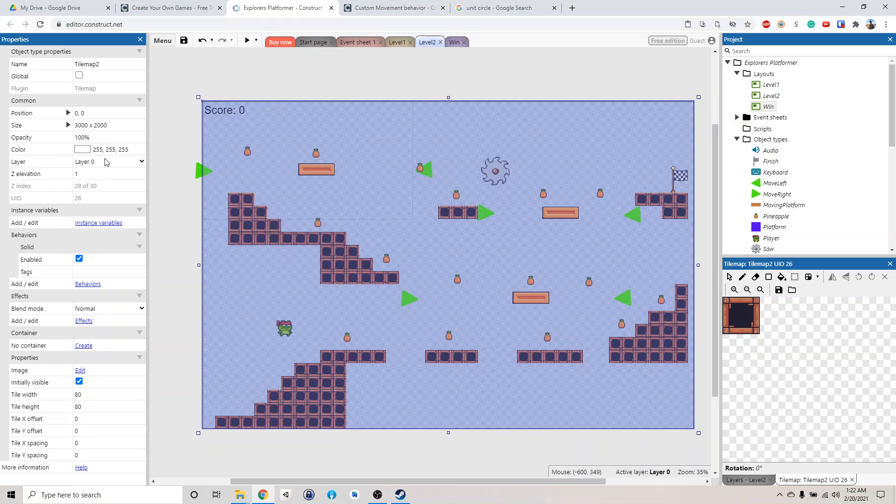
mouse_move(729, 174)
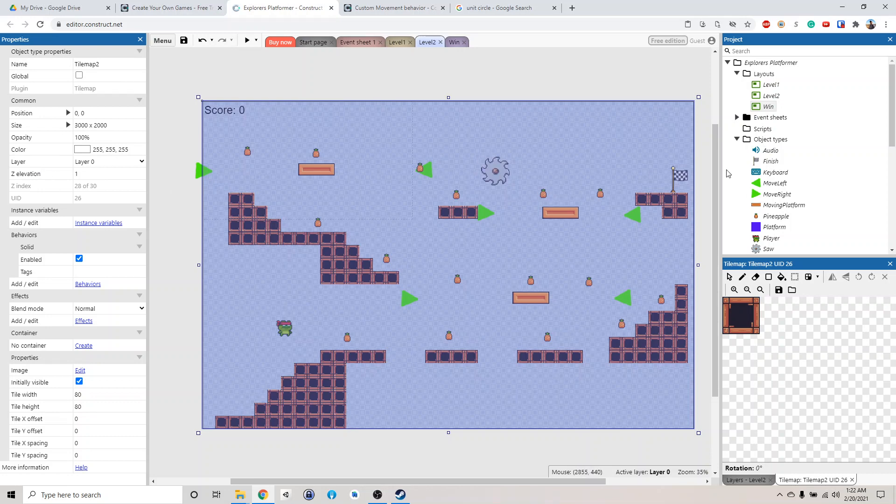
click(495, 170)
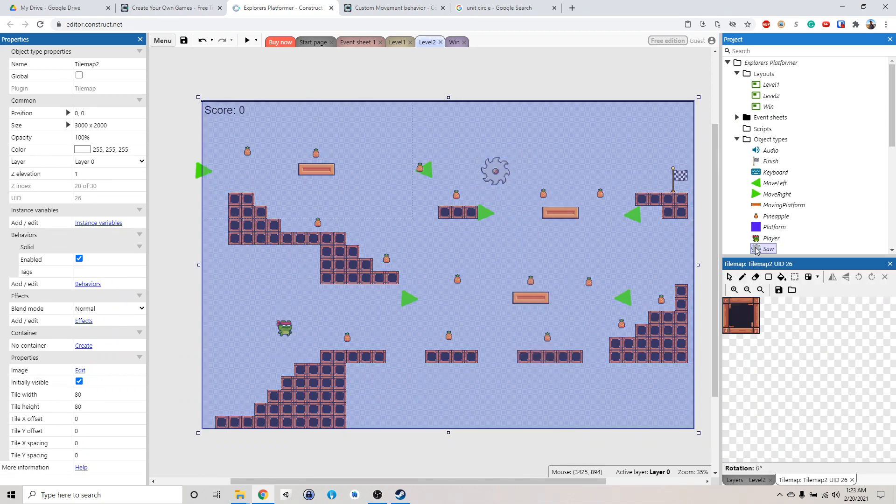
click(495, 171)
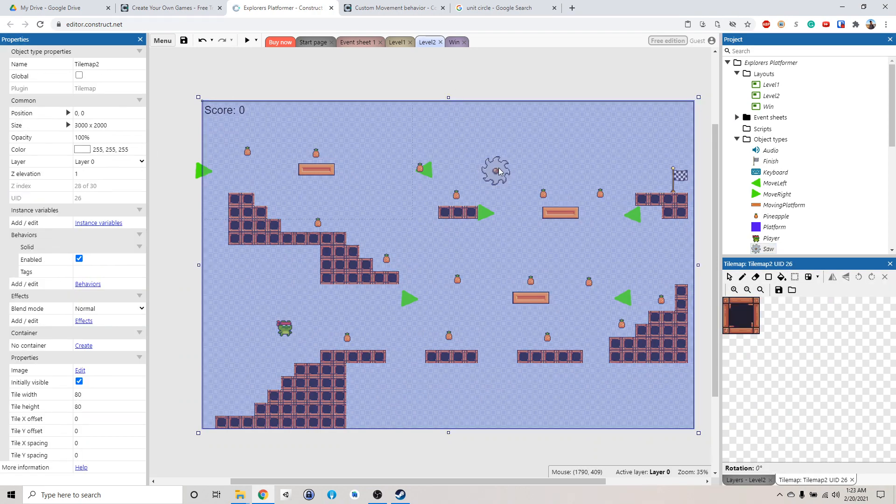
click(496, 170)
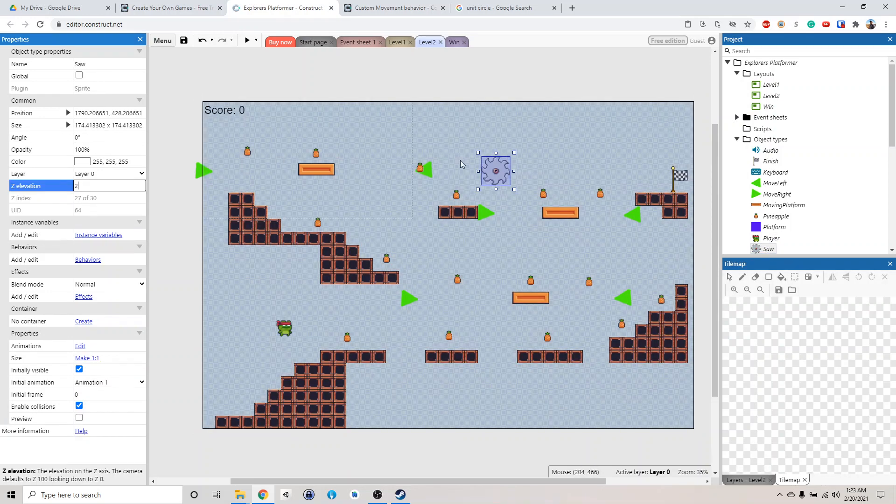
Shrink the saw and place two saws along the middle row near the orange platform.
drag(495, 172, 512, 197)
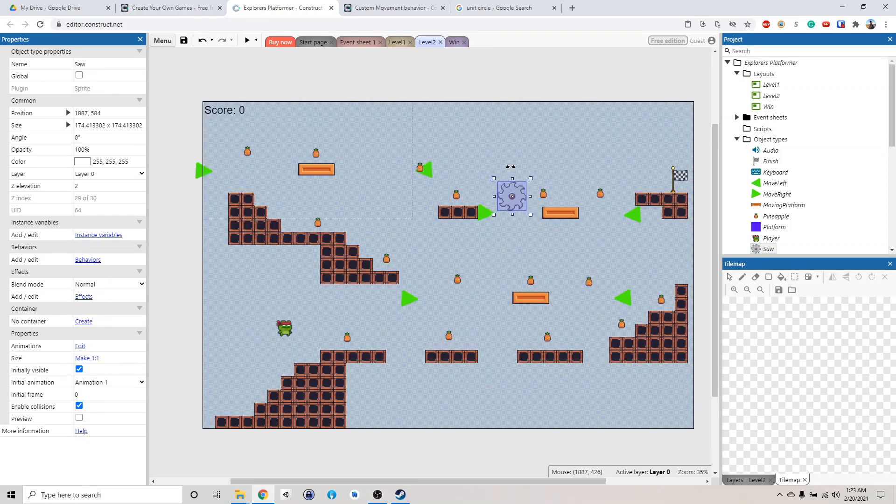
mouse_move(506, 182)
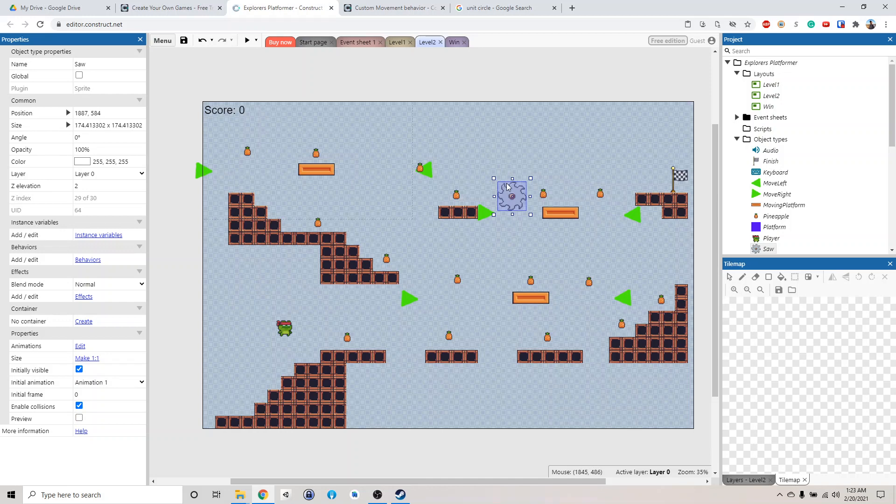
drag(511, 196, 480, 275)
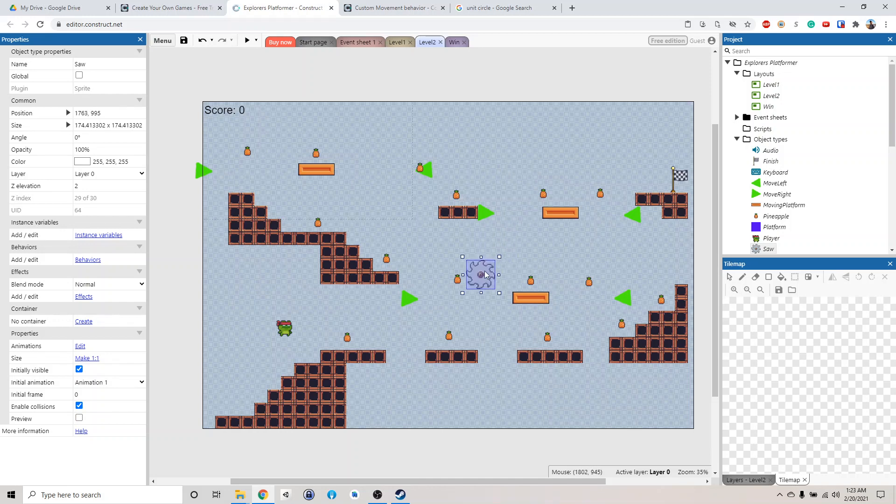
drag(499, 257, 488, 264)
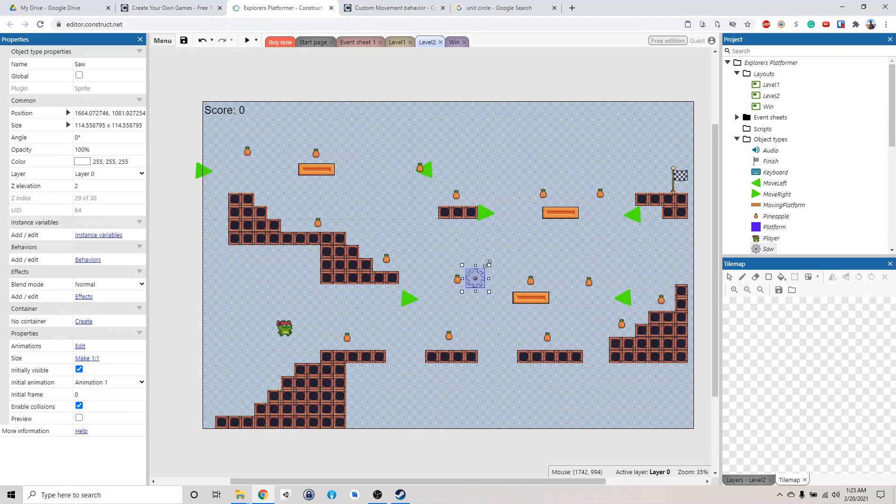
drag(490, 263, 479, 272)
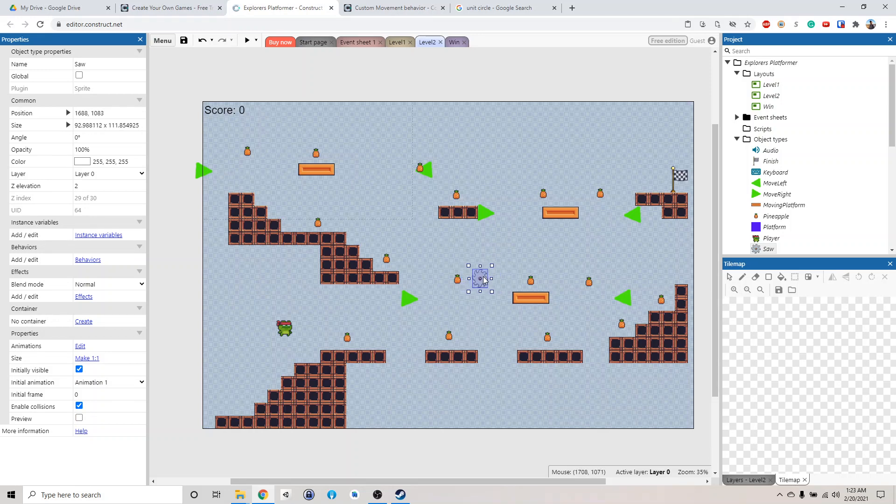
drag(481, 279, 515, 278)
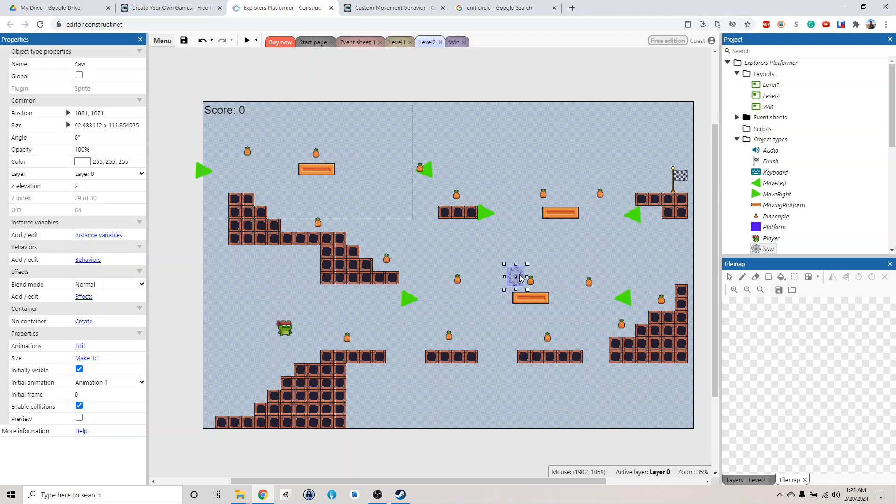
drag(517, 280, 493, 279)
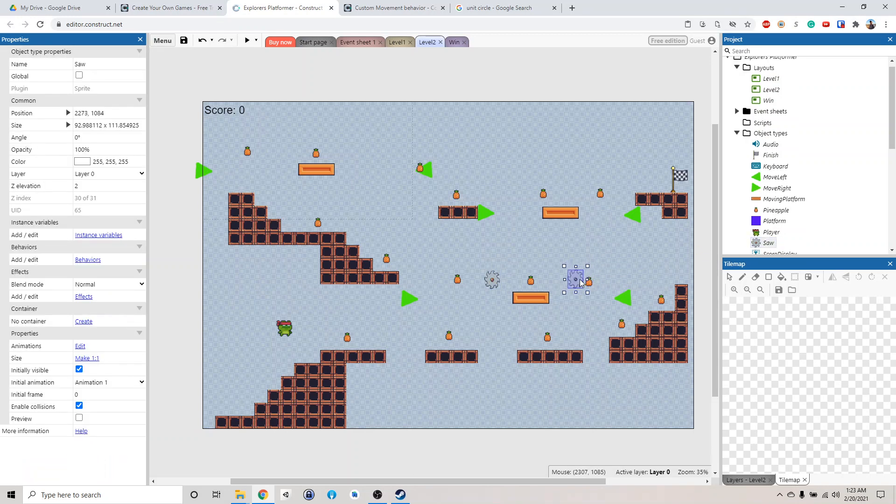
drag(576, 279, 568, 280)
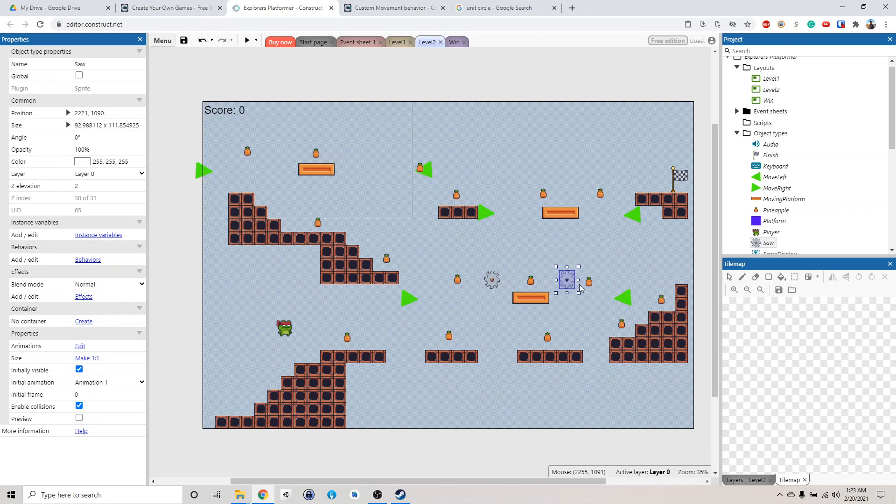
mouse_move(673, 222)
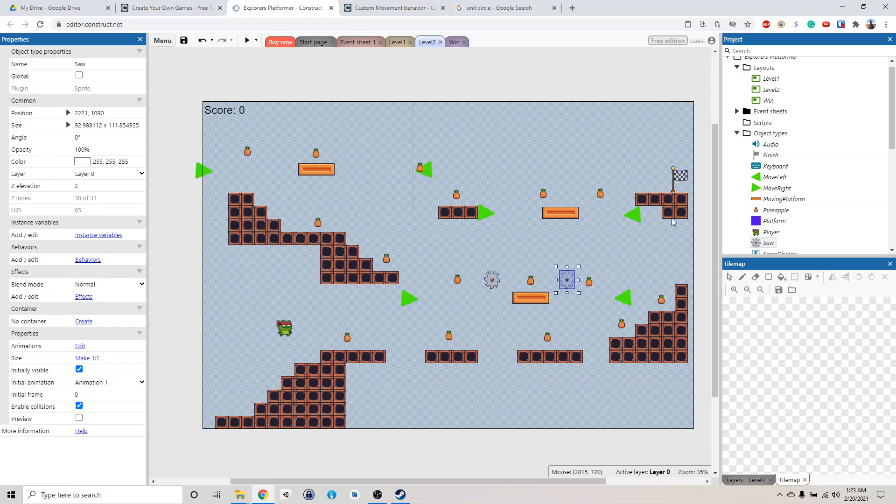
Add two more saws above the top-left platform.
click(769, 242)
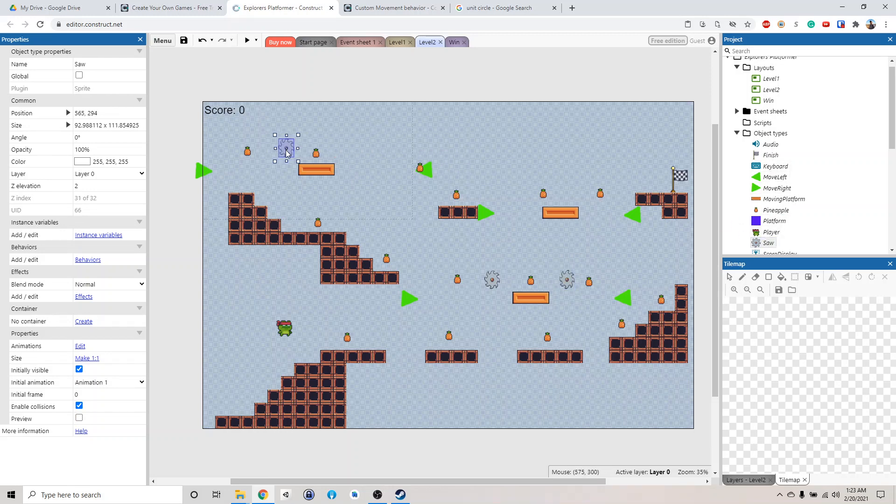
drag(285, 148, 358, 154)
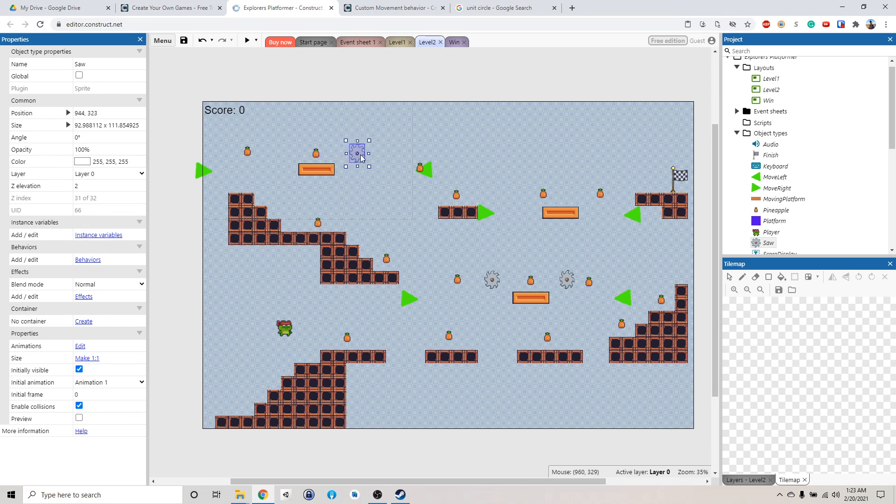
drag(358, 153, 351, 149)
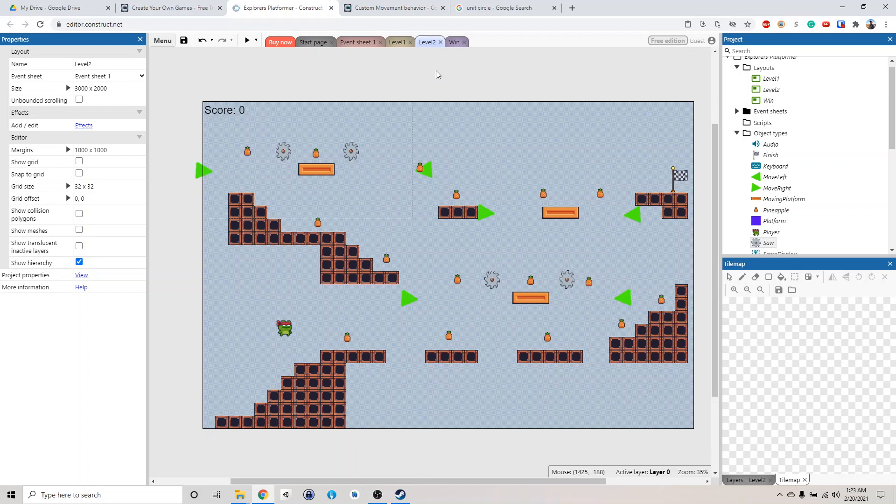
mouse_move(394, 65)
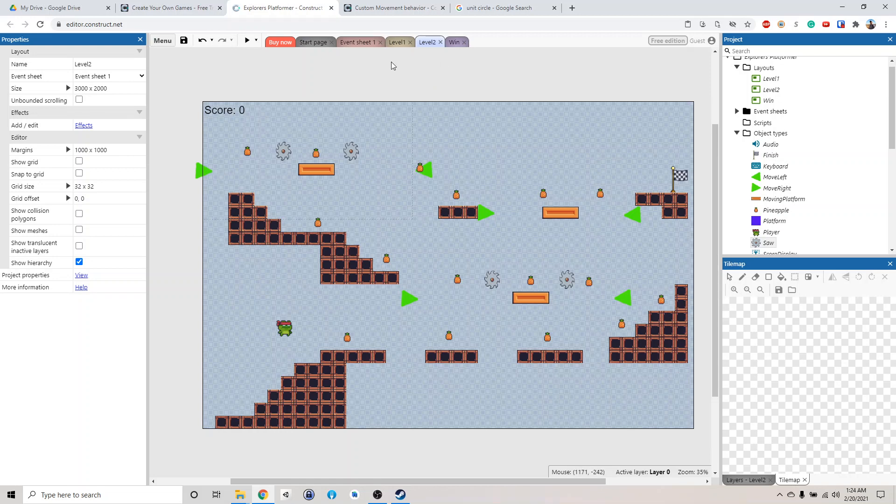
In Event sheet 1, add a Saw 'On collision with Player' event.
click(358, 42)
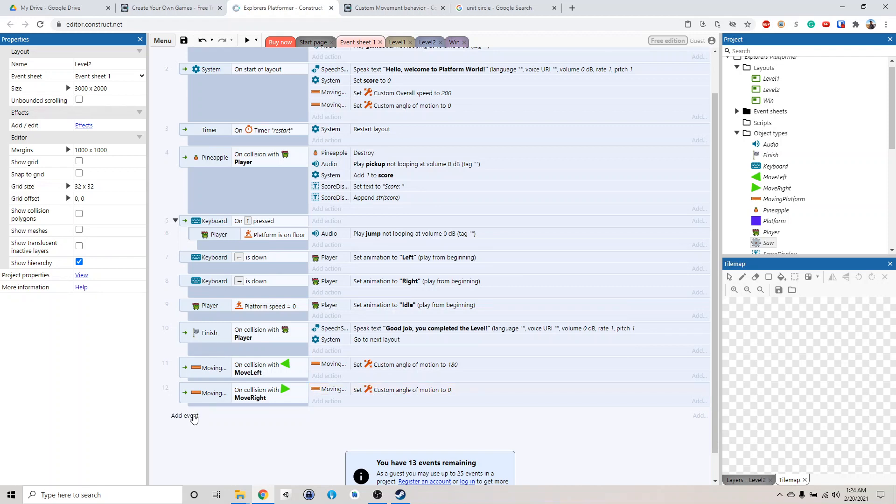
click(185, 416)
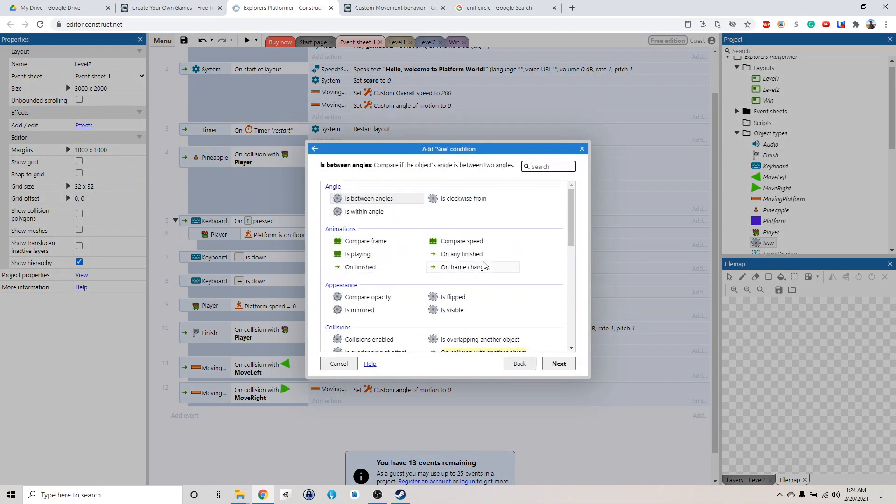
click(479, 267)
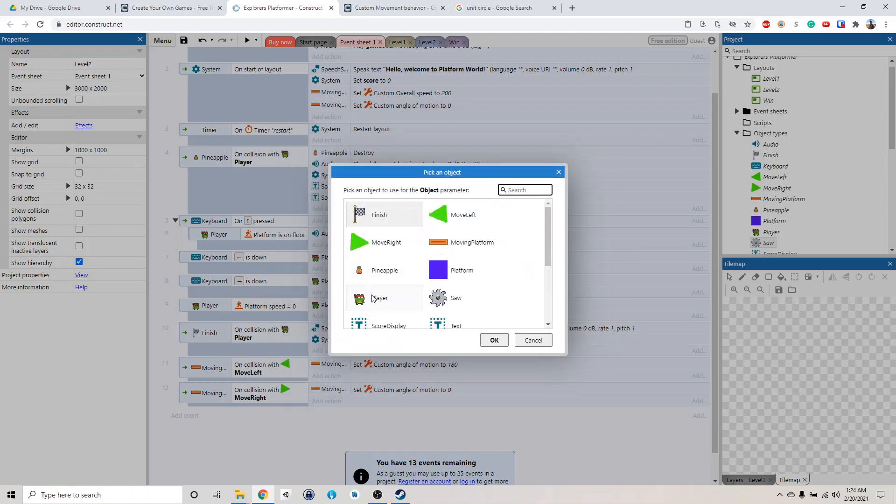
click(379, 298)
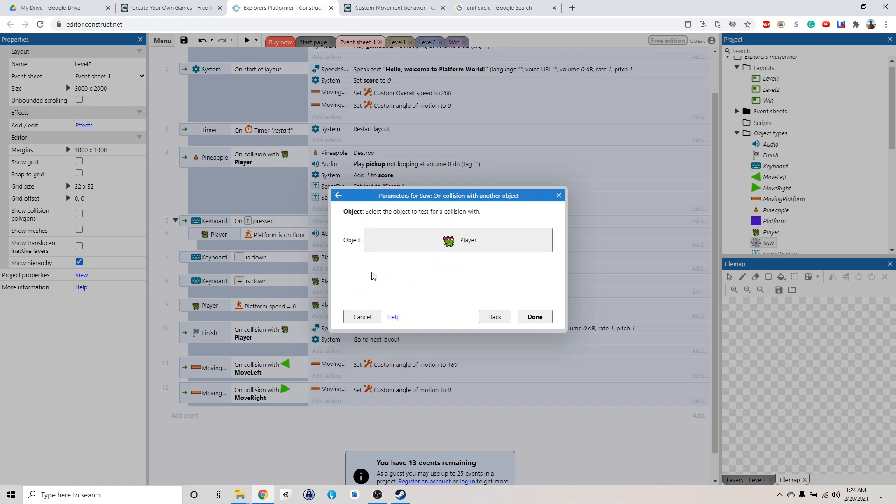
click(534, 316)
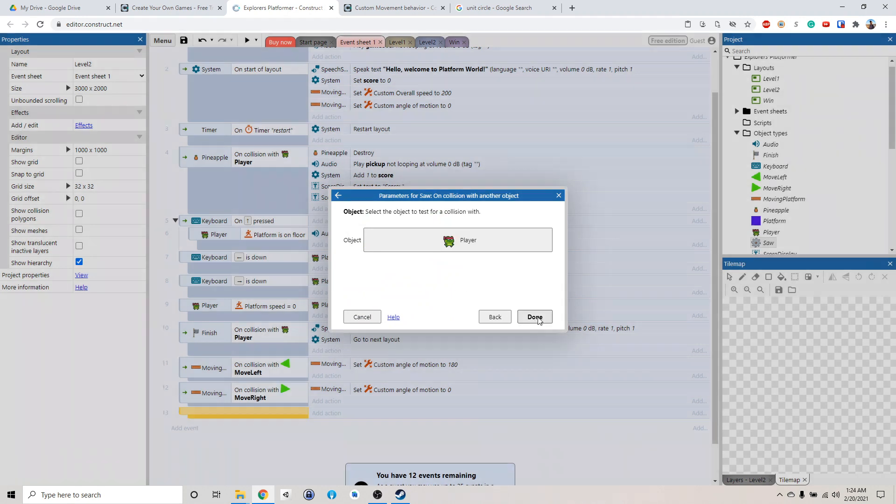
click(534, 316)
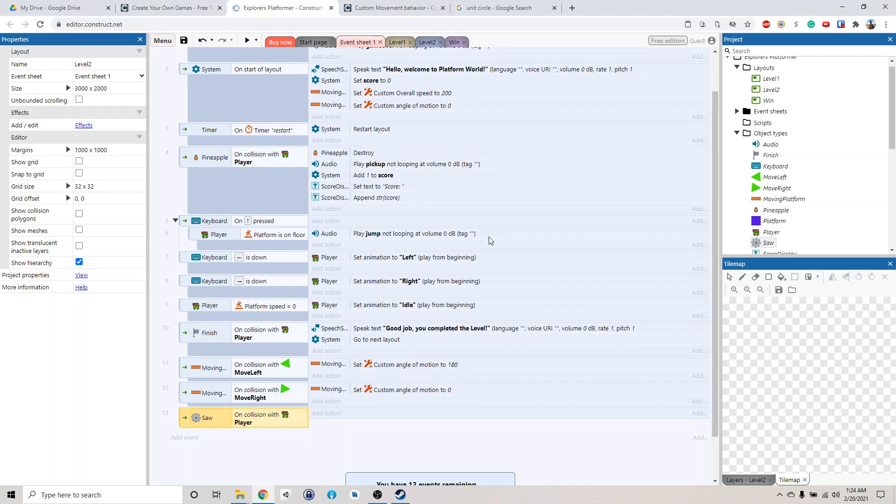
mouse_move(265, 266)
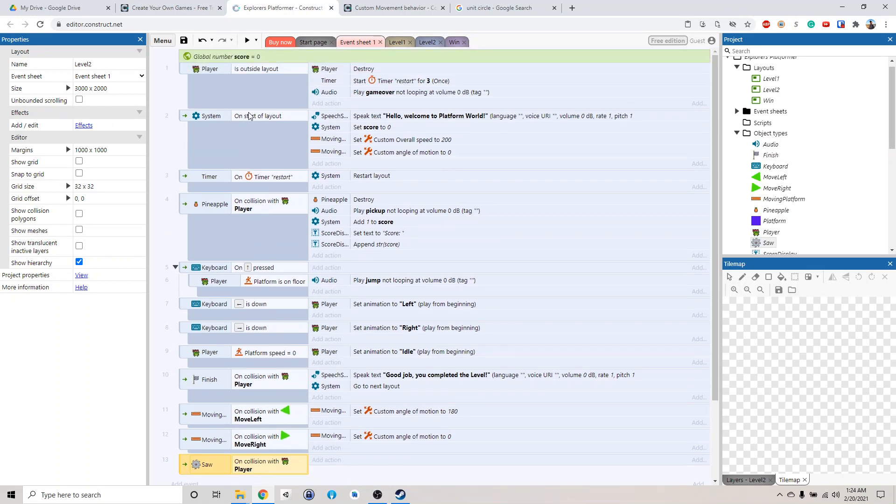
mouse_move(281, 172)
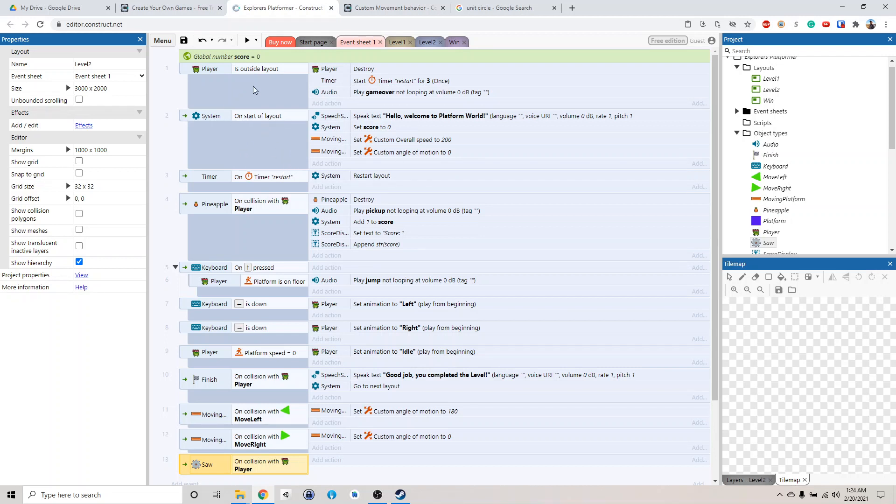
mouse_move(375, 67)
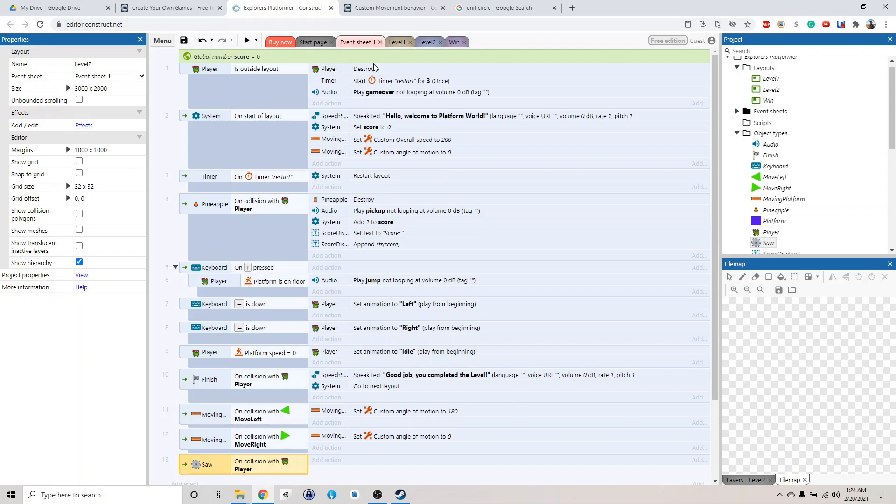
mouse_move(416, 89)
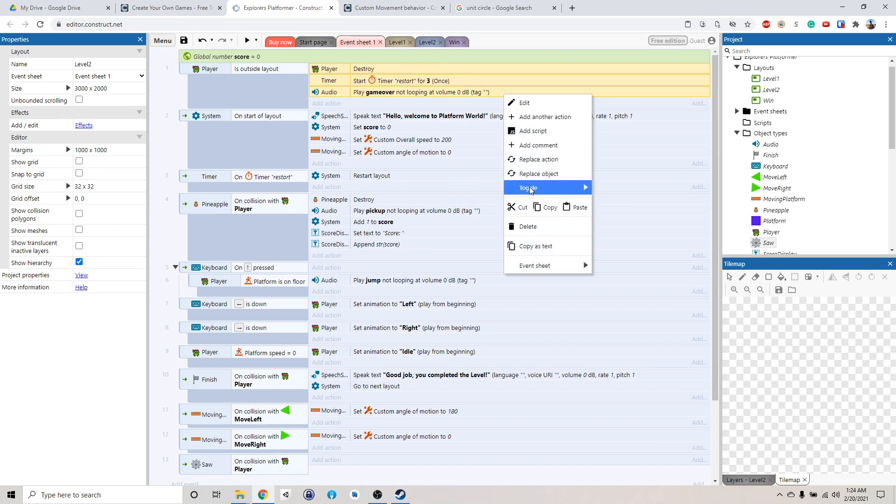
Copy the Player Destroy, 3-second restart timer and gameover sound actions into the saw collision event.
click(434, 75)
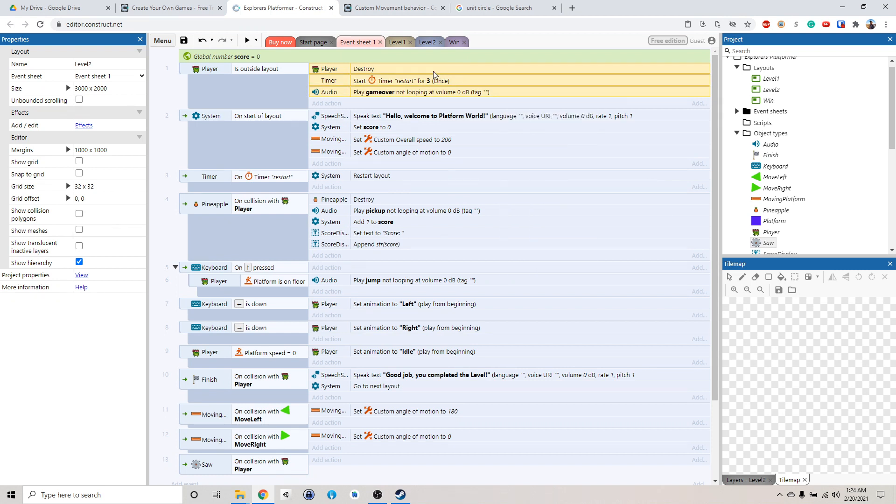
right_click(363, 81)
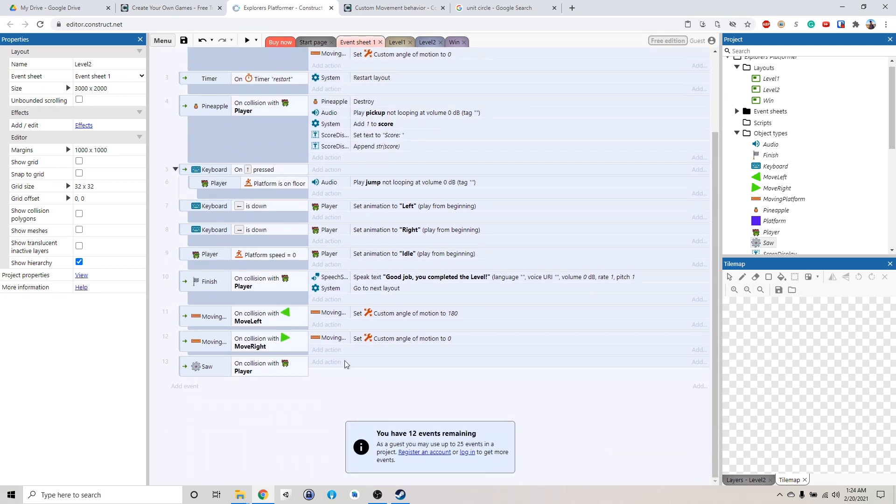
click(328, 362)
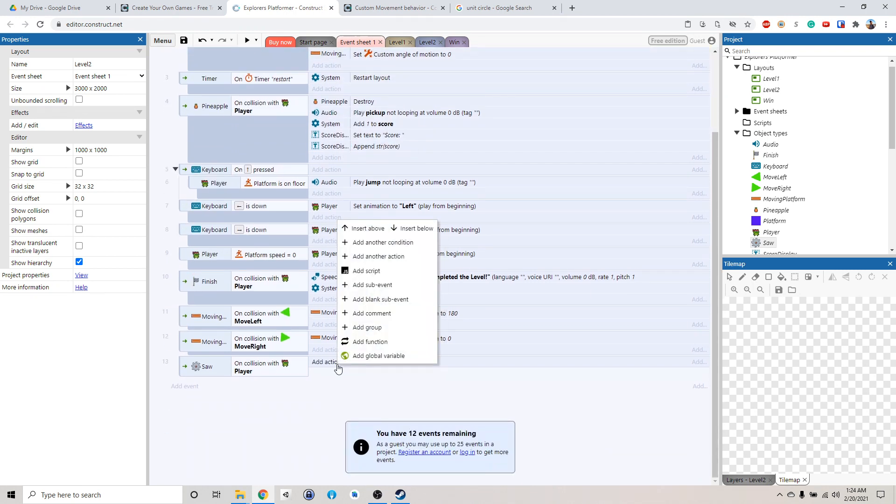
mouse_move(416, 227)
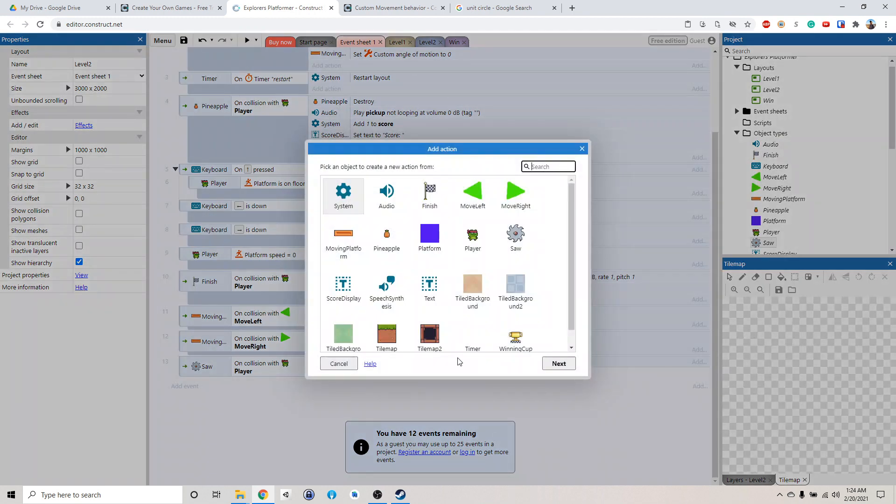
mouse_move(430, 286)
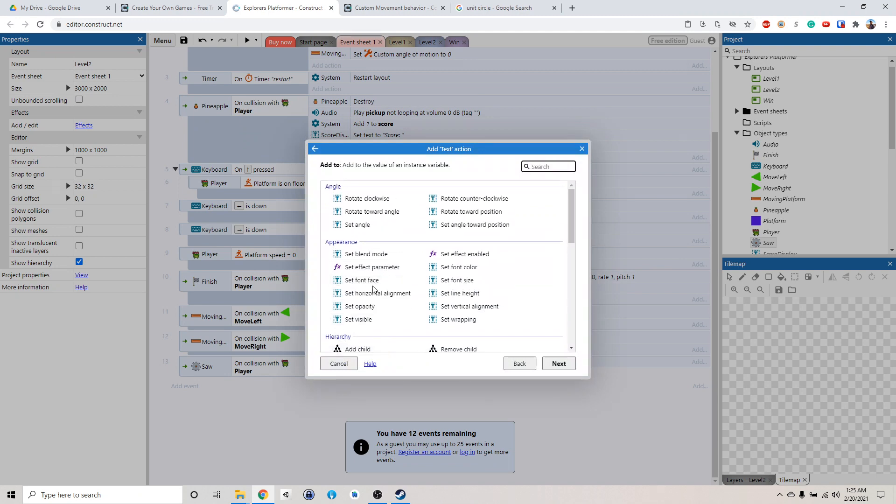
click(357, 224)
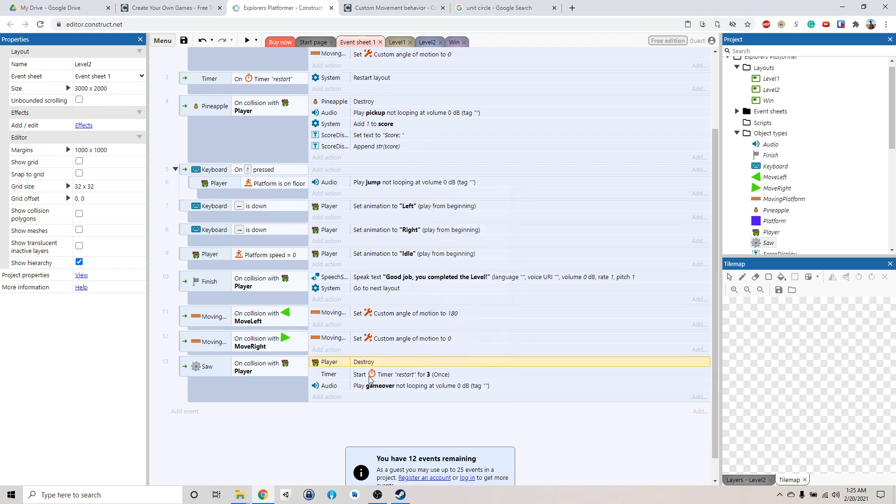
mouse_move(390, 378)
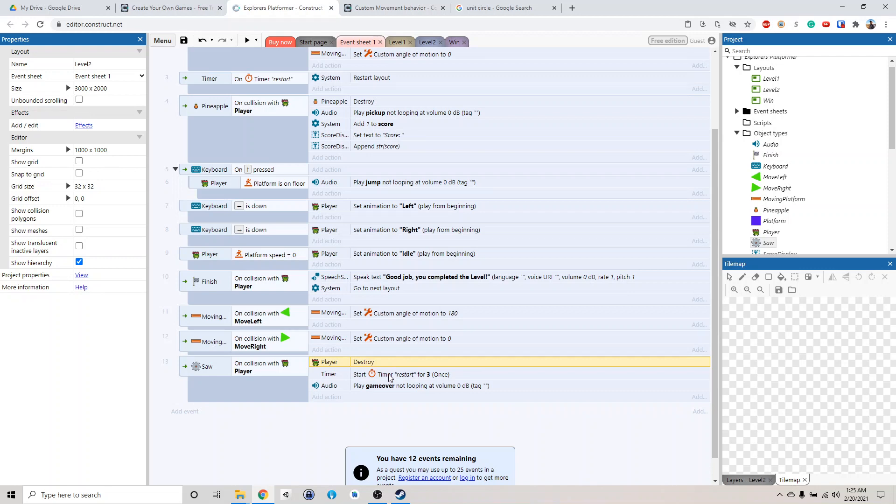
click(247, 41)
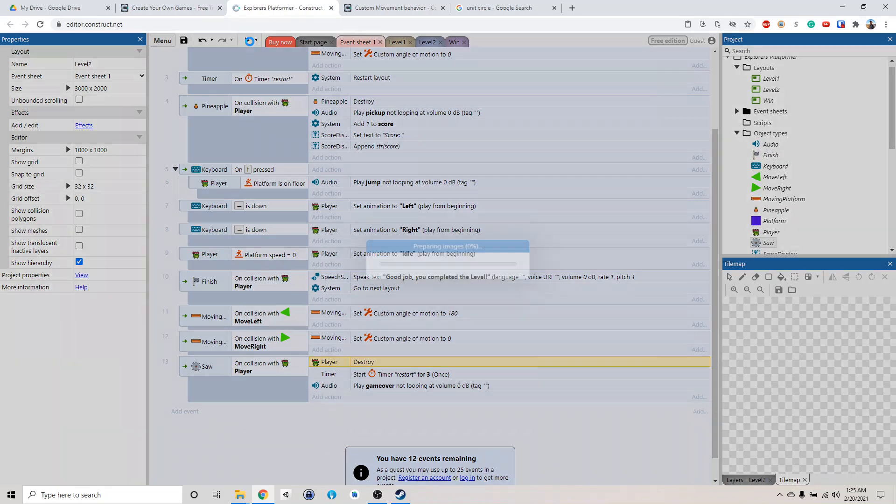
click(249, 41)
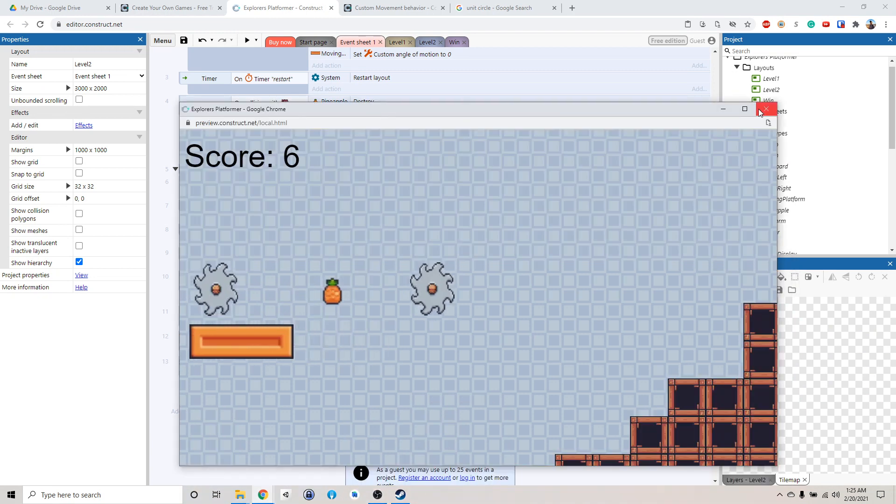
click(766, 109)
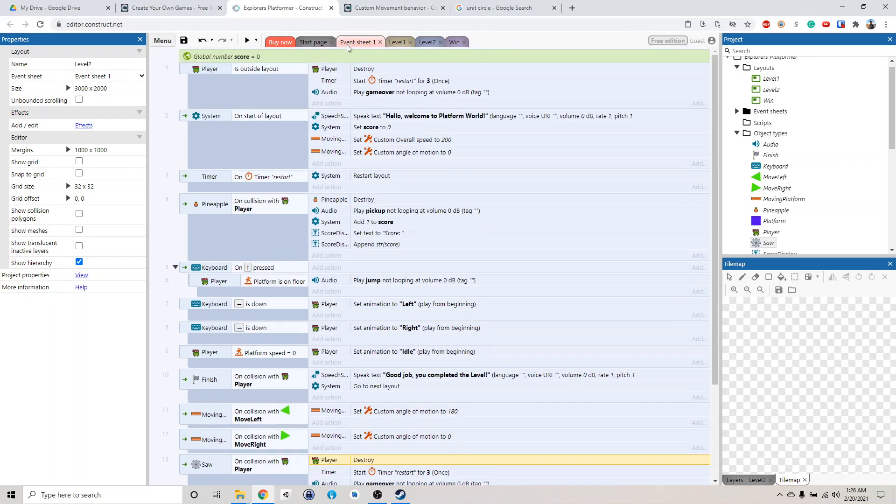
Run a preview of the Level2 layout to play-test the saws.
click(427, 42)
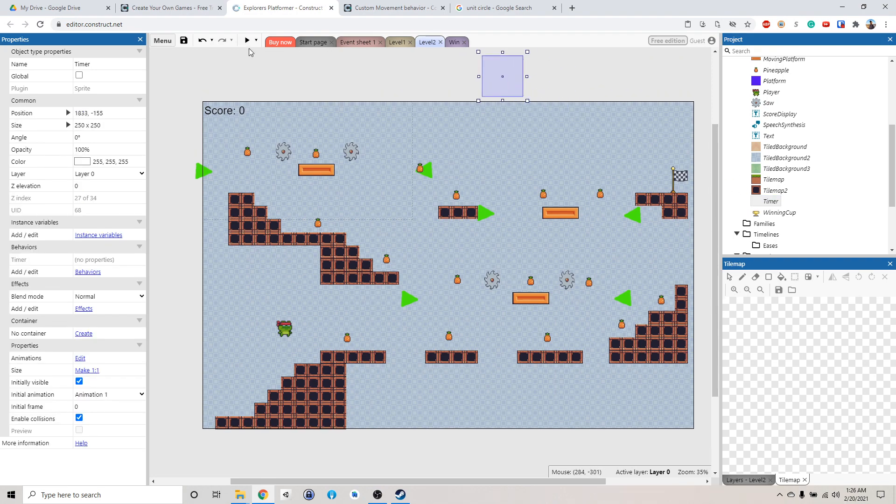
click(246, 41)
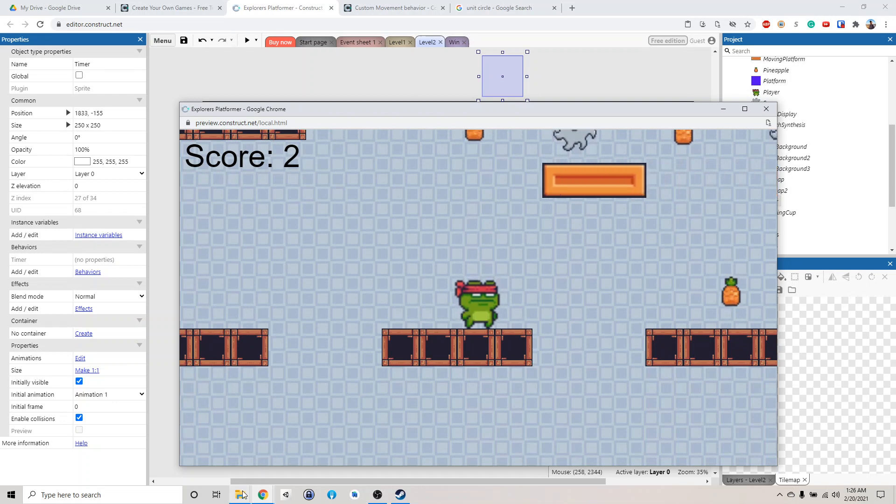
In File Explorer go up to Free and open Main Characters showing the Appearing/Desappearing strips.
click(240, 495)
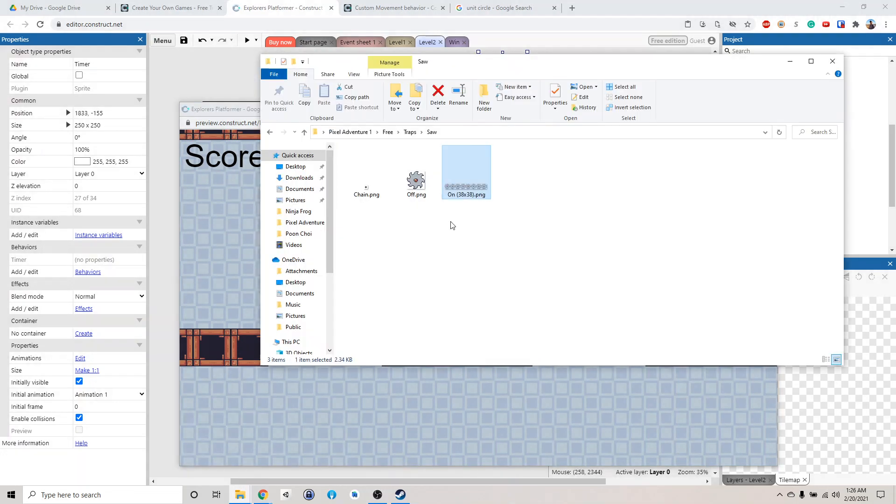
click(410, 131)
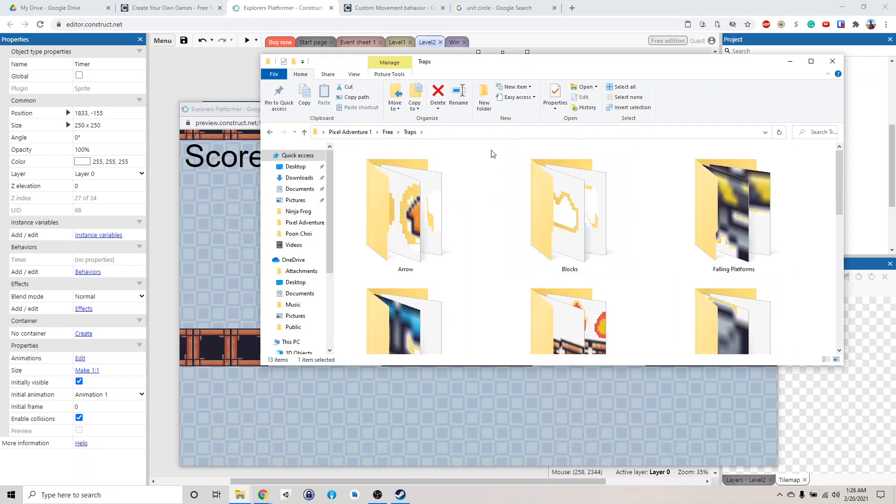
click(387, 132)
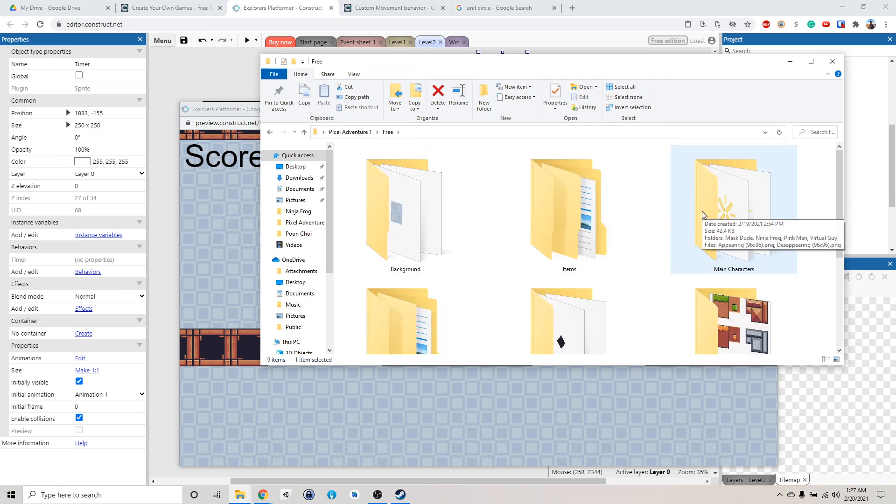
double_click(734, 210)
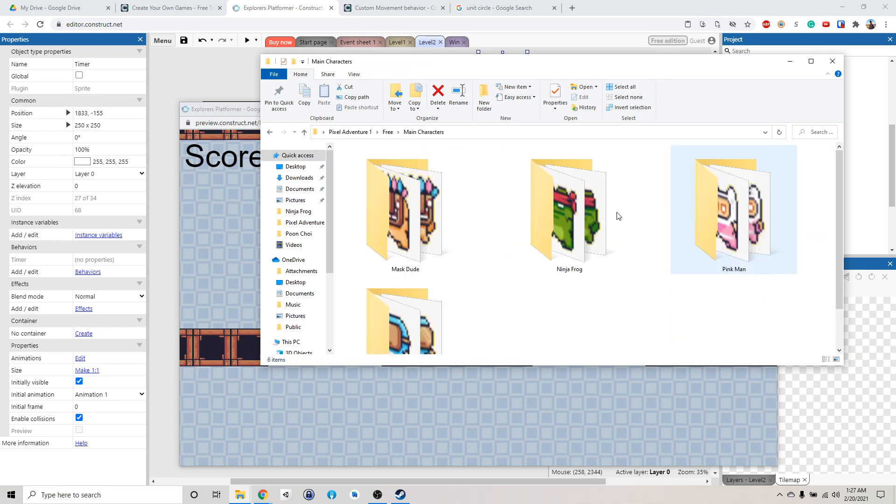
scroll(down, 3)
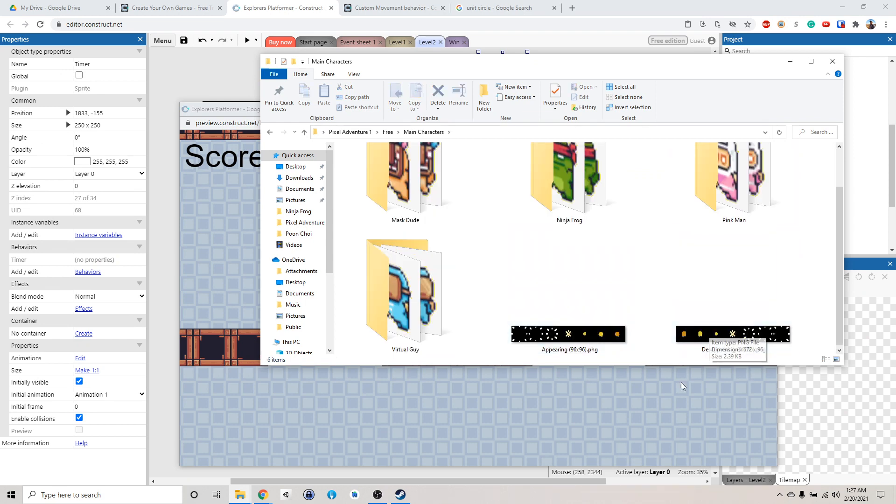
mouse_move(635, 279)
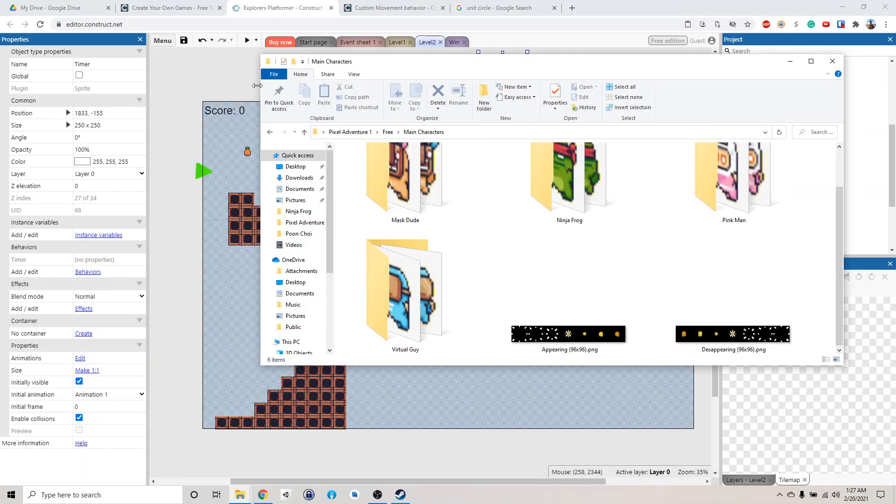
Back in Construct, select the Player object type and view its behaviors and animation properties.
click(832, 62)
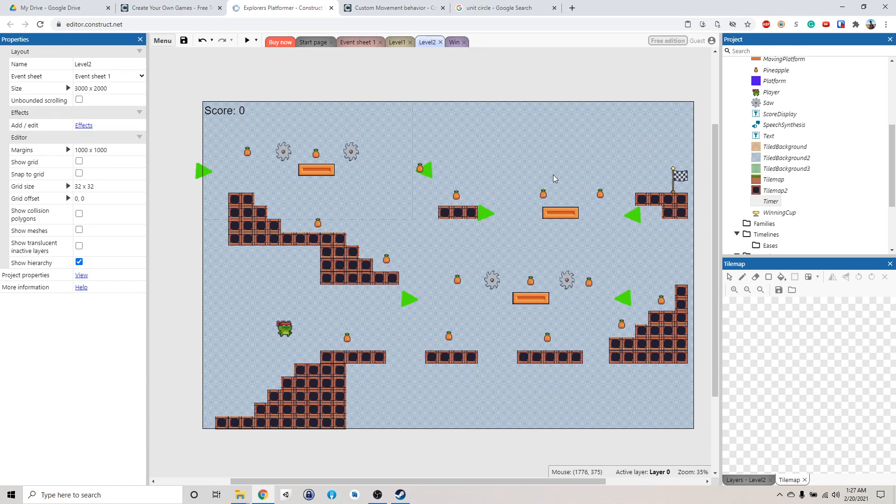
click(284, 328)
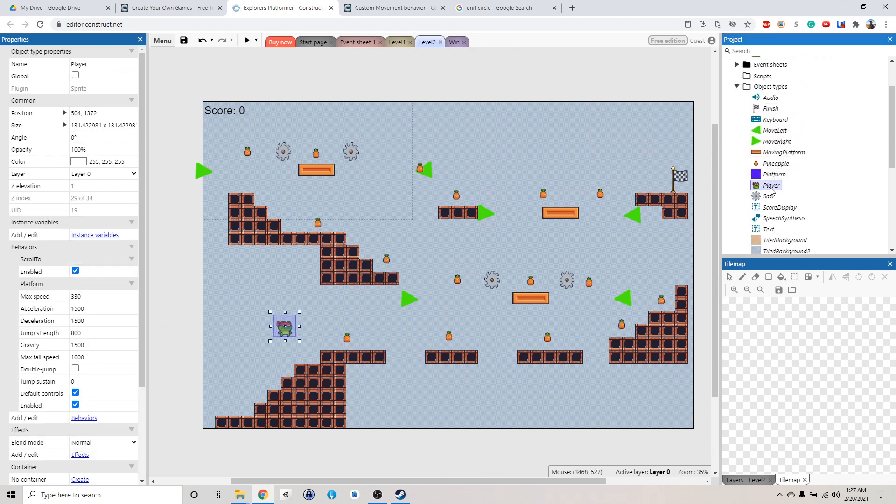
scroll(down, 3)
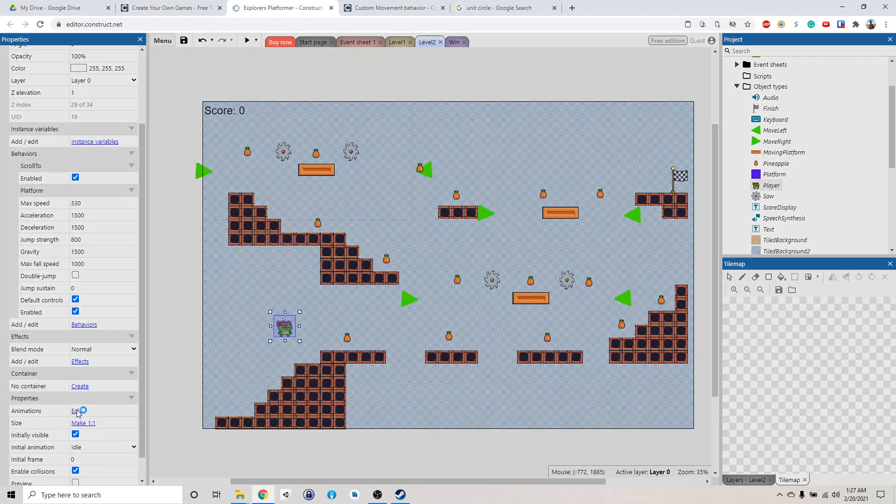
Add a new Player animation and rename it 'Die'.
click(76, 411)
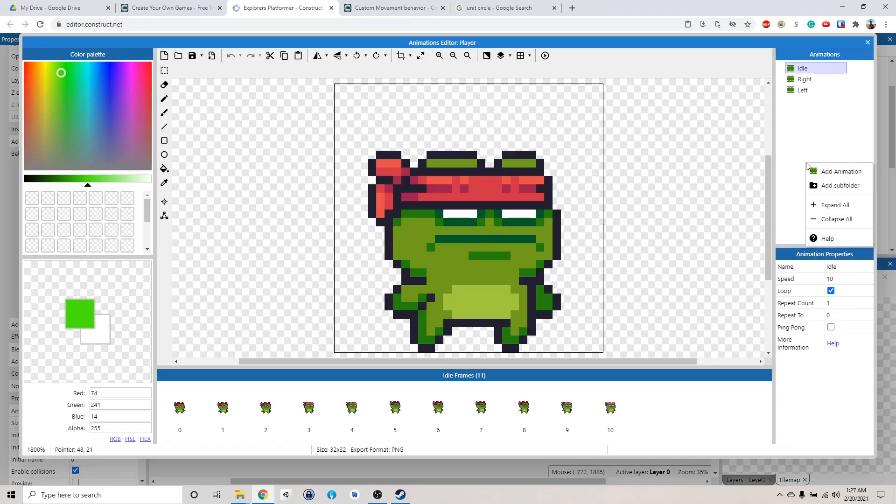
click(841, 171)
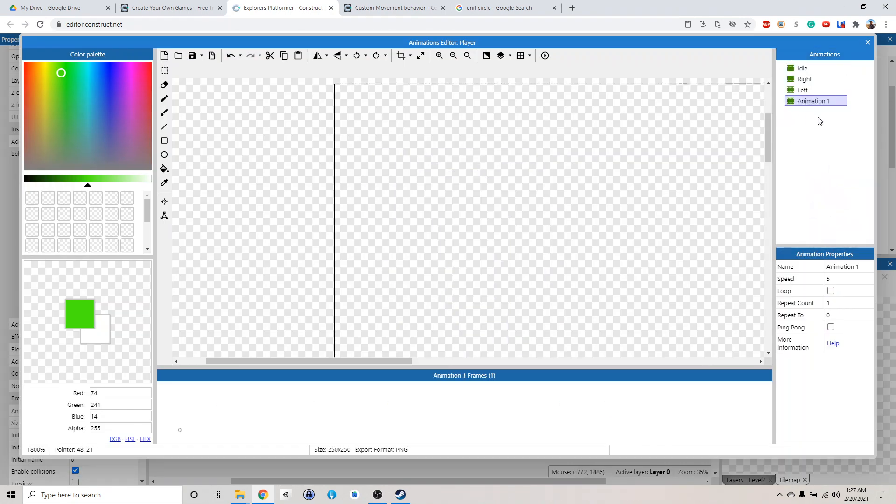
double_click(813, 100)
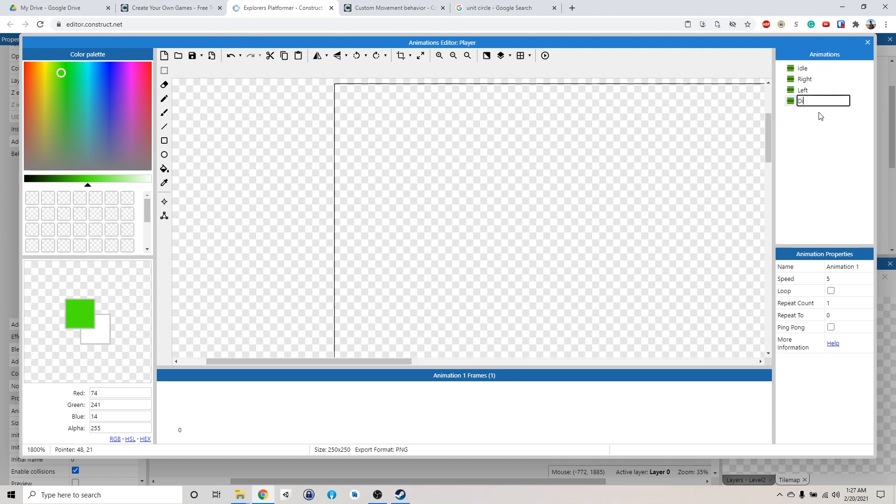
text(Die)
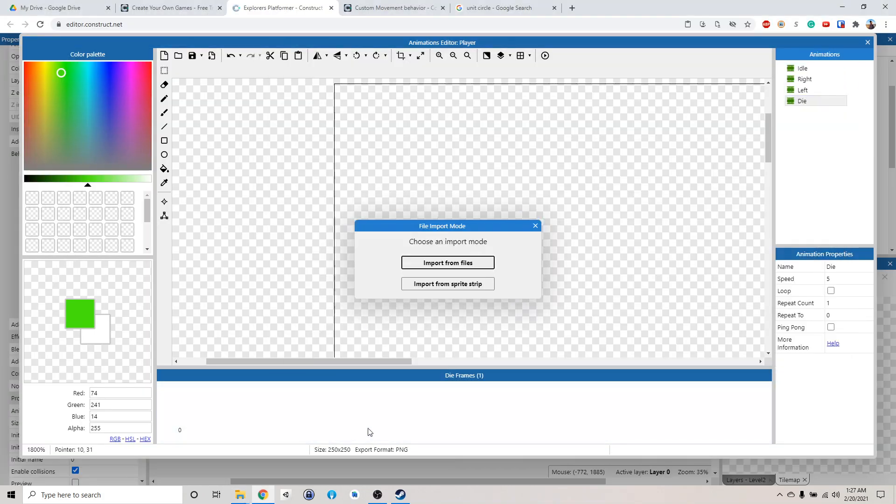
Import the seven-frame sprite strip into Die, preview it and close the editor.
click(448, 284)
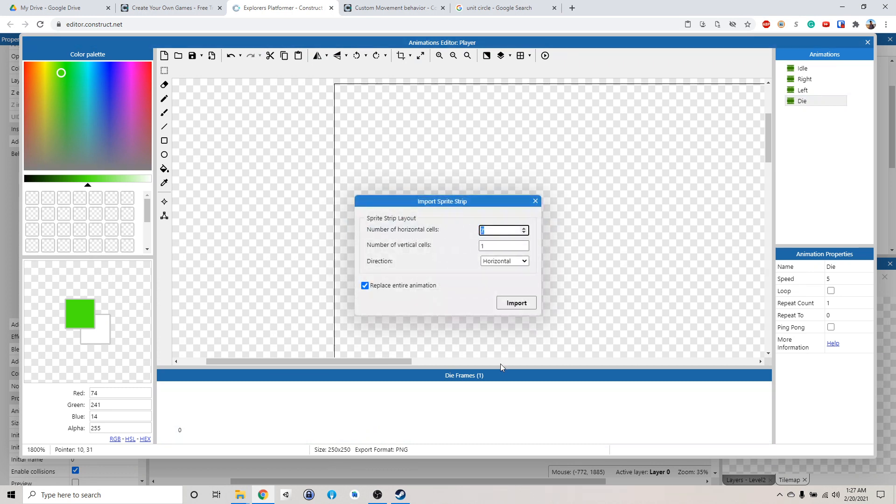
click(515, 302)
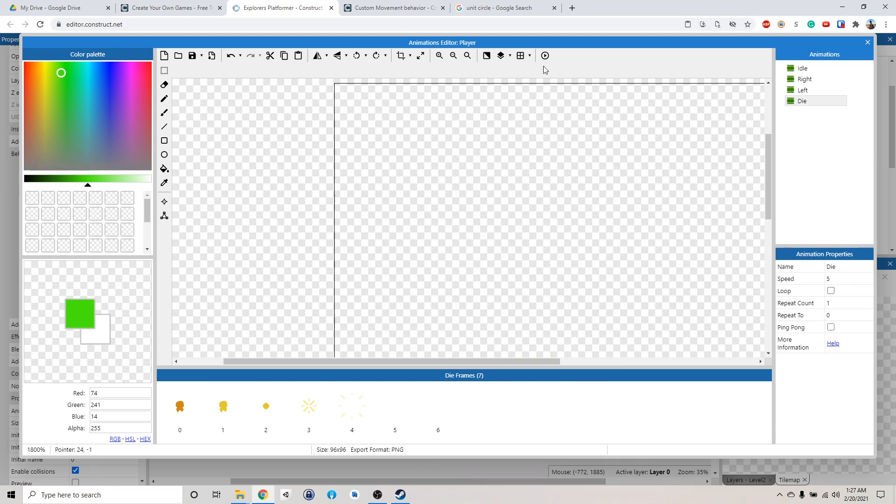
click(544, 56)
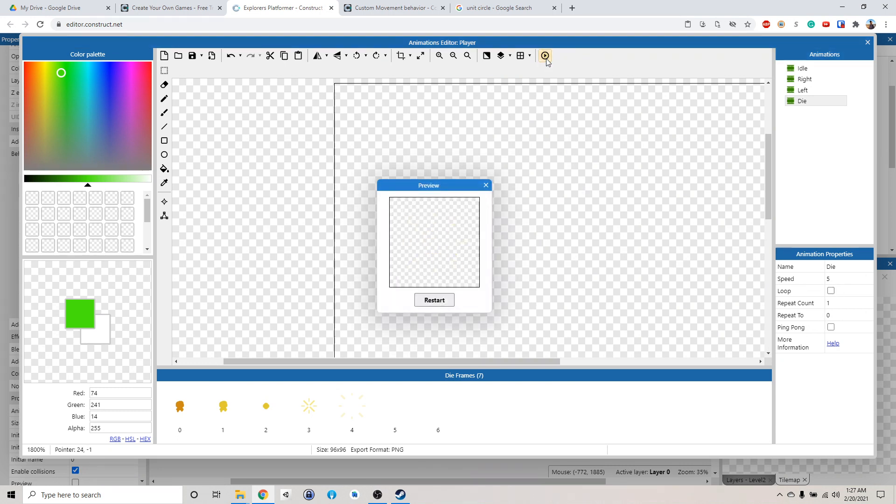
click(485, 185)
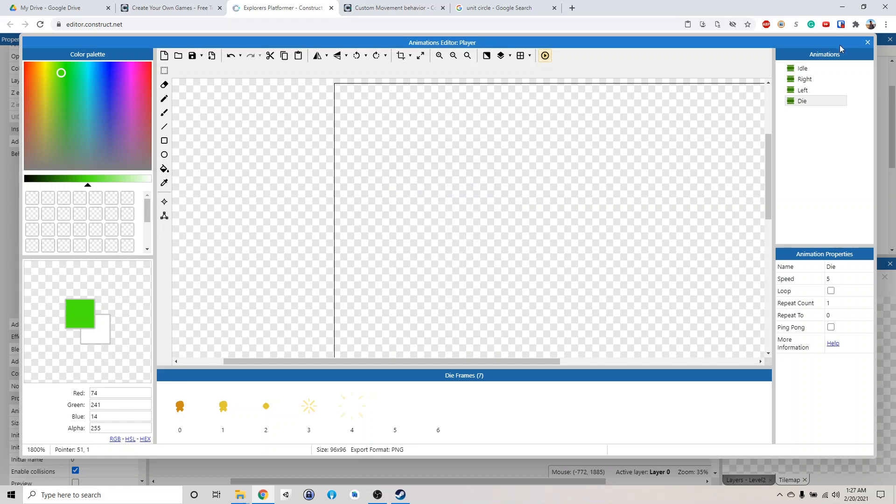
click(867, 42)
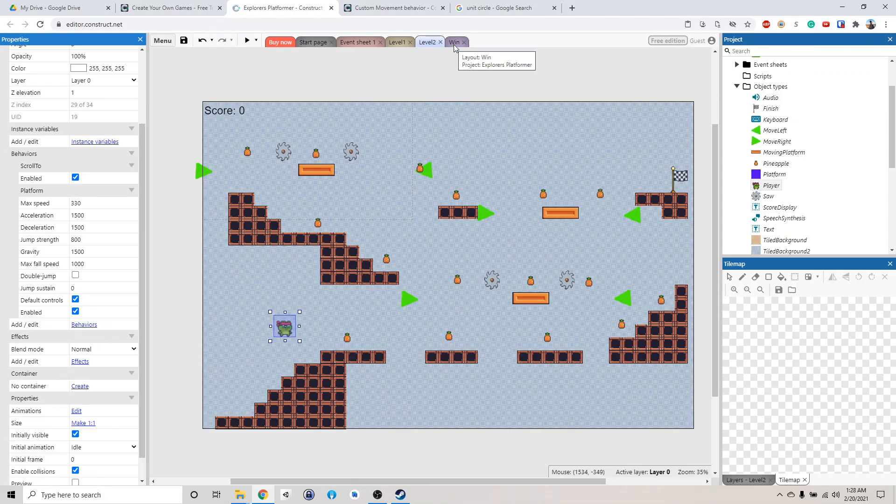
Replace the saw event's Player Destroy action with setting the Player animation to Die.
click(455, 42)
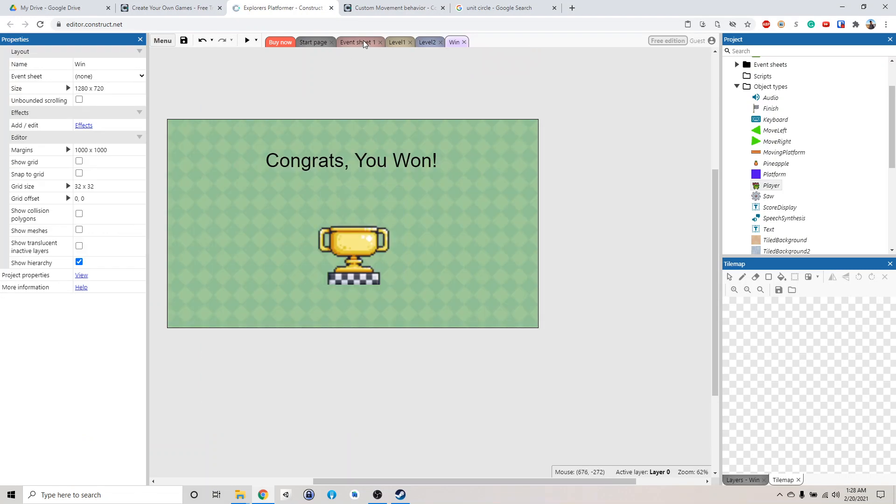
click(357, 42)
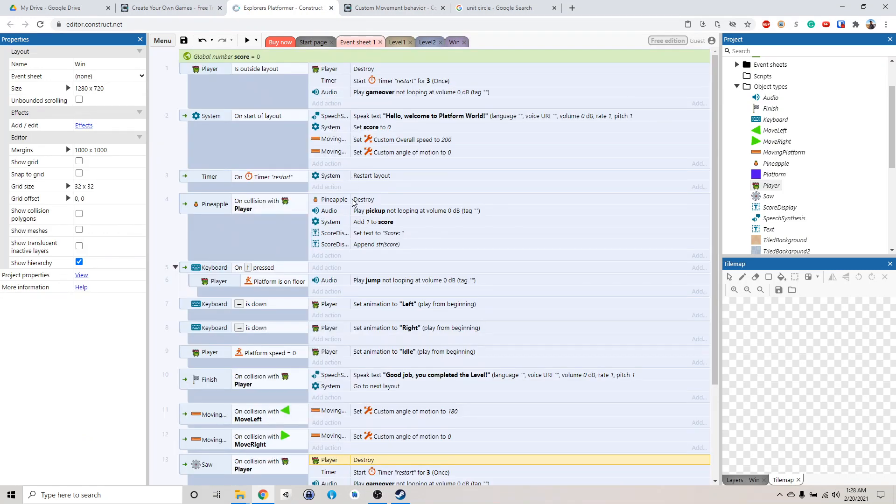
mouse_move(352, 255)
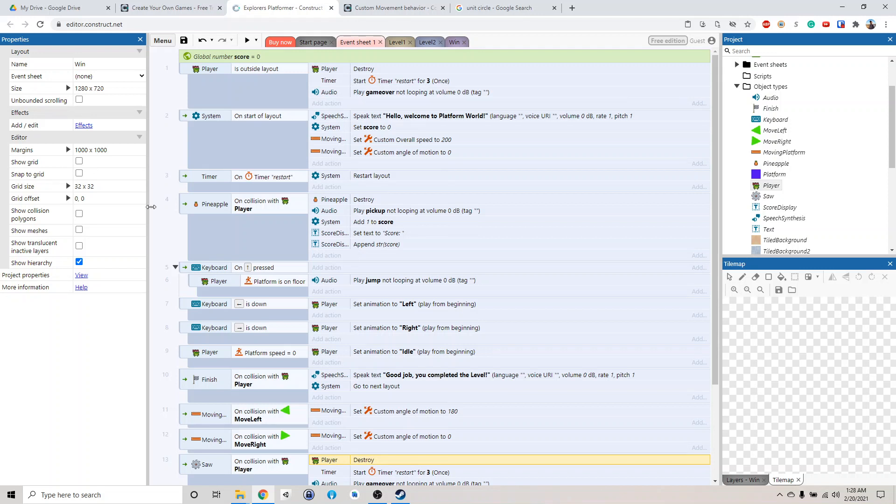
scroll(down, 3)
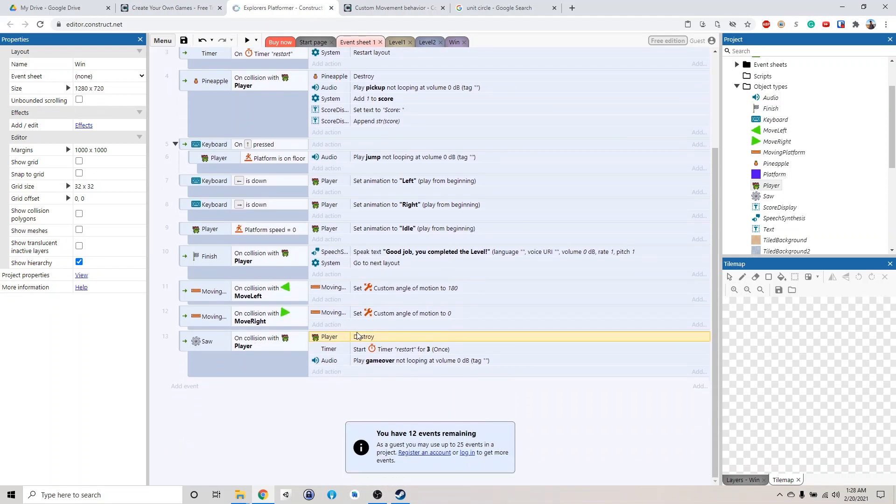
right_click(363, 336)
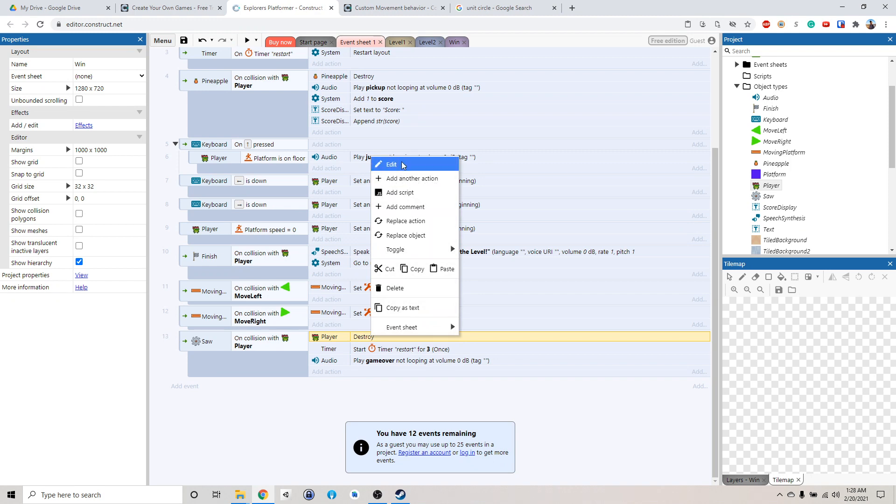
click(391, 165)
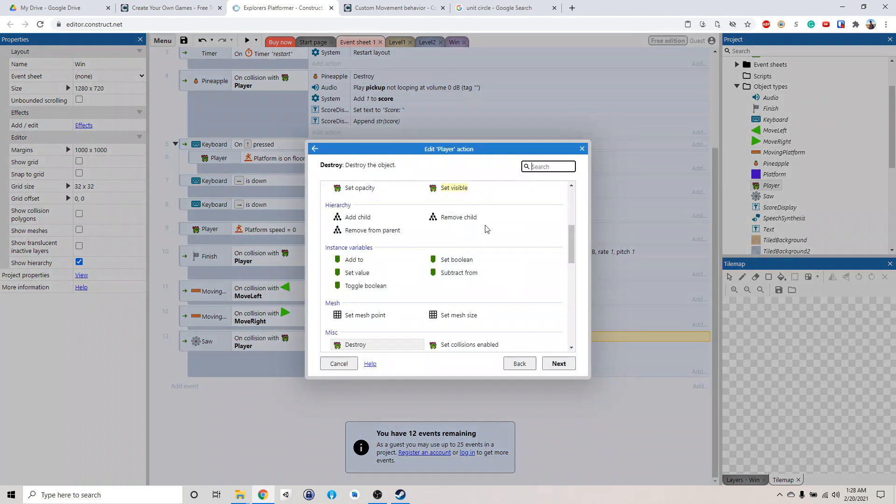
scroll(down, 3)
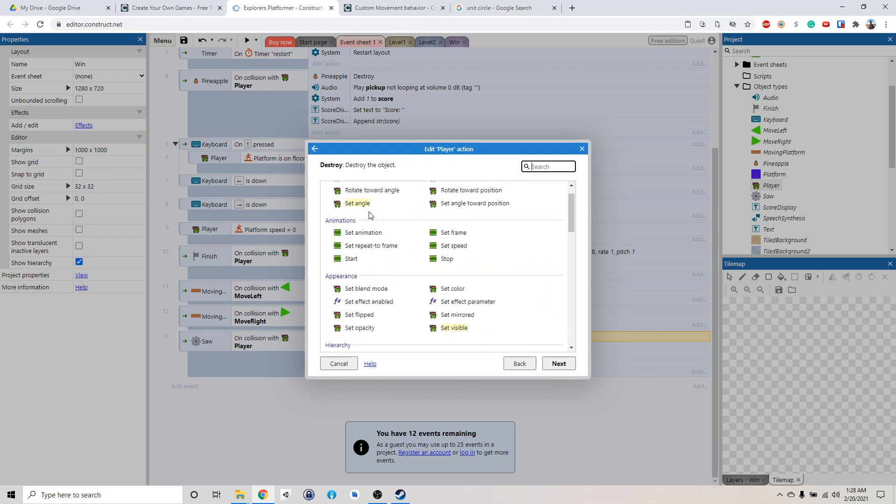
click(362, 233)
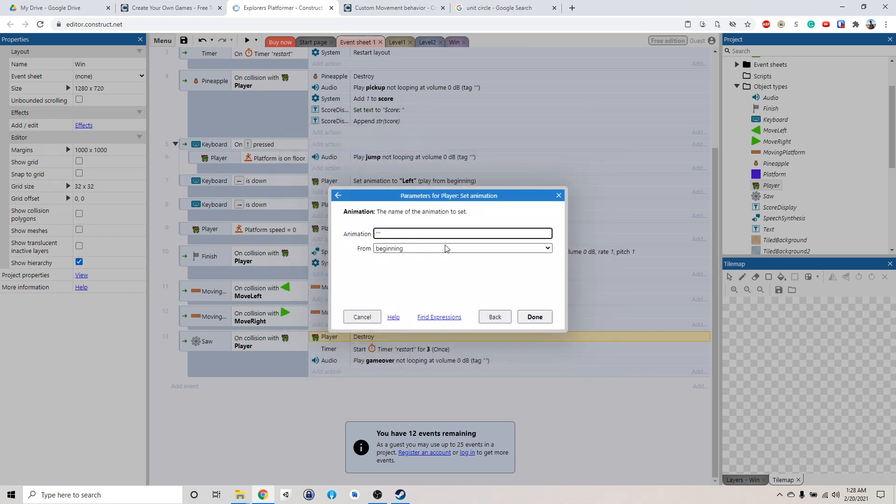
text("Die")
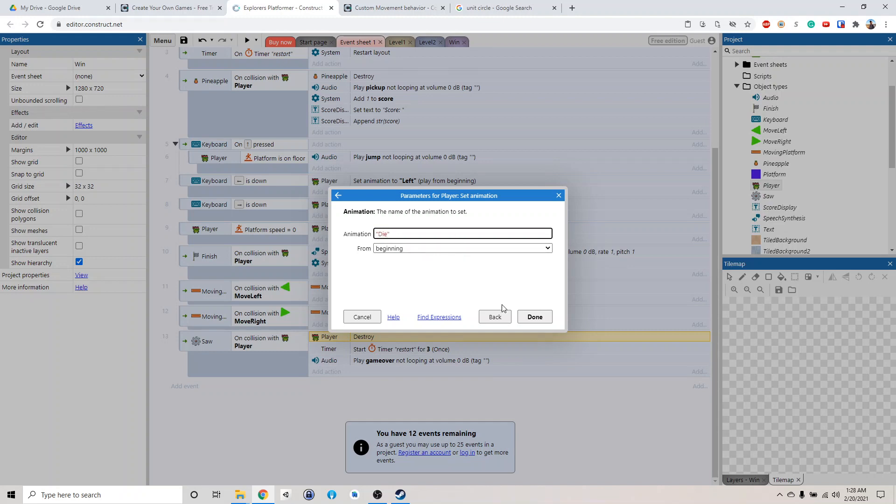
click(534, 317)
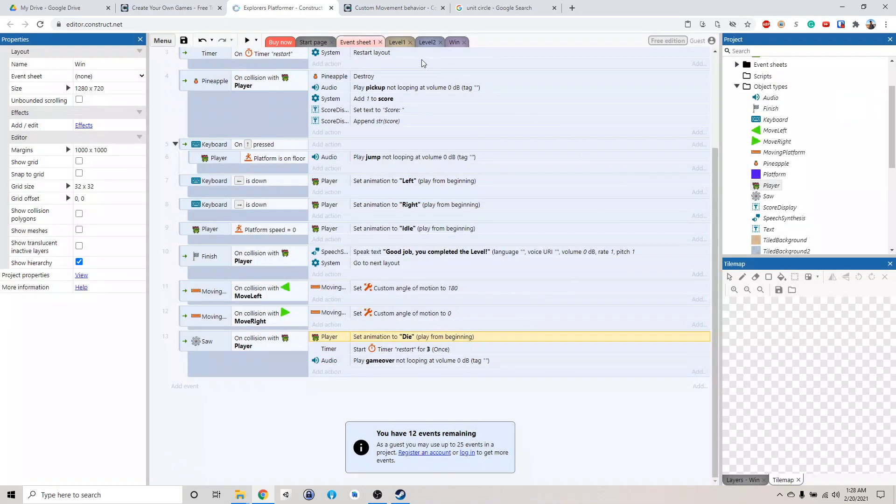
Return to the Level2 layout and check the Player's animation names in the editor.
click(427, 42)
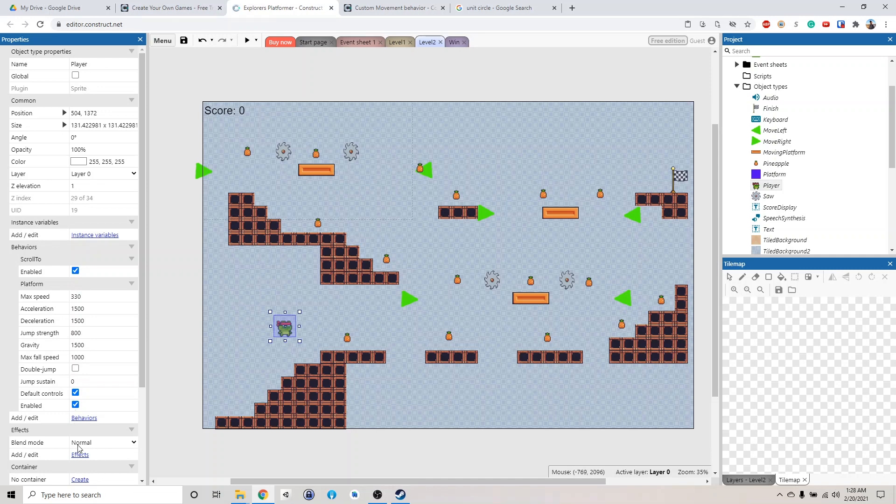
scroll(down, 3)
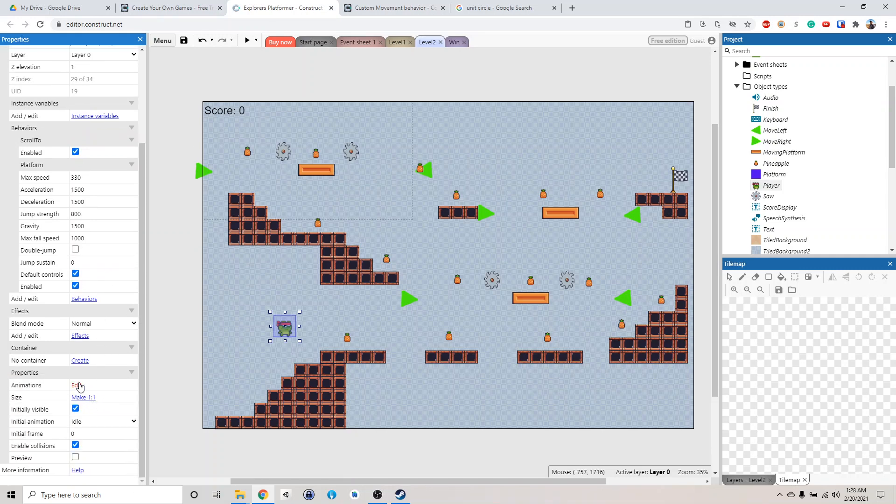
click(77, 385)
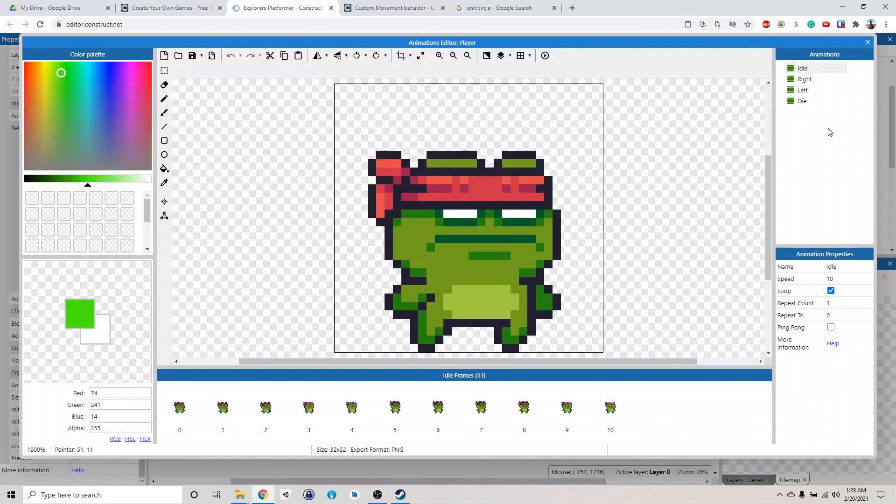
click(803, 101)
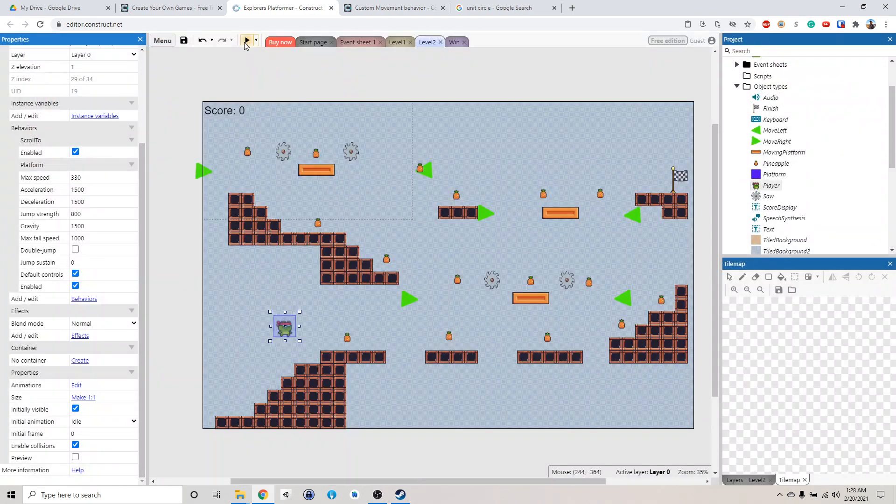
click(246, 40)
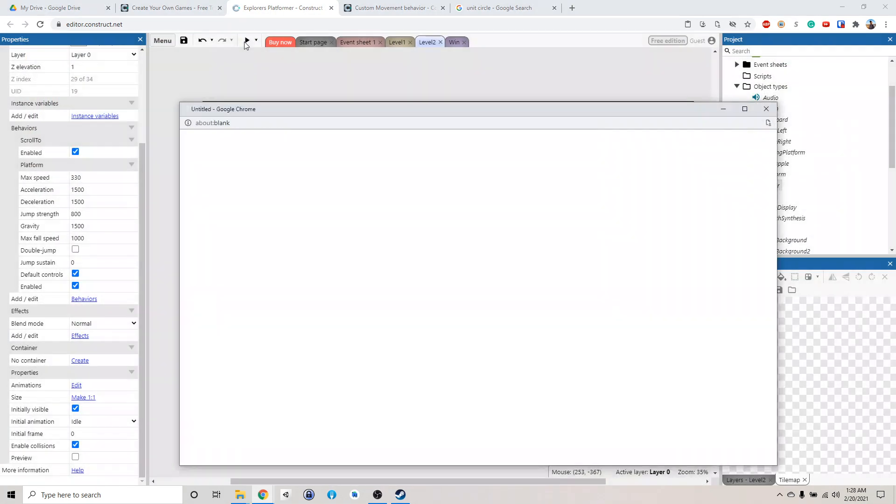
click(247, 40)
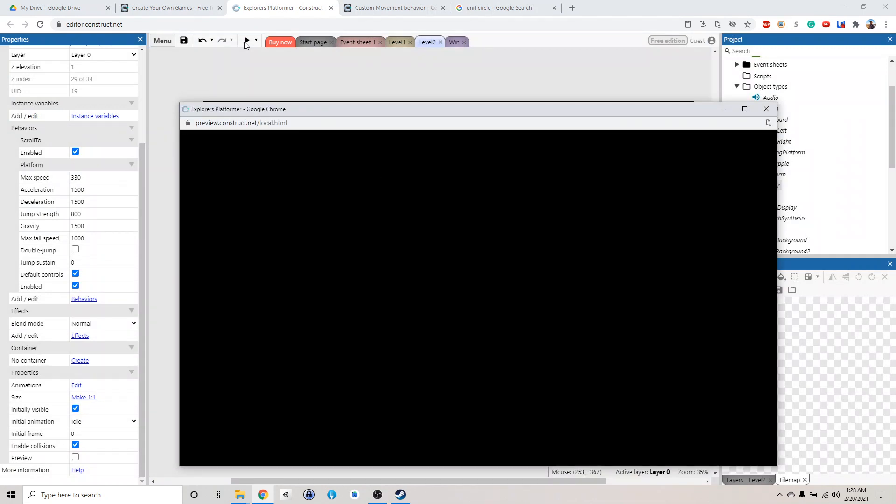
click(245, 40)
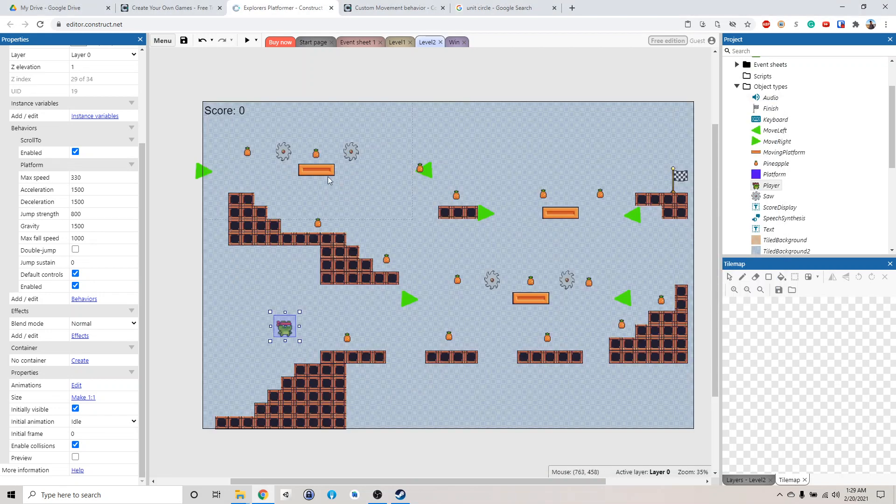
mouse_move(417, 49)
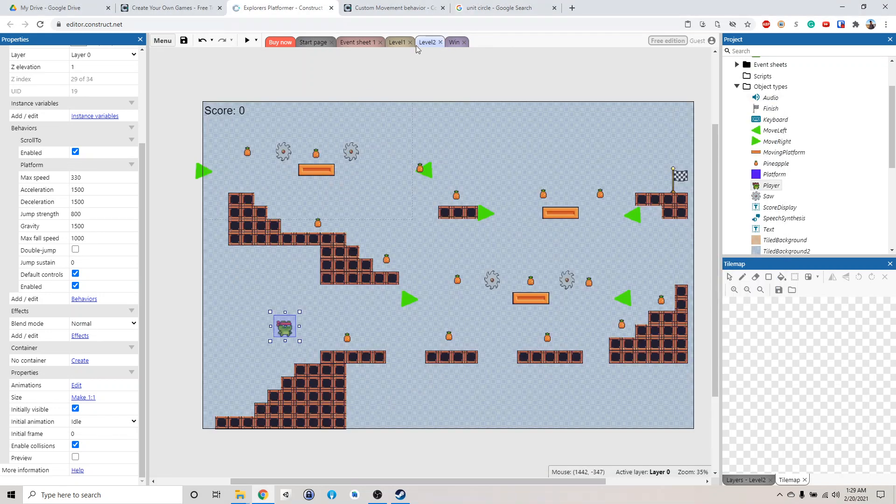
Add a Player 'Is playing Die' condition to the saw collision event on Event sheet 1.
click(358, 42)
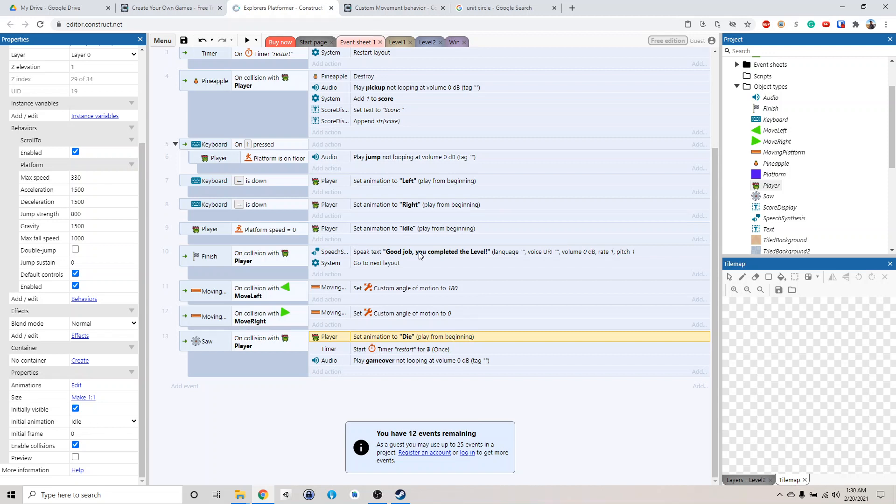
mouse_move(420, 256)
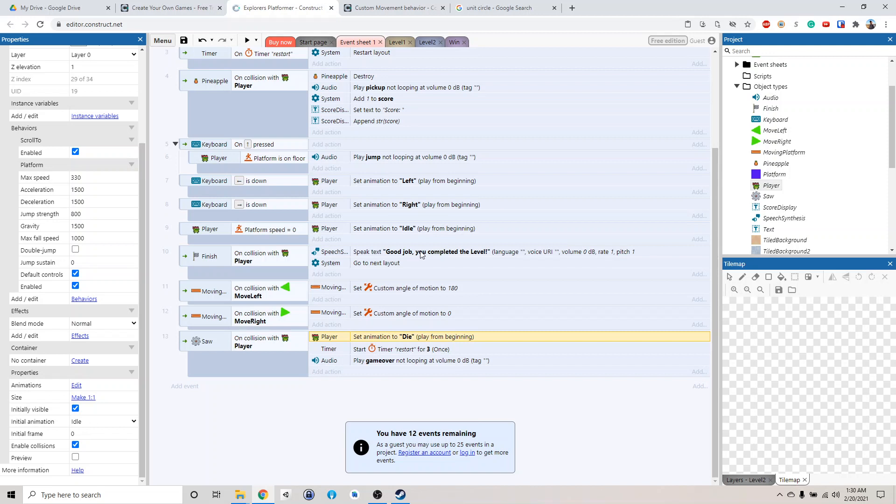
mouse_move(422, 249)
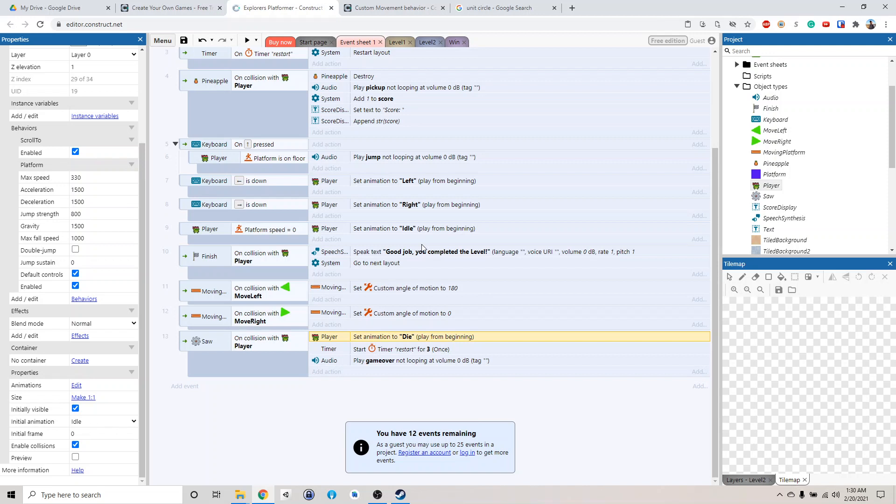
mouse_move(276, 281)
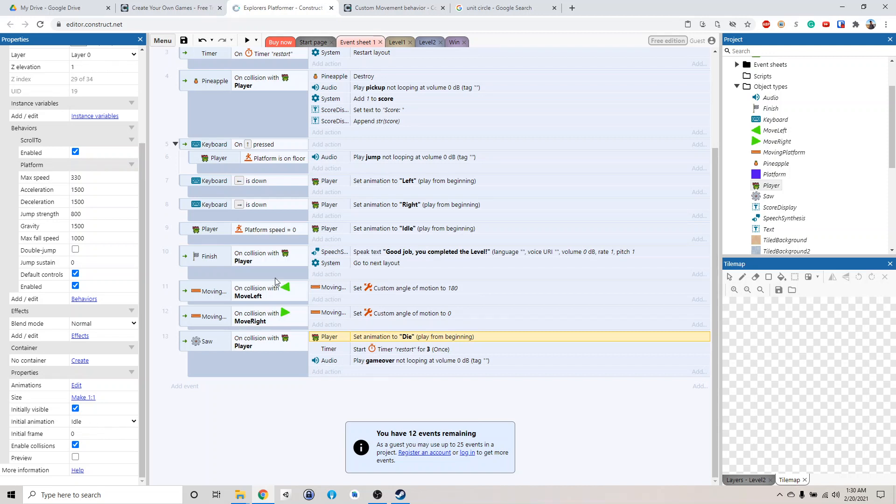
mouse_move(236, 369)
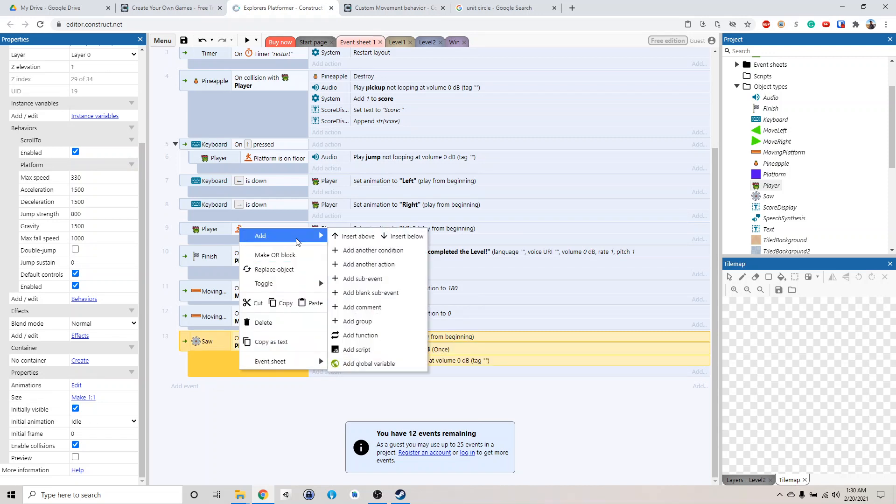
click(372, 251)
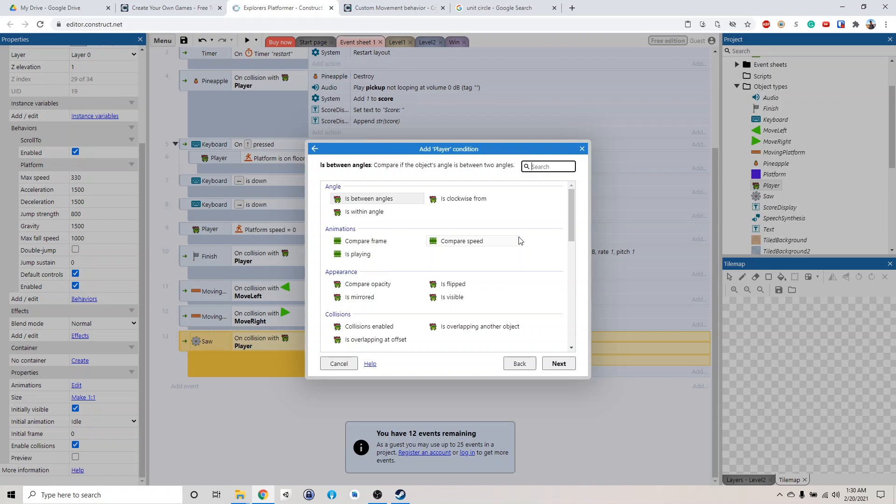
mouse_move(438, 249)
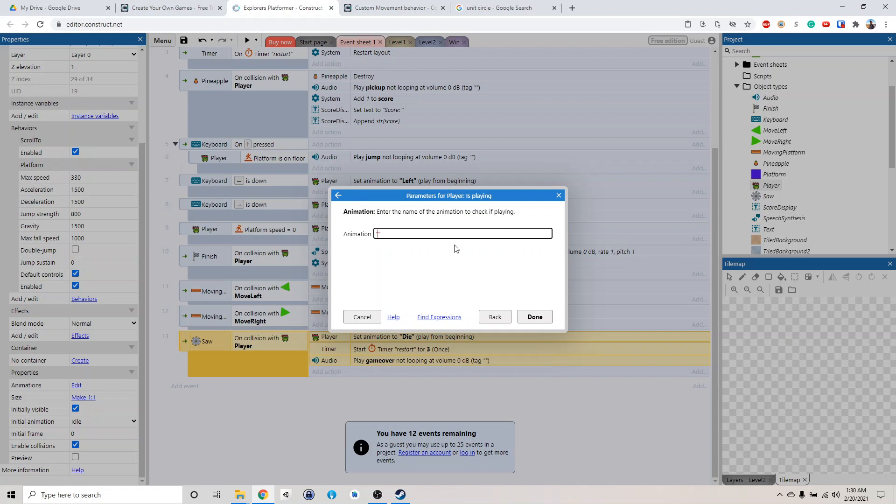
text("Die")
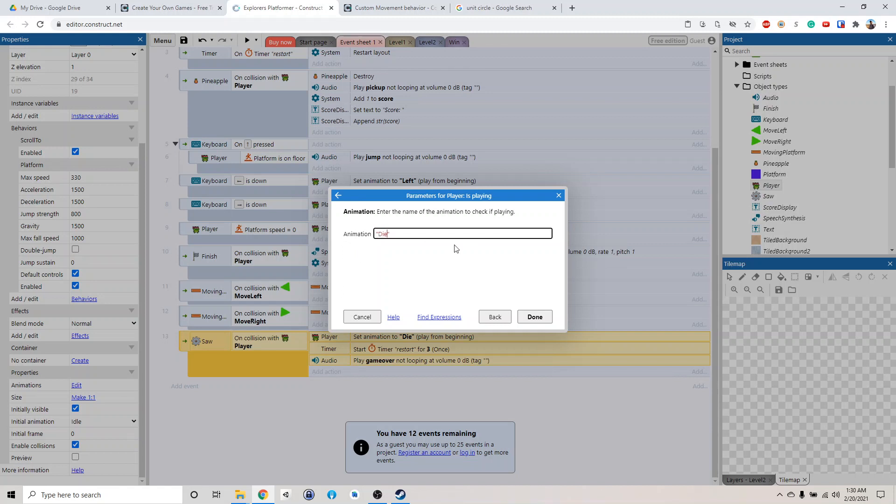
mouse_move(430, 246)
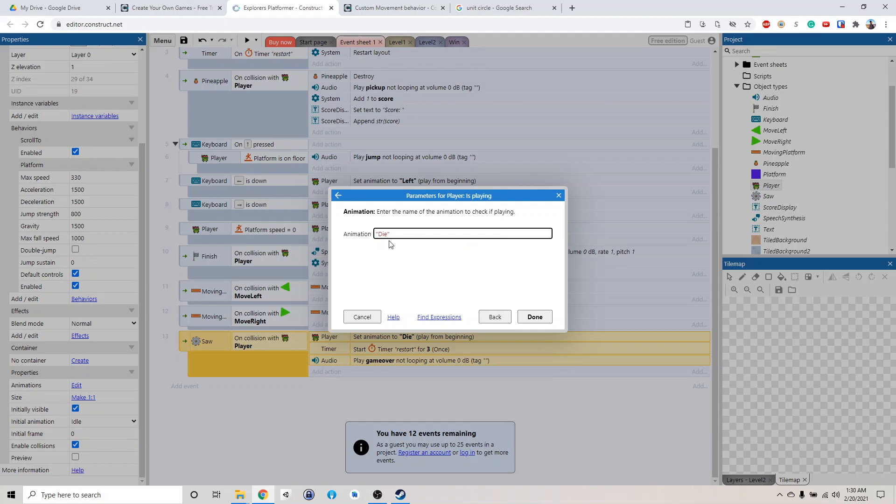
click(376, 495)
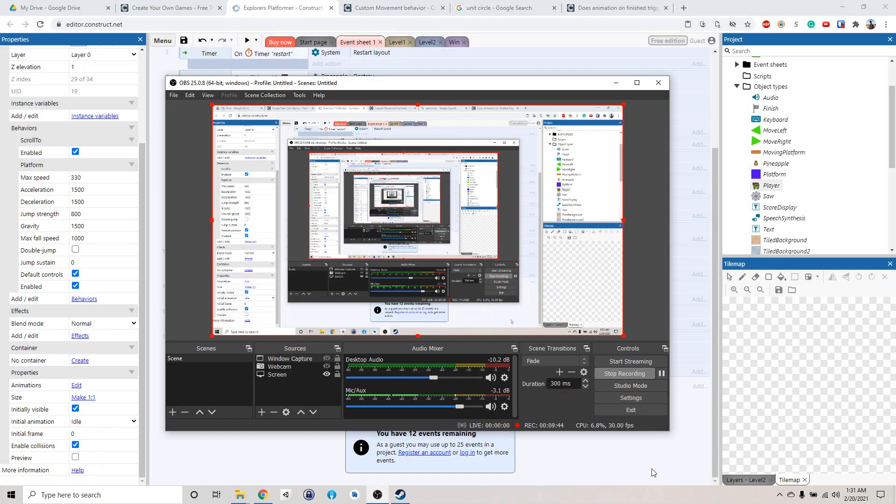
Add a Player 'On finished Die' event whose action destroys the Player.
click(658, 83)
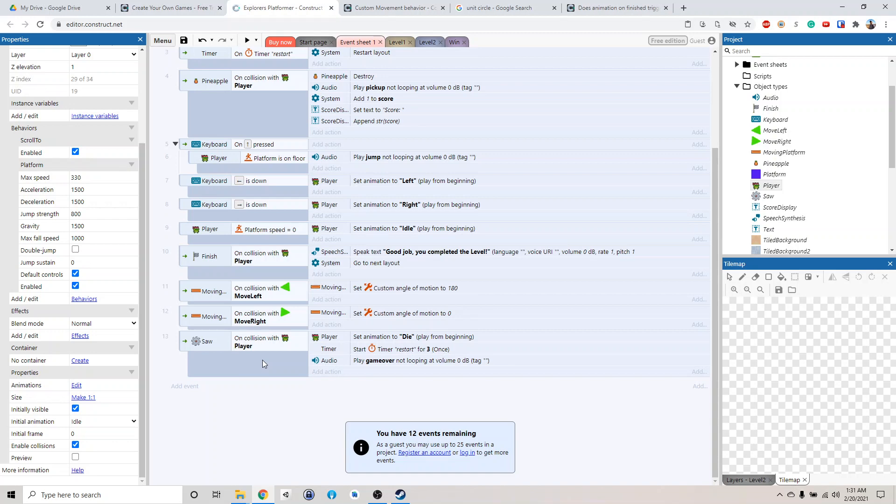
mouse_move(185, 393)
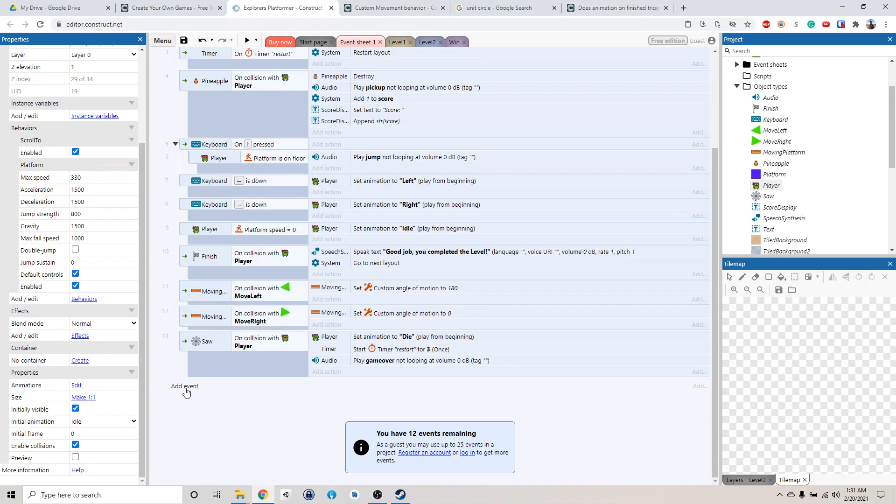
click(184, 385)
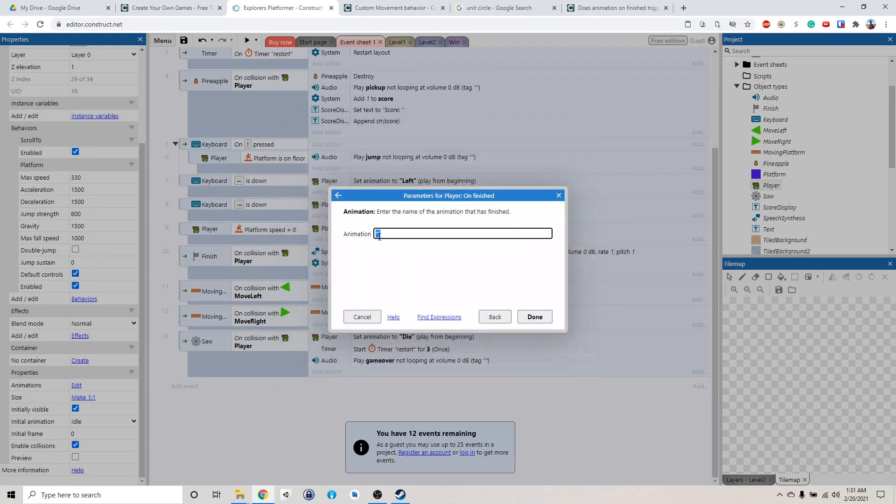
text("Die")
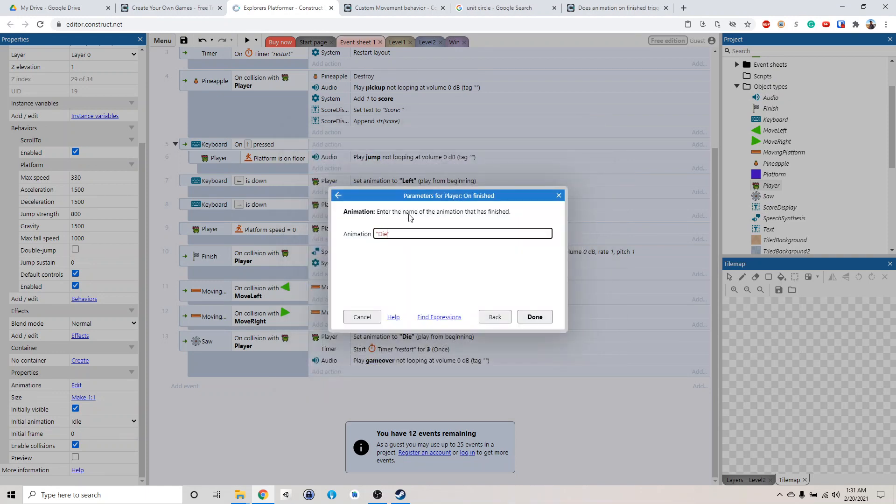
click(534, 317)
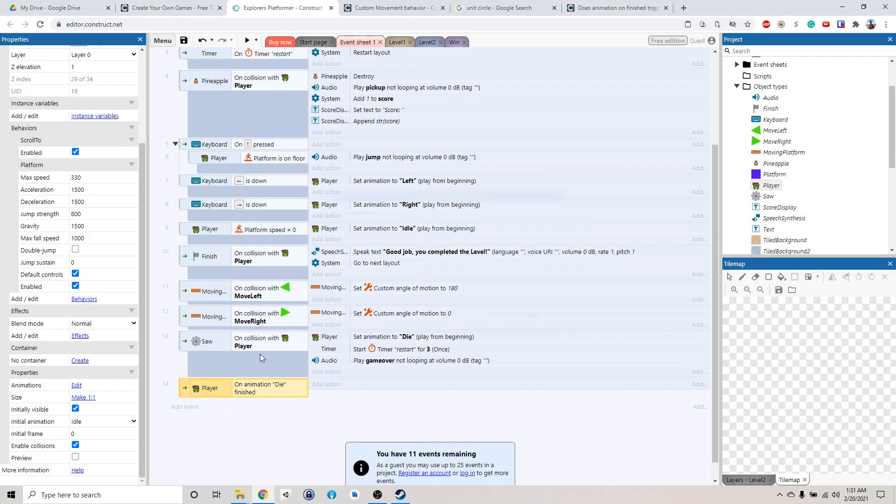
click(326, 383)
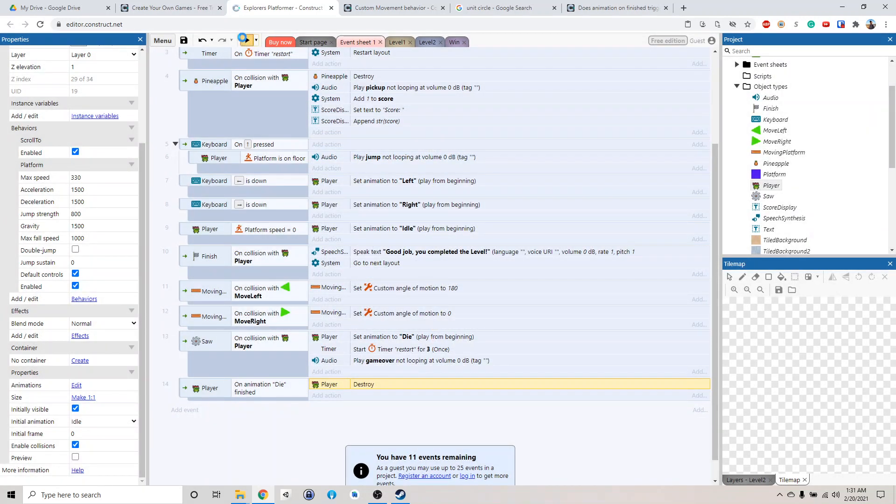
click(247, 40)
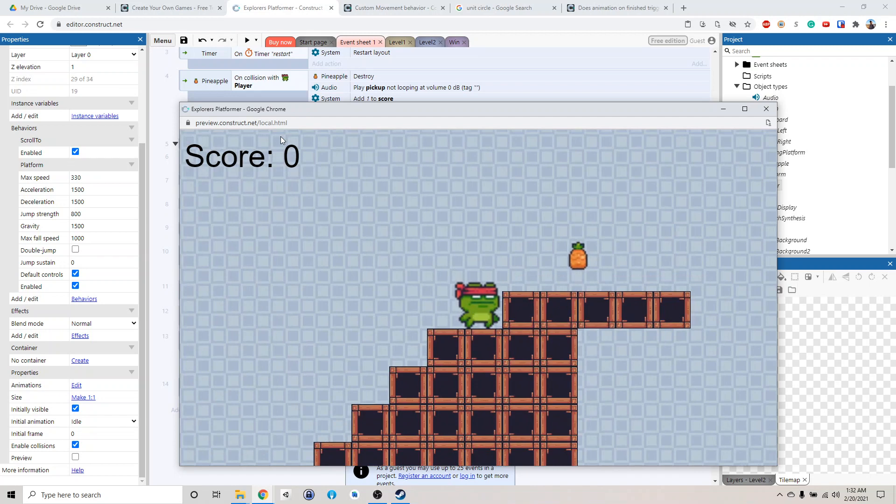
mouse_move(719, 134)
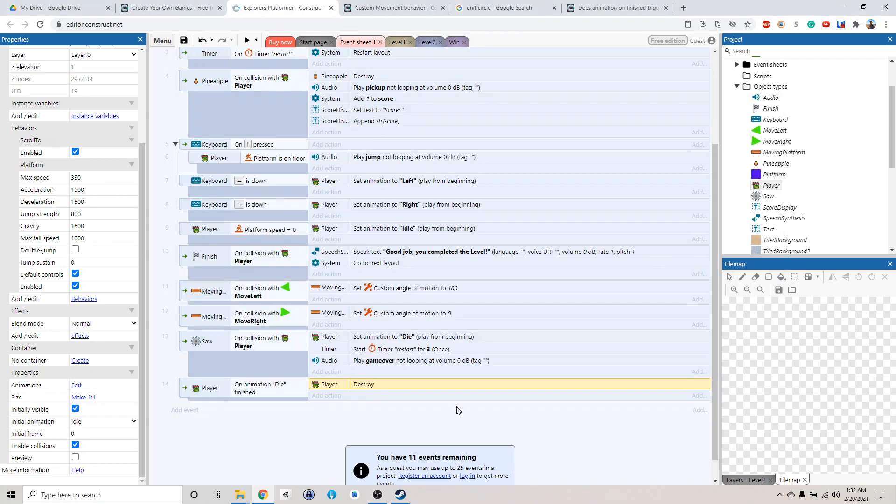
mouse_move(377, 494)
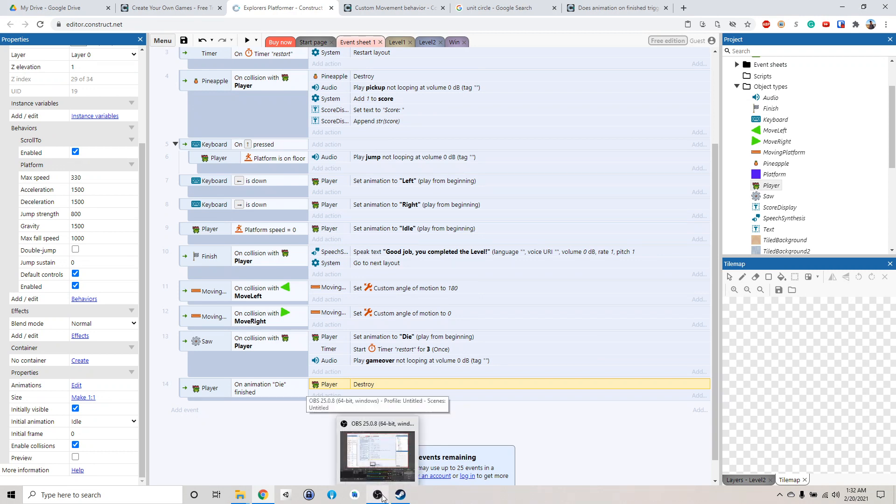
click(376, 495)
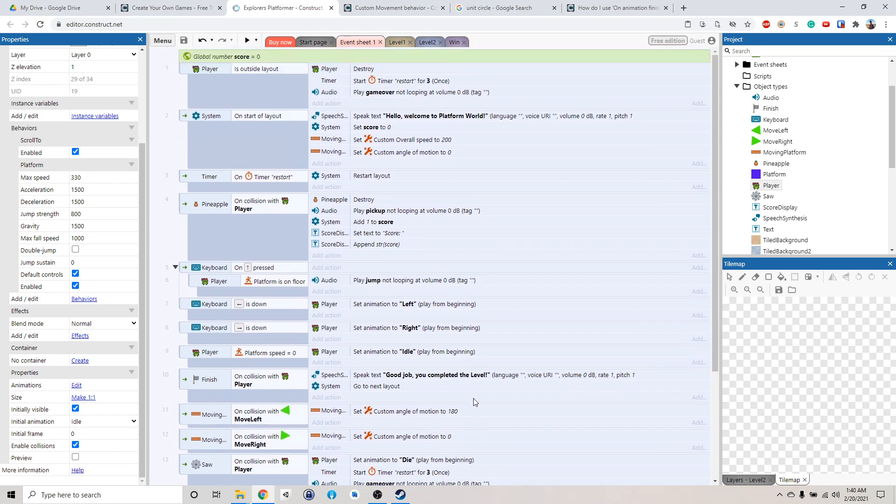
mouse_move(404, 392)
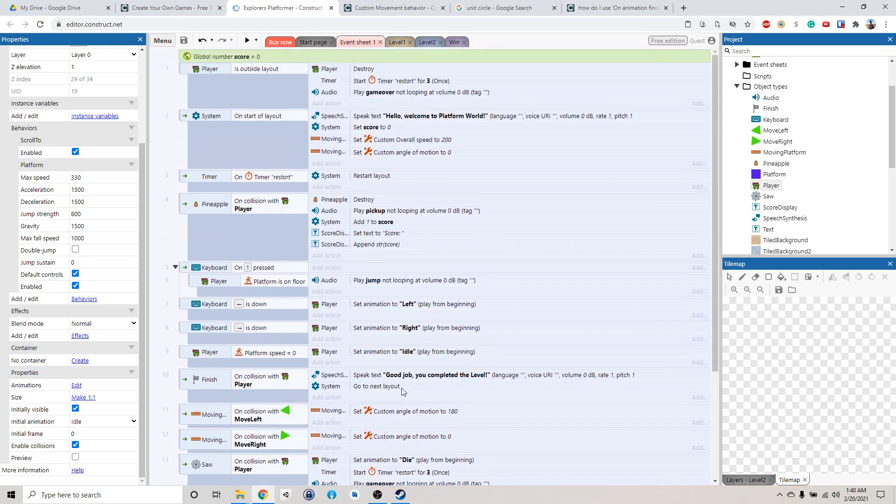
mouse_move(385, 376)
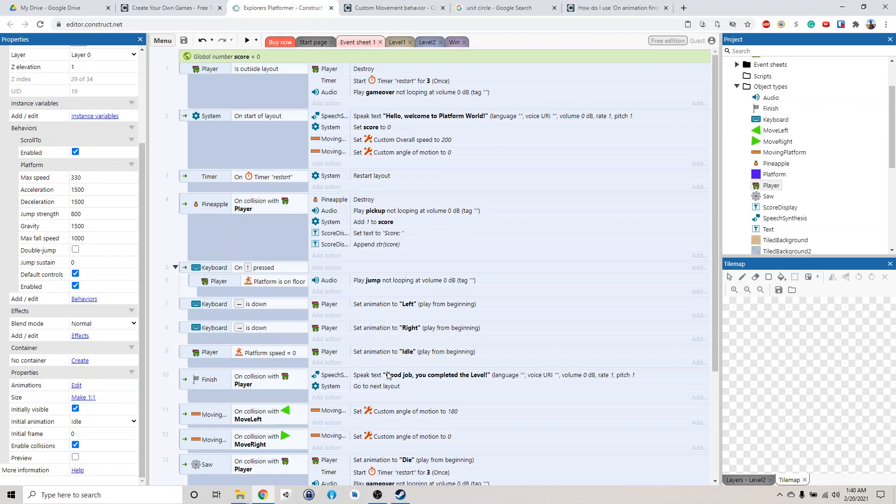
scroll(down, 3)
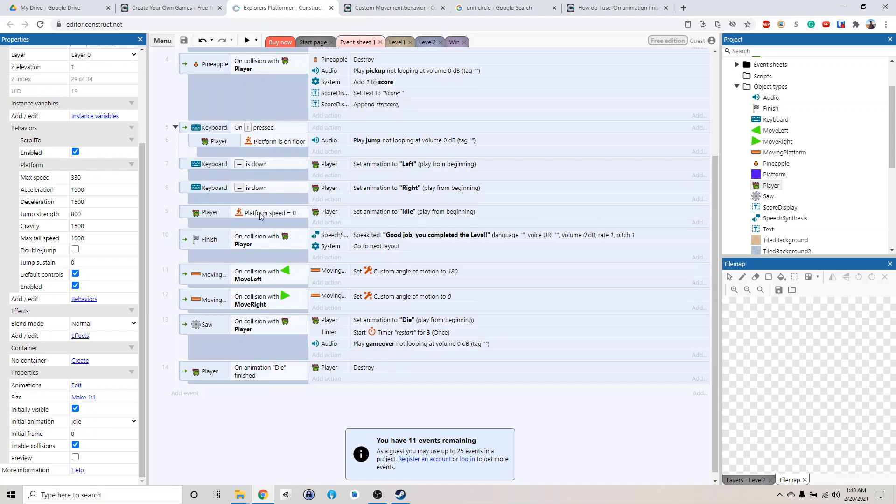
mouse_move(398, 207)
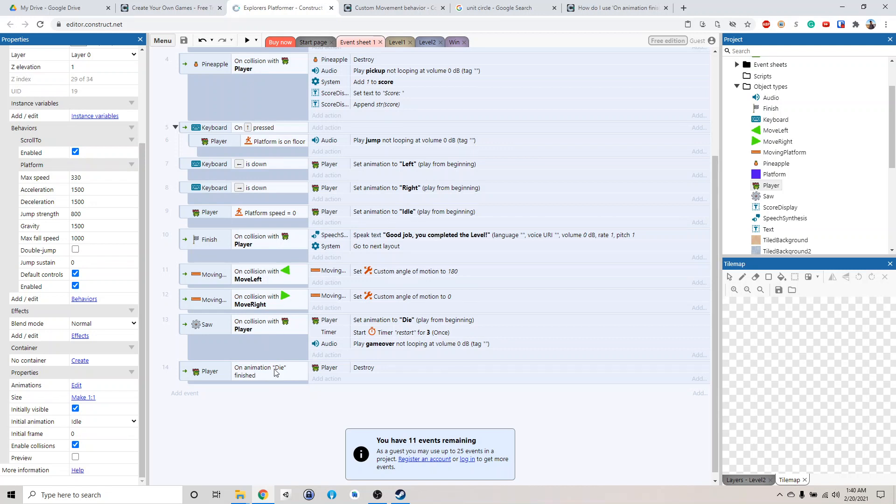
mouse_move(269, 379)
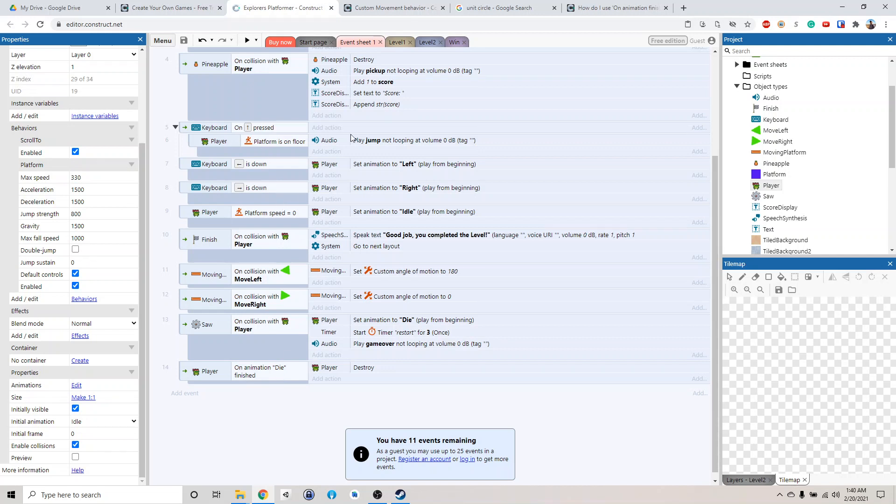
mouse_move(245, 178)
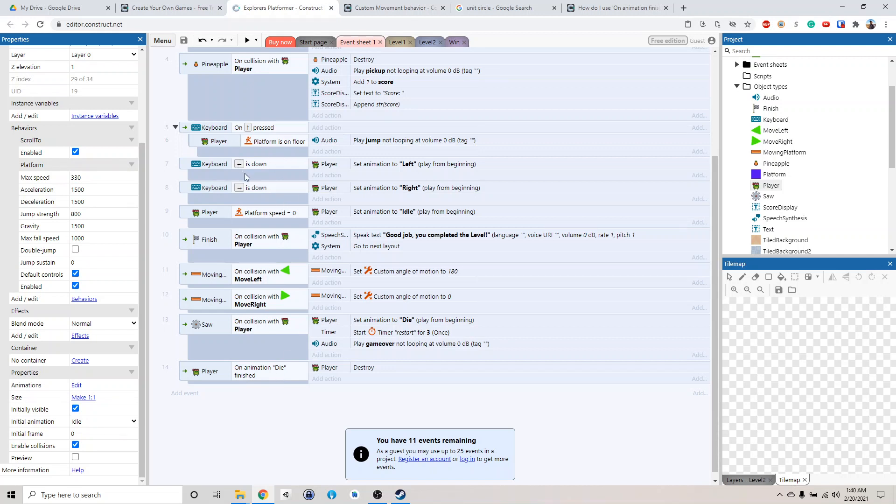
mouse_move(388, 178)
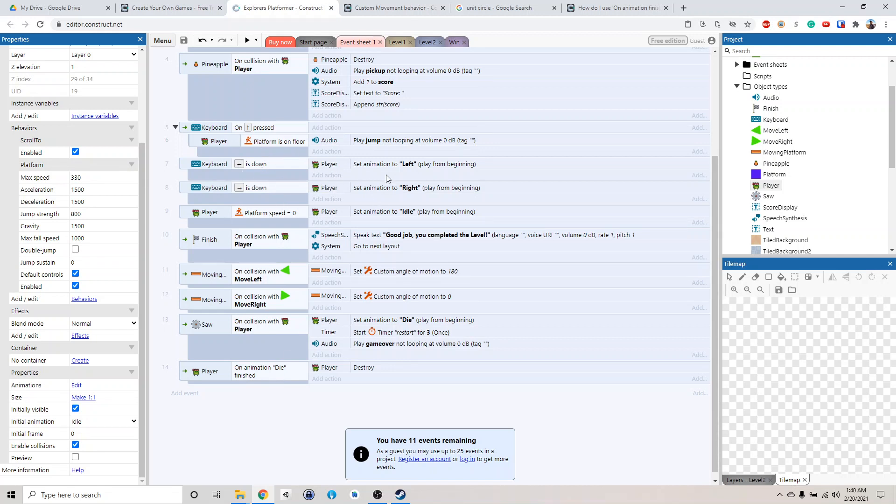
mouse_move(370, 188)
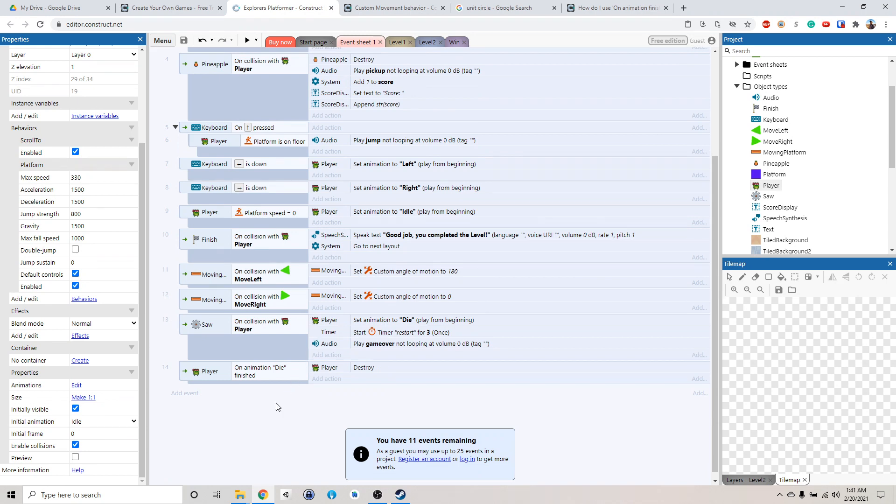
Create a global Boolean variable named dead with initial value false.
right_click(278, 407)
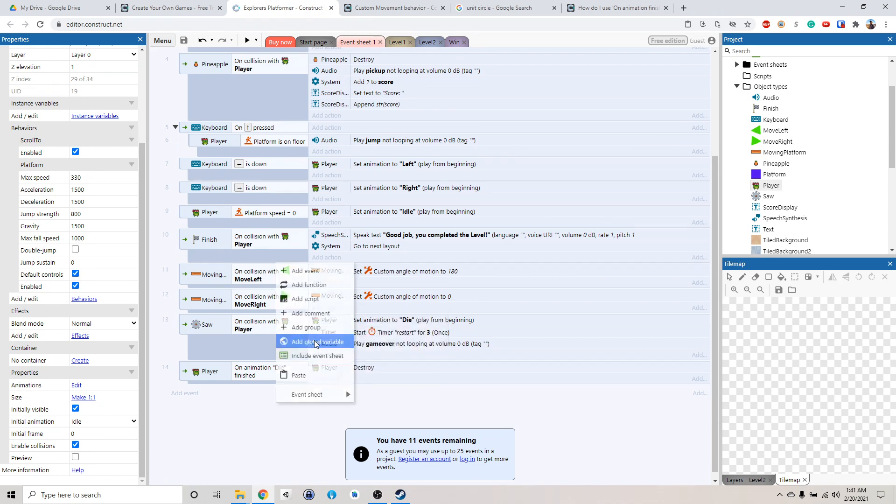
click(315, 341)
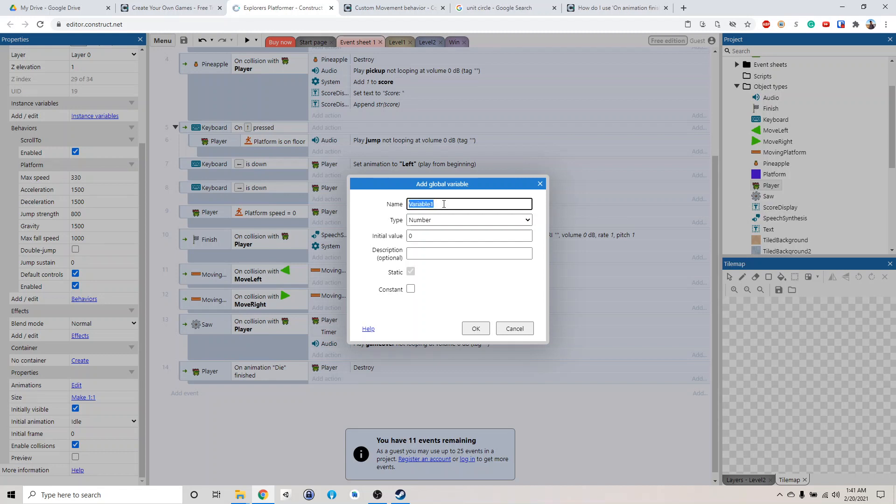
text(dead)
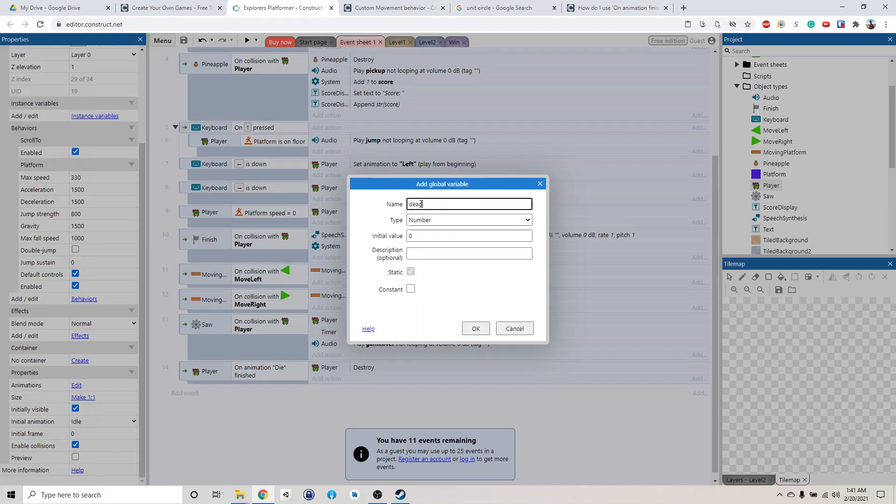
click(468, 219)
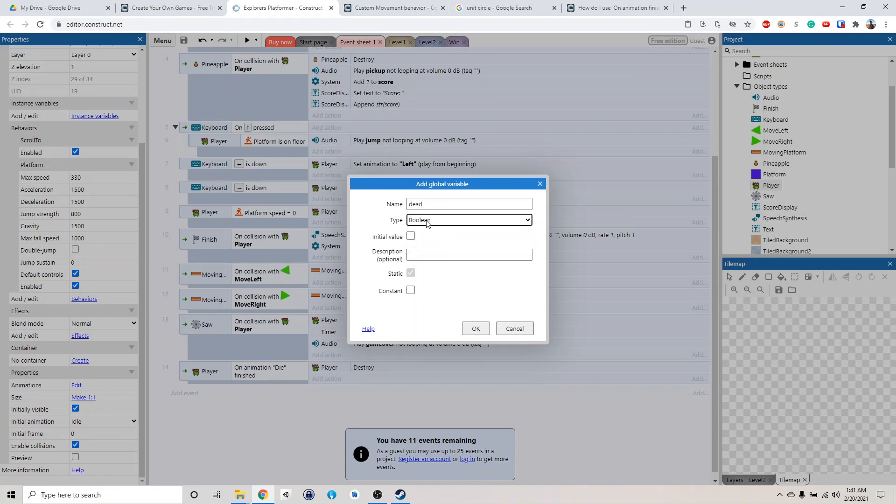
mouse_move(421, 239)
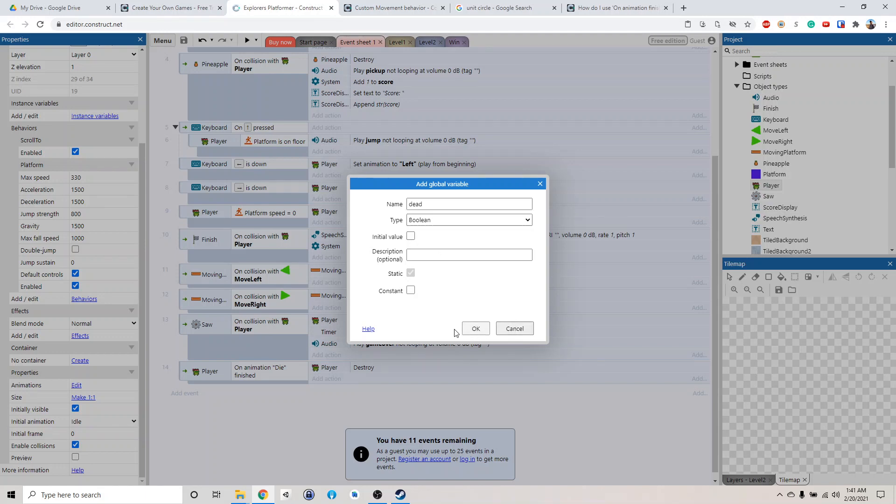
click(475, 328)
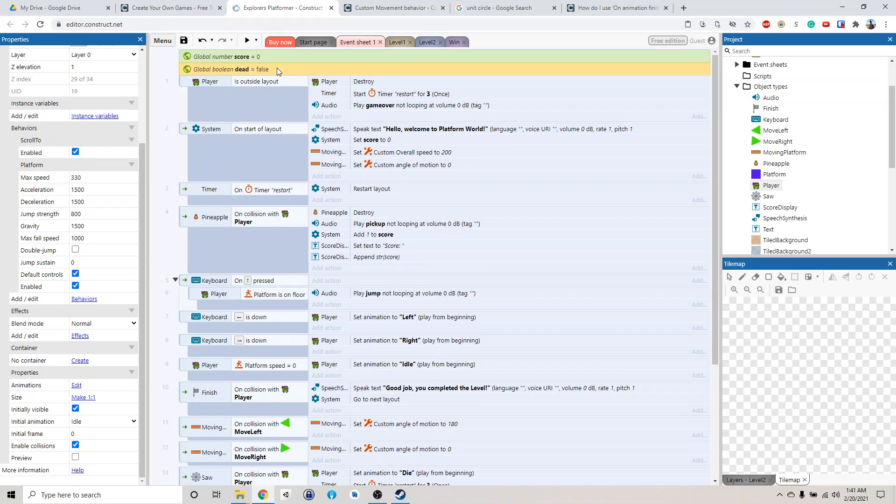
mouse_move(328, 181)
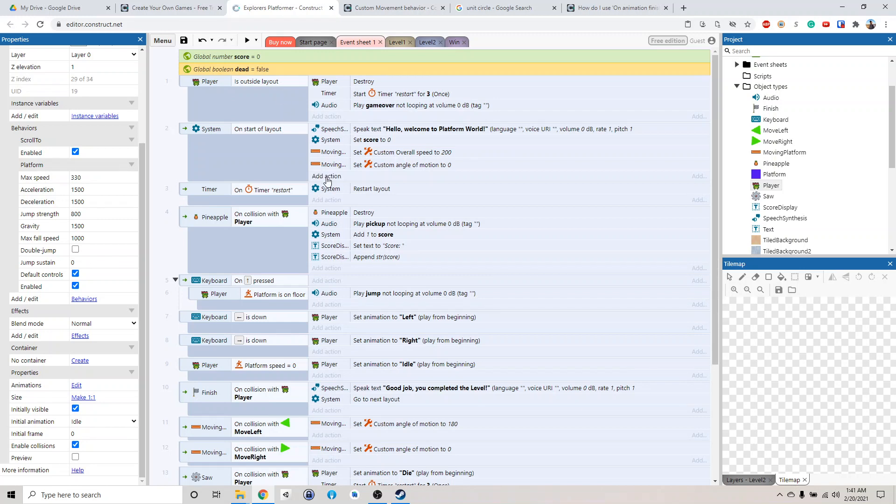
Set dead to False in the On start of layout event.
click(326, 176)
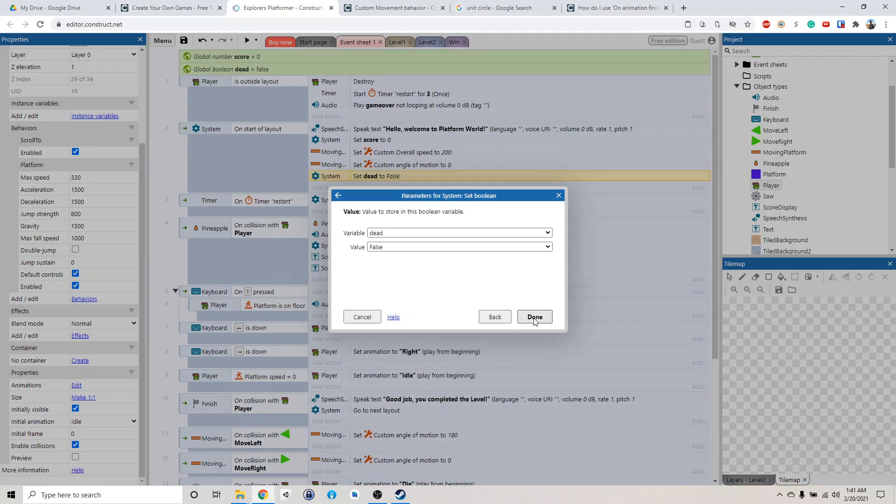
click(534, 317)
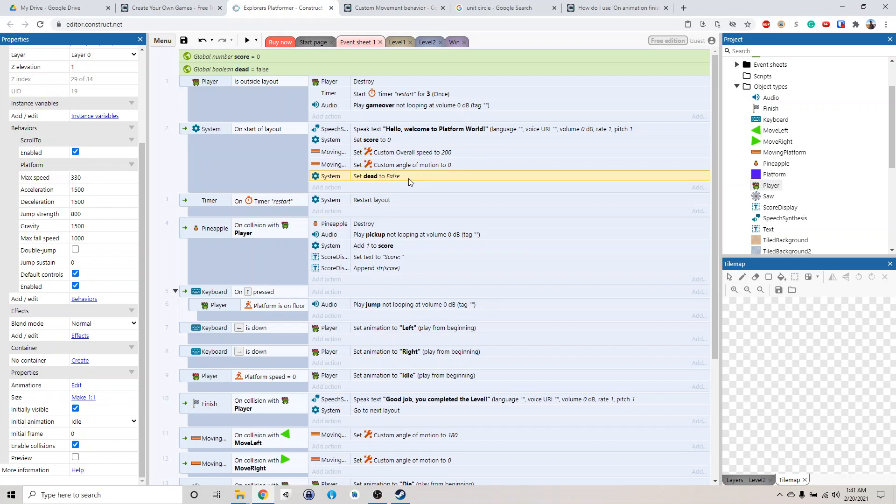
scroll(down, 3)
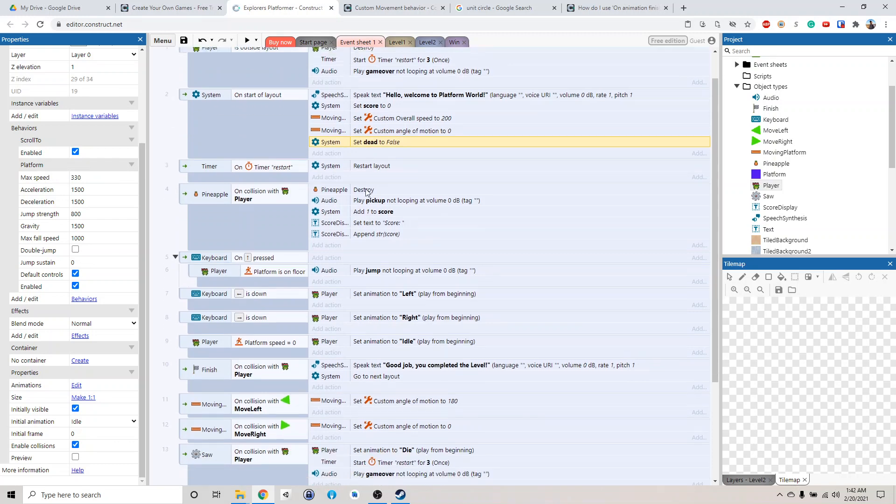
scroll(down, 3)
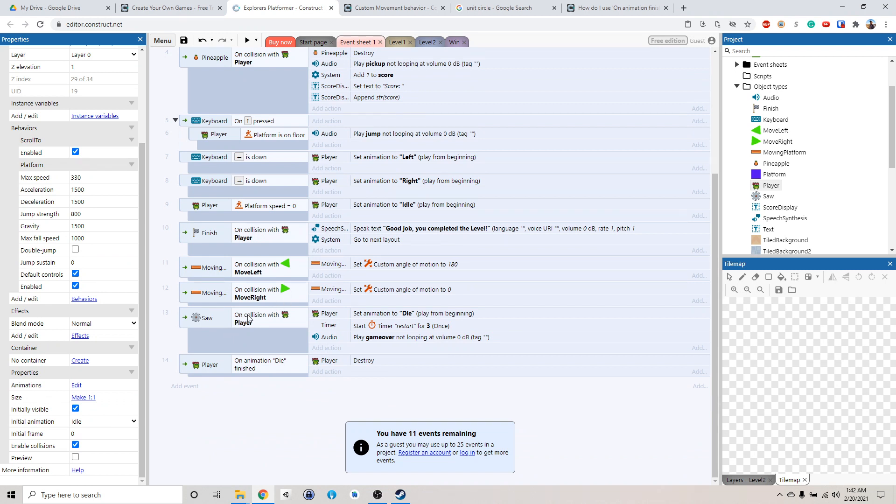
mouse_move(207, 323)
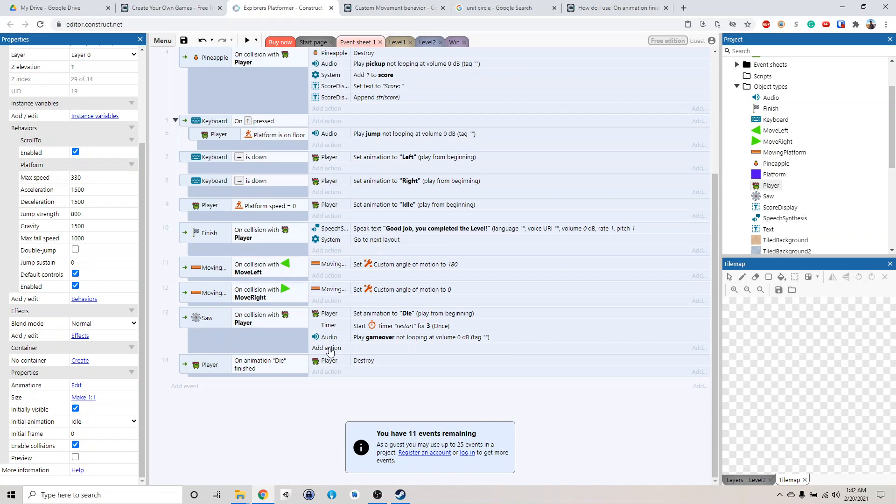
Set dead to True in the Saw collision event.
click(326, 347)
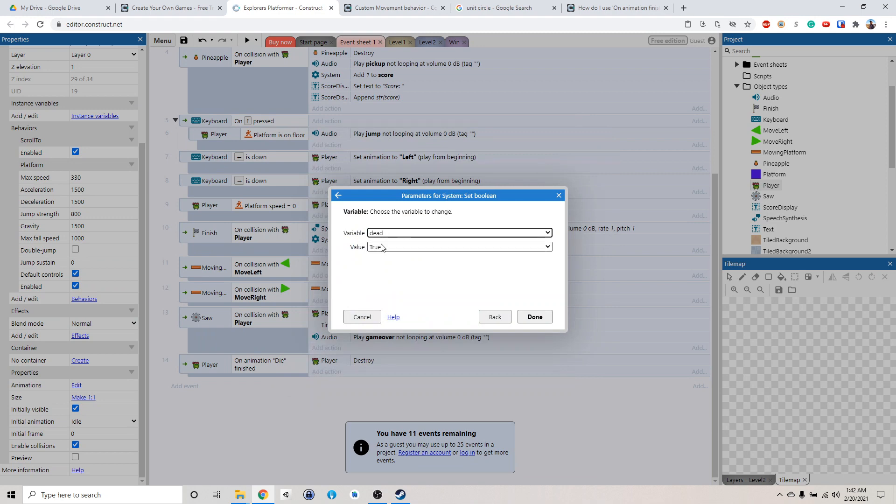
click(534, 317)
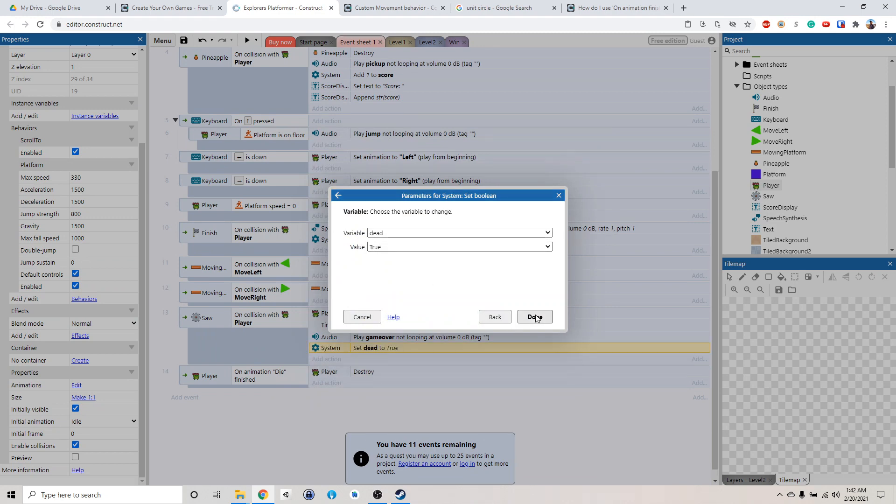
click(534, 316)
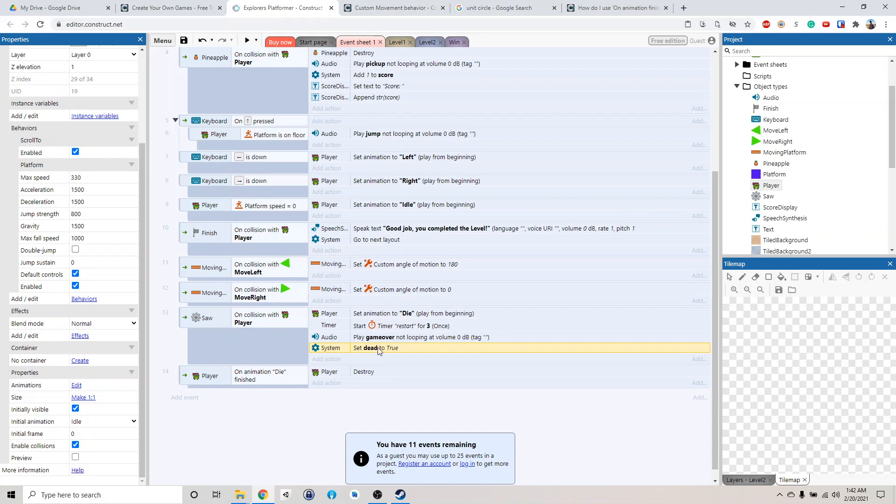
mouse_move(395, 356)
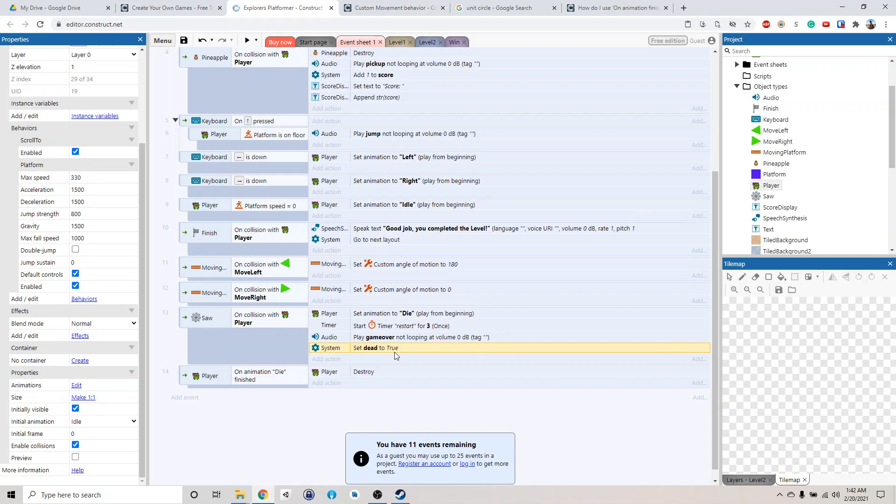
scroll(down, 3)
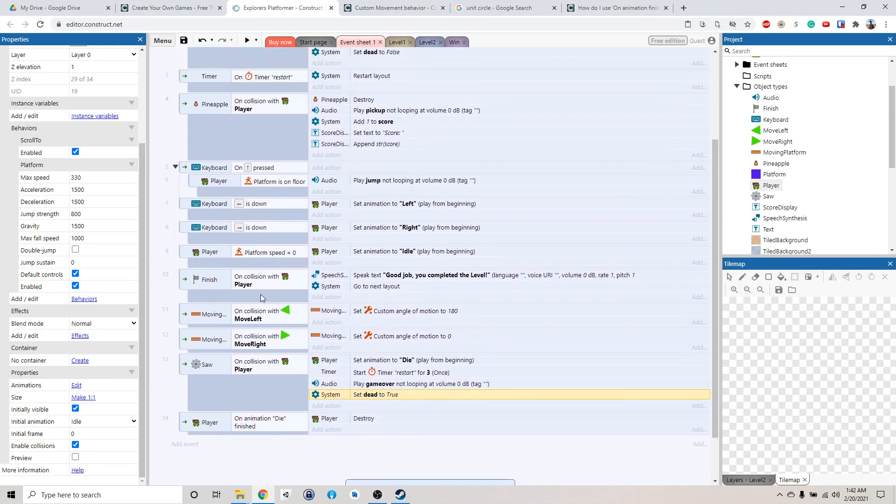
mouse_move(368, 260)
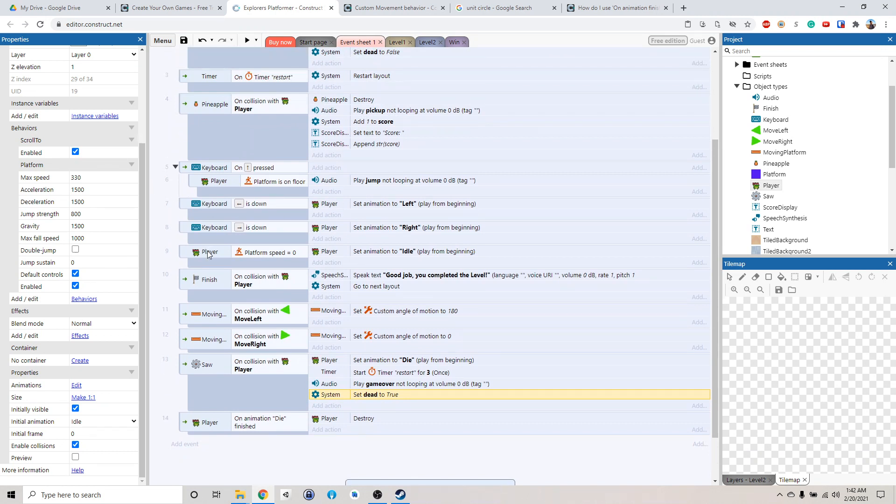
mouse_move(331, 258)
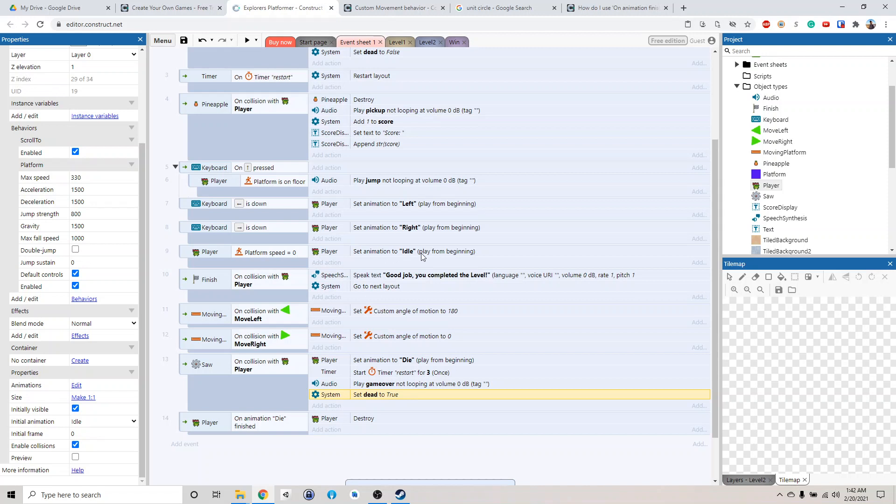
mouse_move(264, 268)
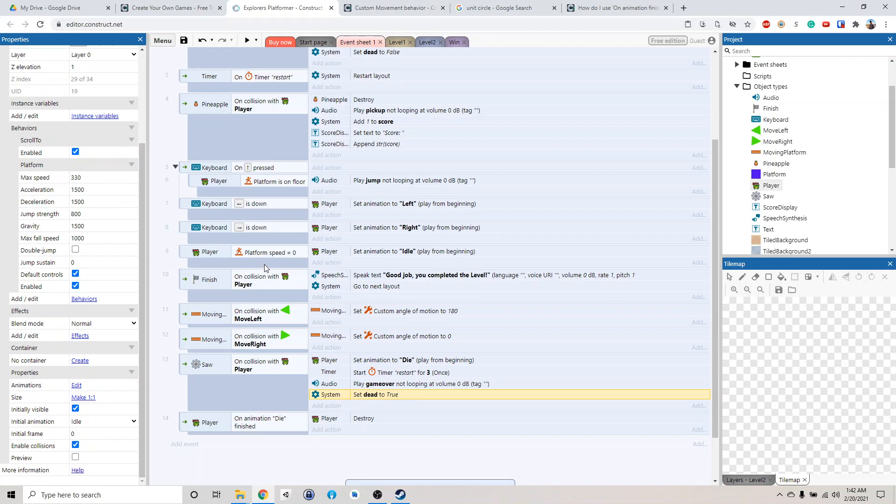
mouse_move(264, 268)
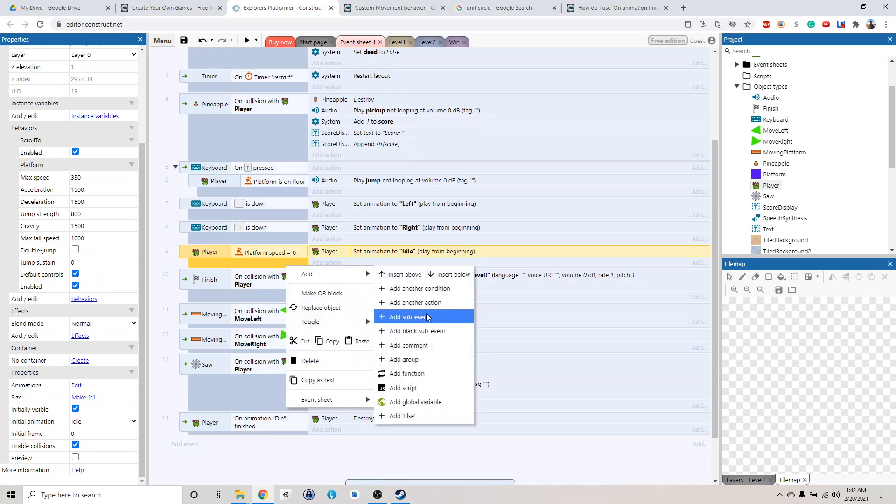
Add a System 'Is boolean dead set' sub-event under the Idle animation event.
click(421, 288)
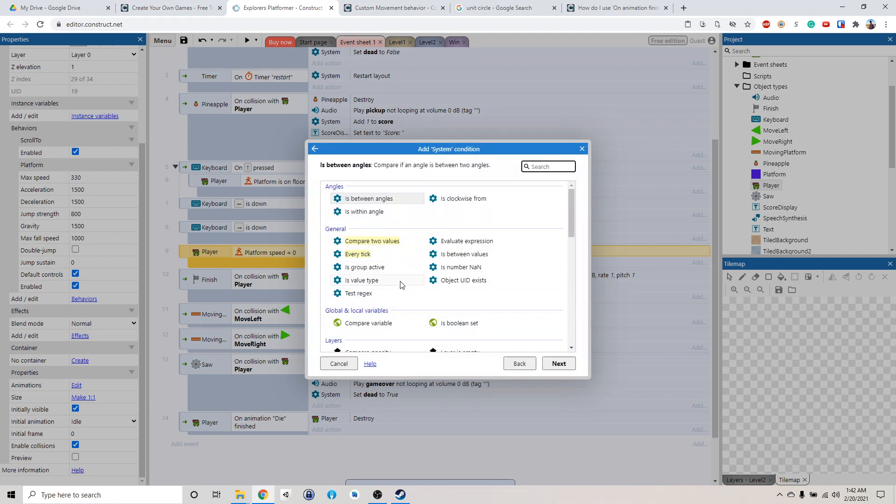
scroll(down, 3)
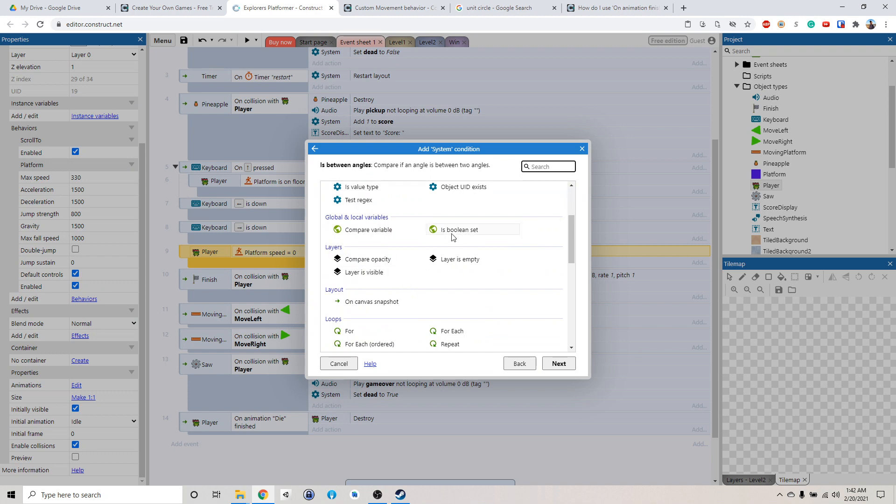
click(457, 230)
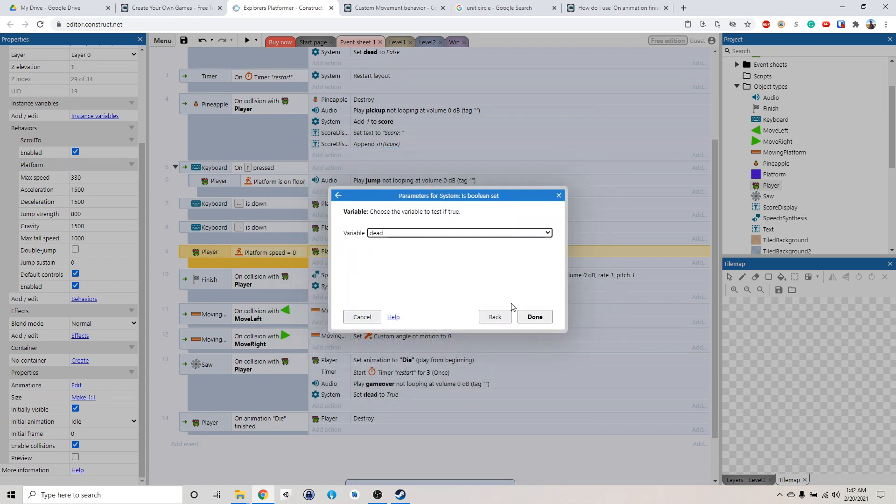
click(534, 316)
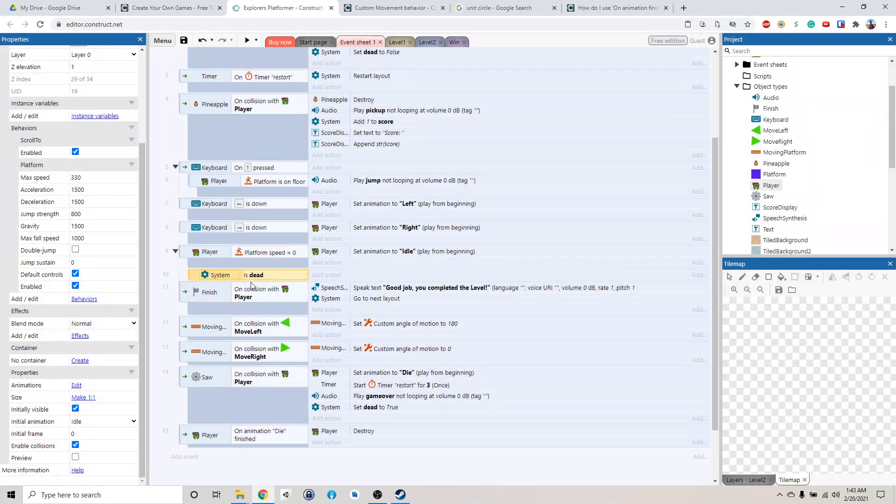
mouse_move(388, 282)
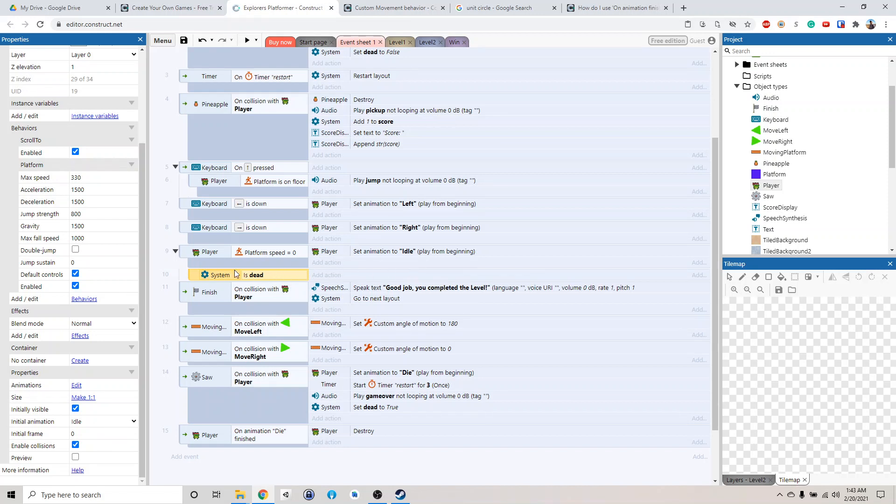
mouse_move(399, 260)
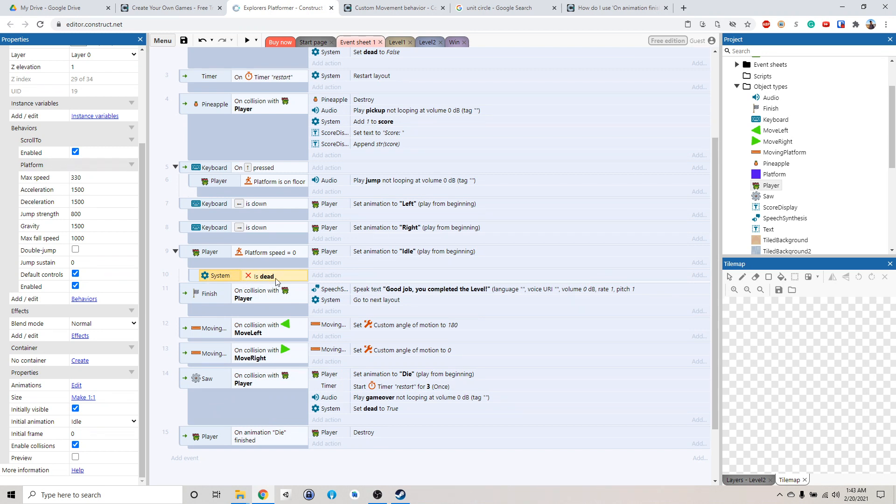
mouse_move(275, 282)
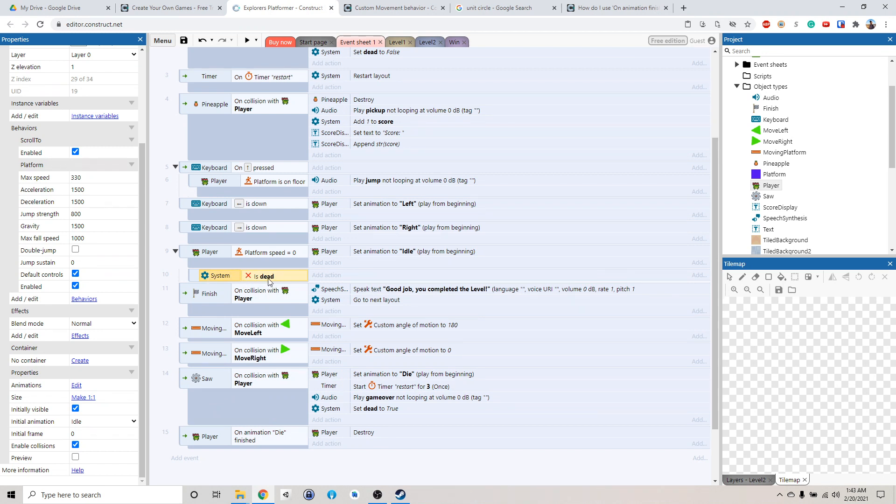
mouse_move(261, 284)
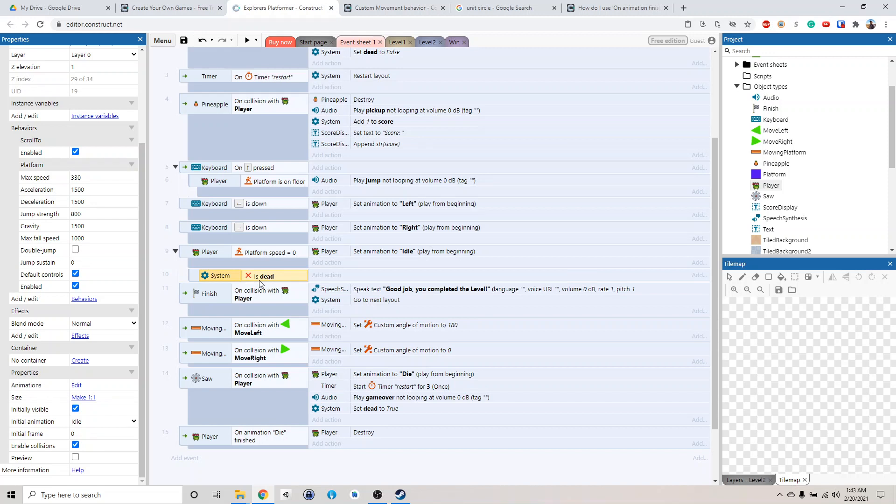
mouse_move(437, 256)
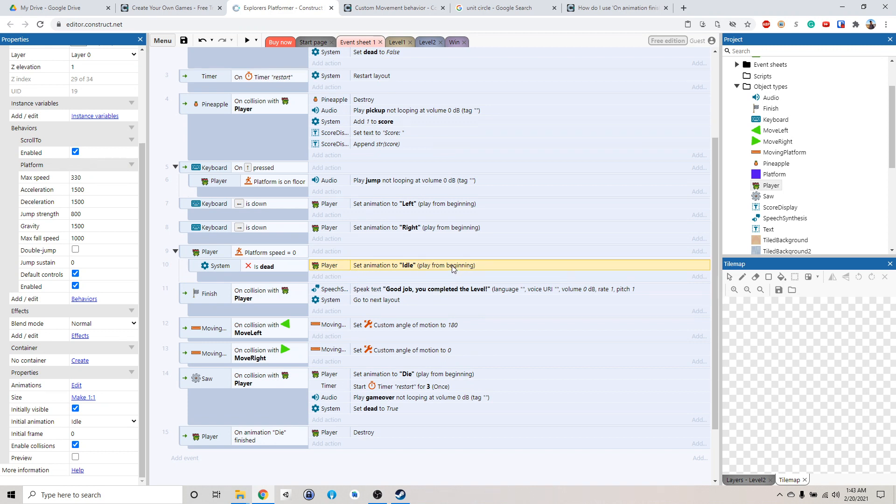
Add an 'Is dead set' sub-event under the Right walking key event.
right_click(215, 227)
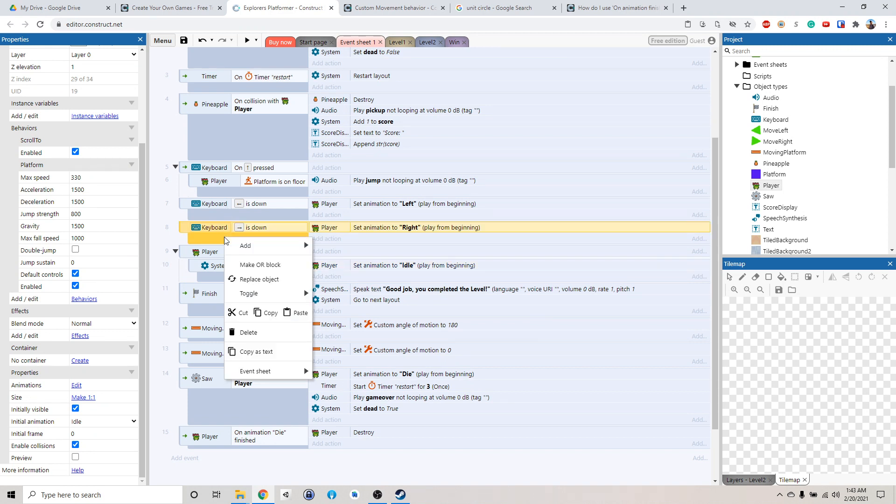
click(246, 245)
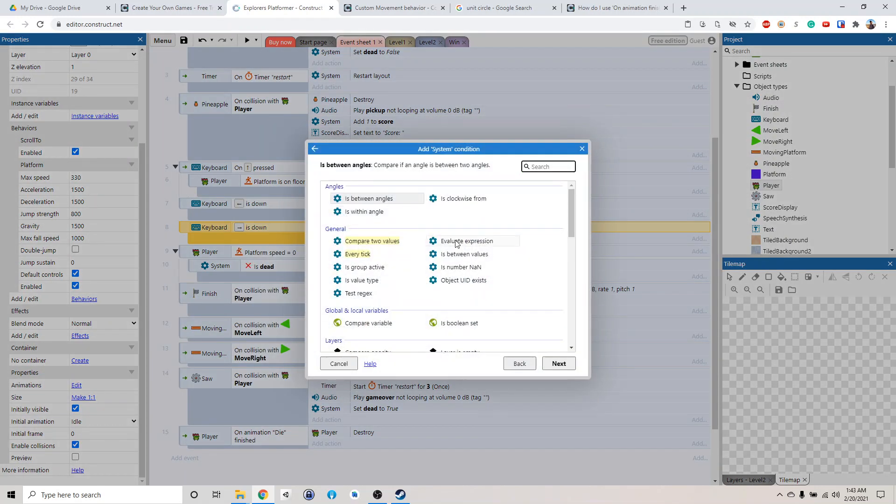
scroll(down, 3)
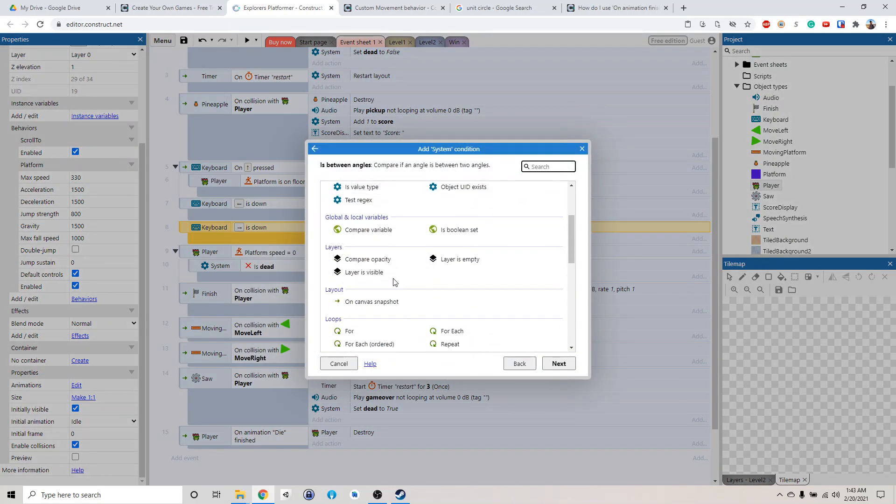
click(460, 229)
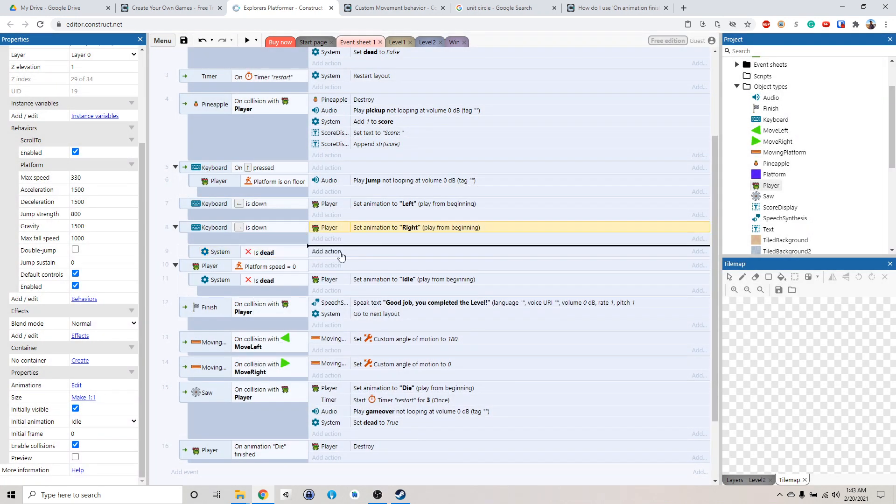
Add an 'Is dead set' sub-event under the Left walking key event.
right_click(257, 204)
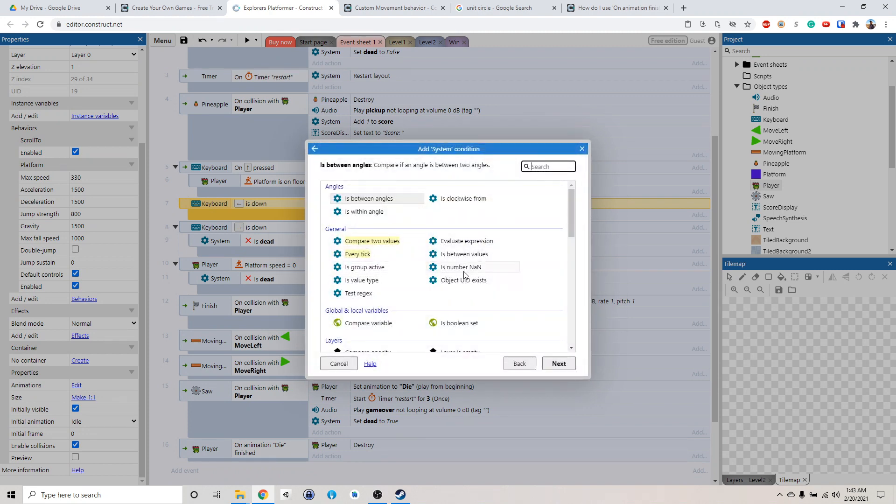
click(459, 323)
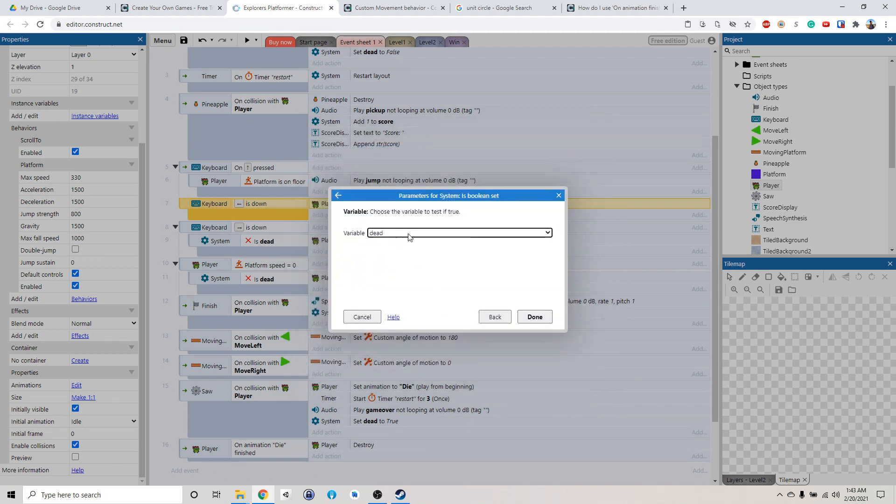
click(534, 316)
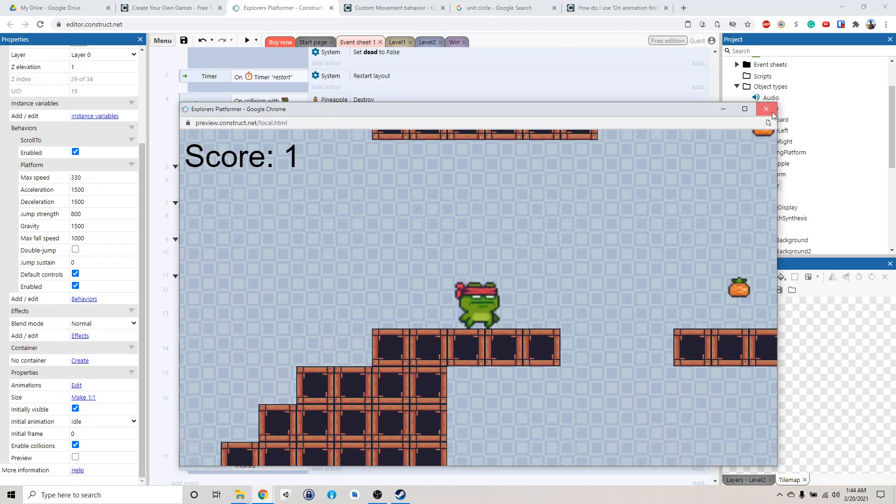
Close the game preview and switch back to the Level2 layout.
click(767, 109)
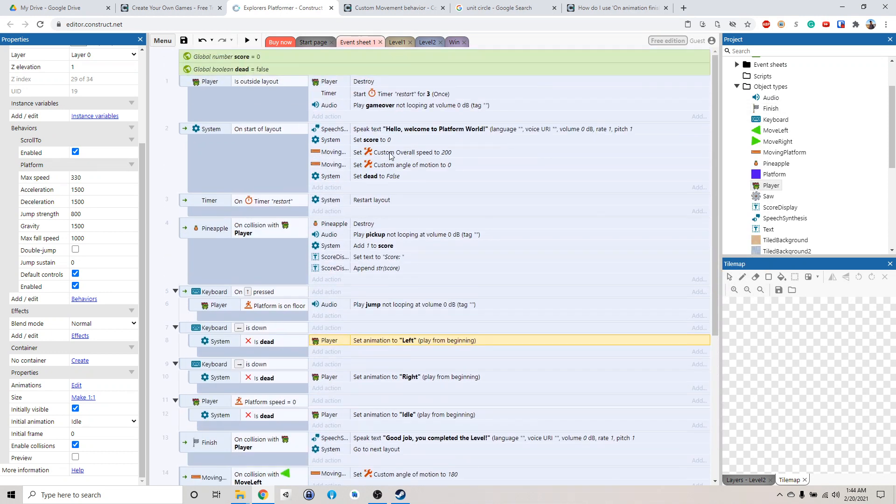
scroll(down, 3)
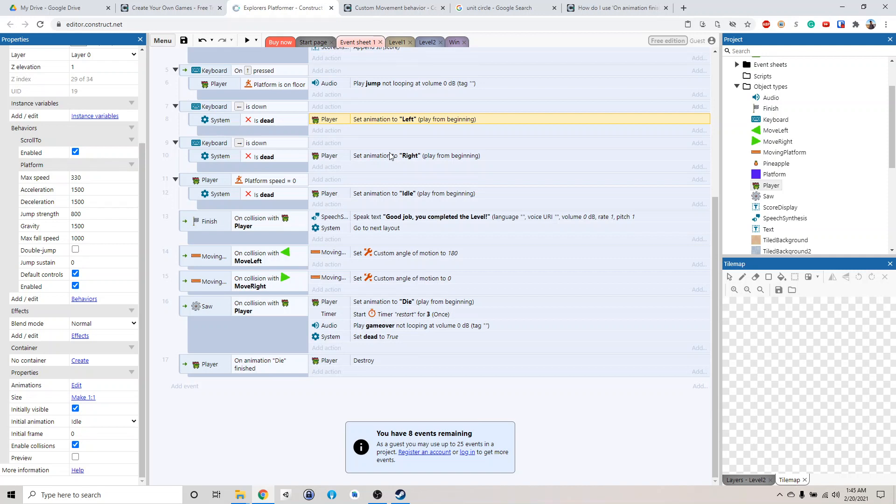
mouse_move(449, 61)
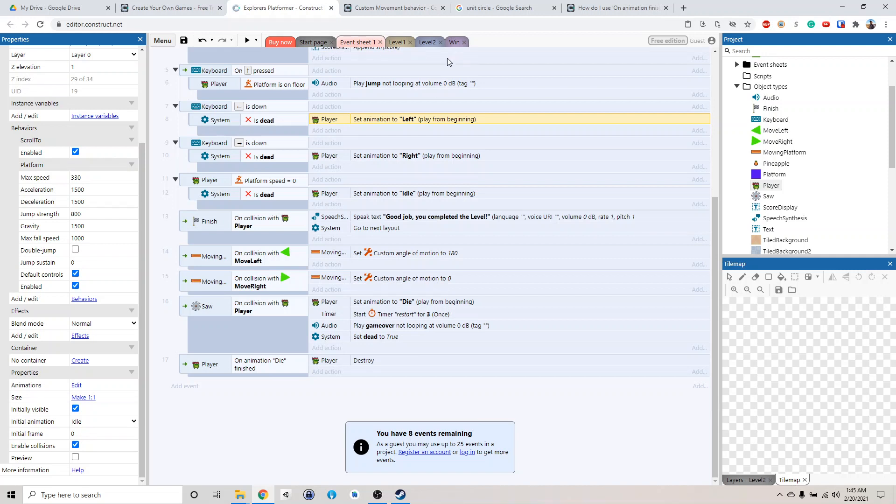
click(427, 42)
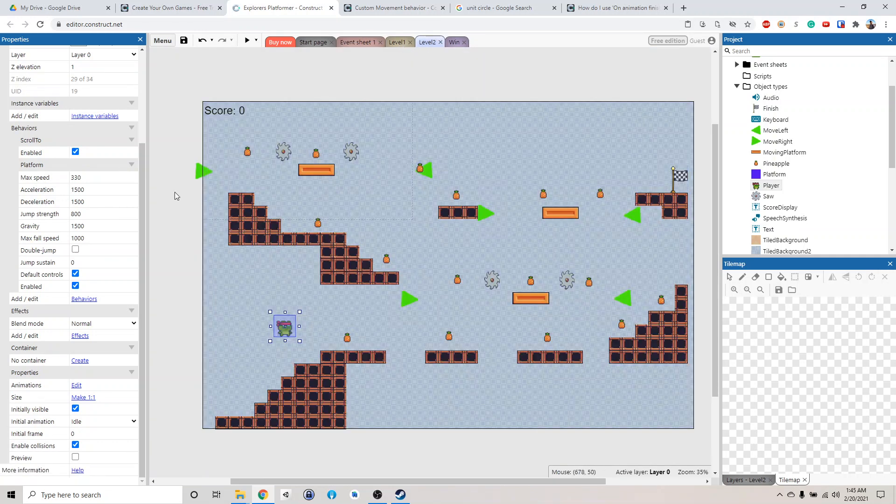
mouse_move(466, 262)
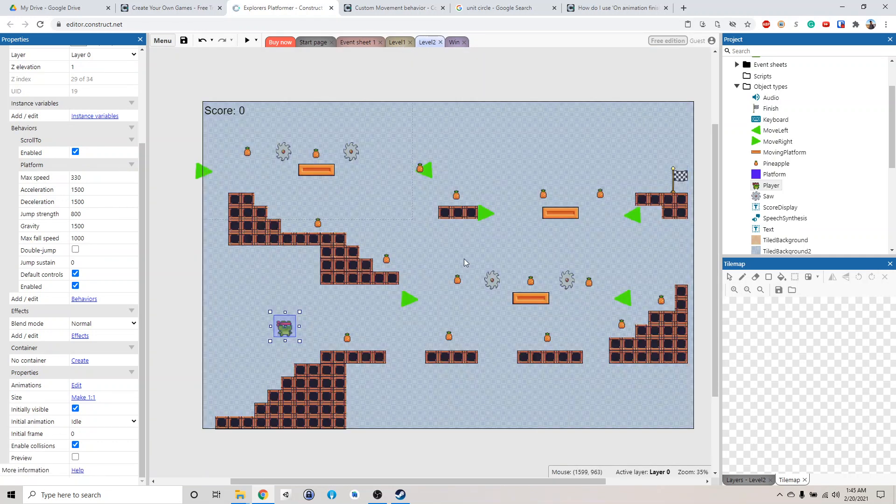
mouse_move(463, 261)
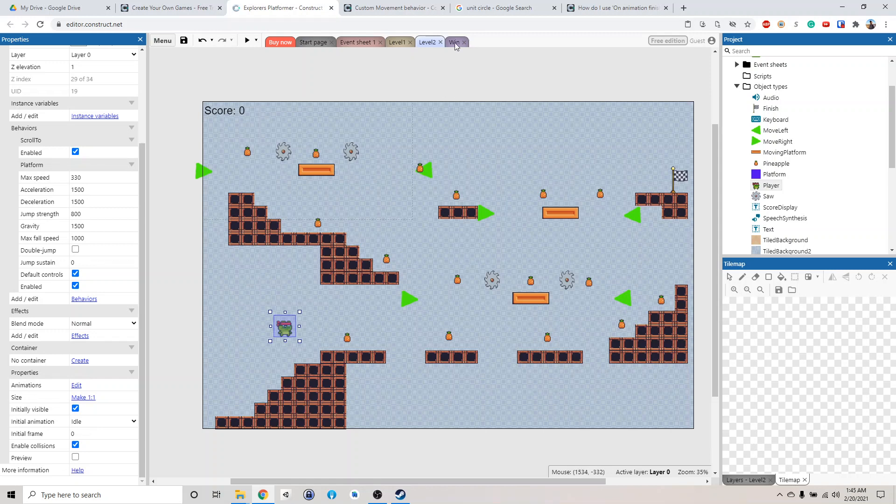
Glance at the Win layout, then return to Event sheet 1.
click(455, 42)
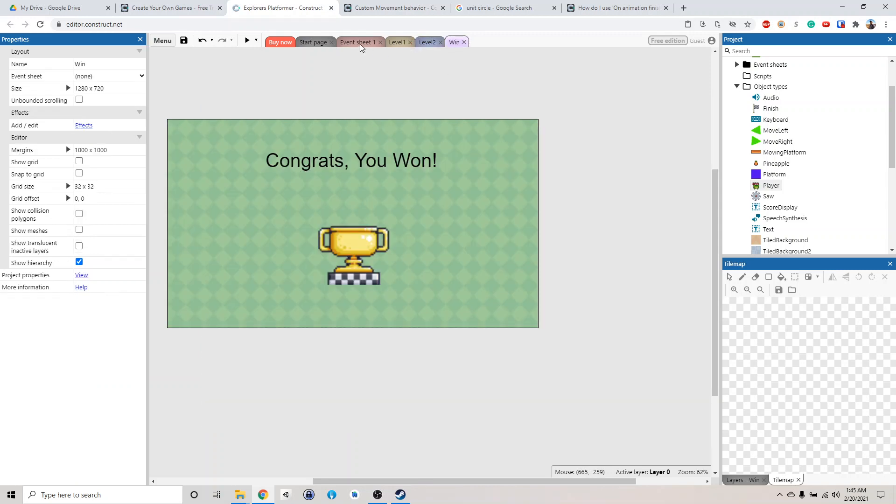
click(357, 42)
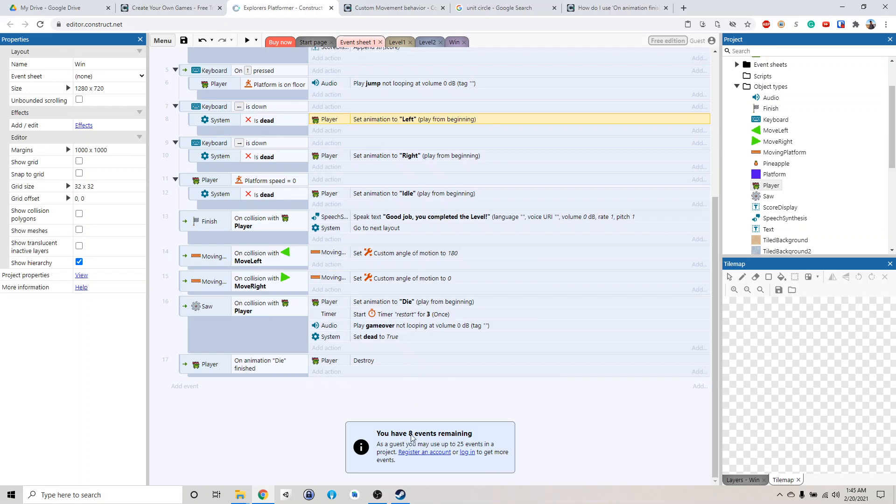
mouse_move(490, 404)
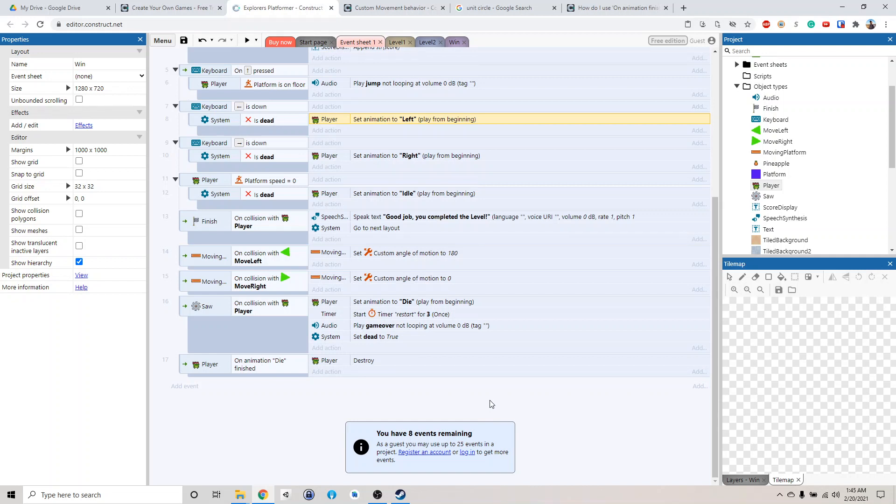
mouse_move(384, 456)
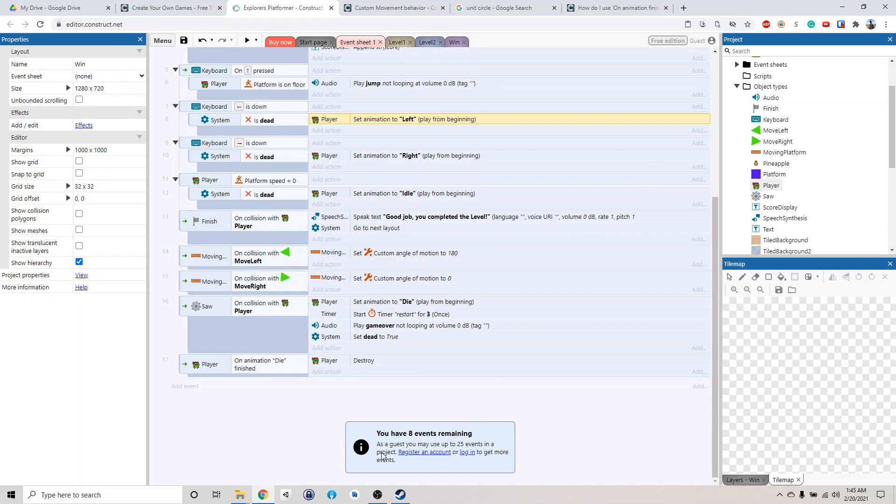
mouse_move(478, 455)
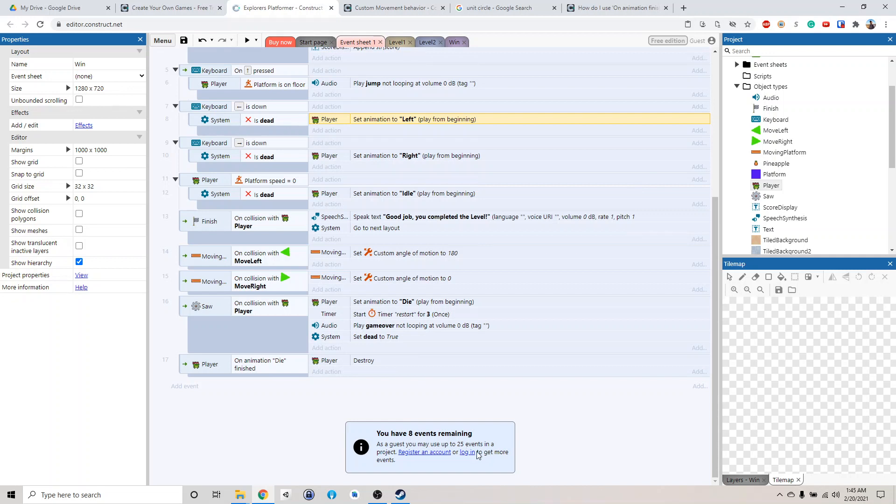
mouse_move(617, 195)
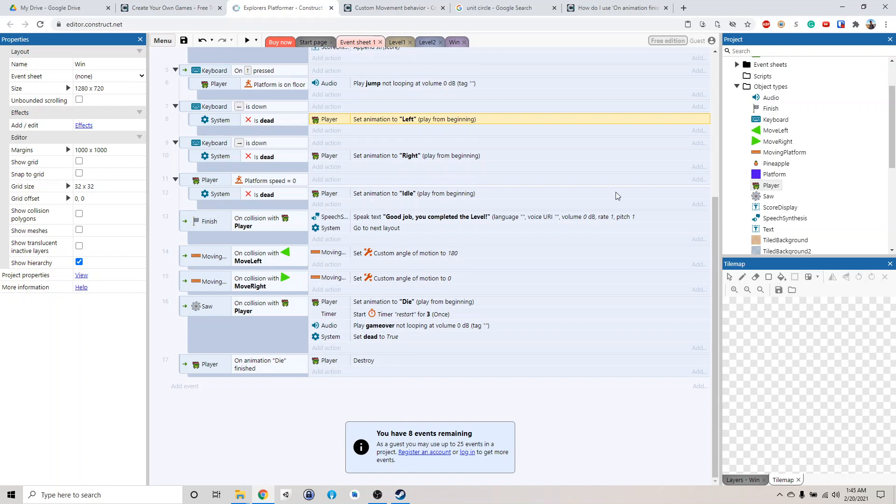
mouse_move(466, 460)
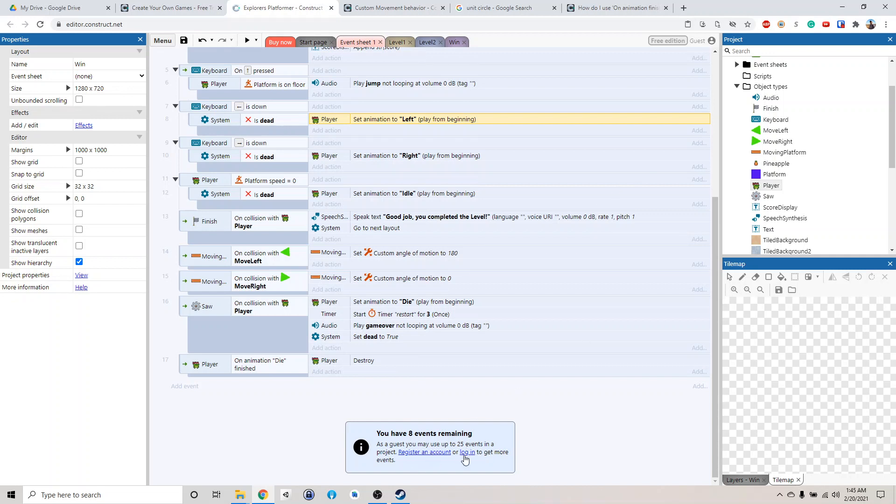
mouse_move(506, 440)
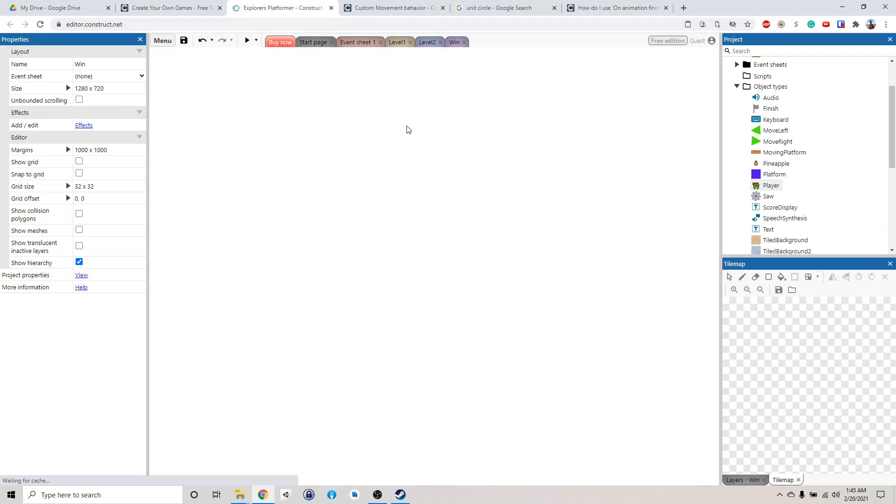
Dismiss the Buy page and return to Event sheet 1.
click(279, 42)
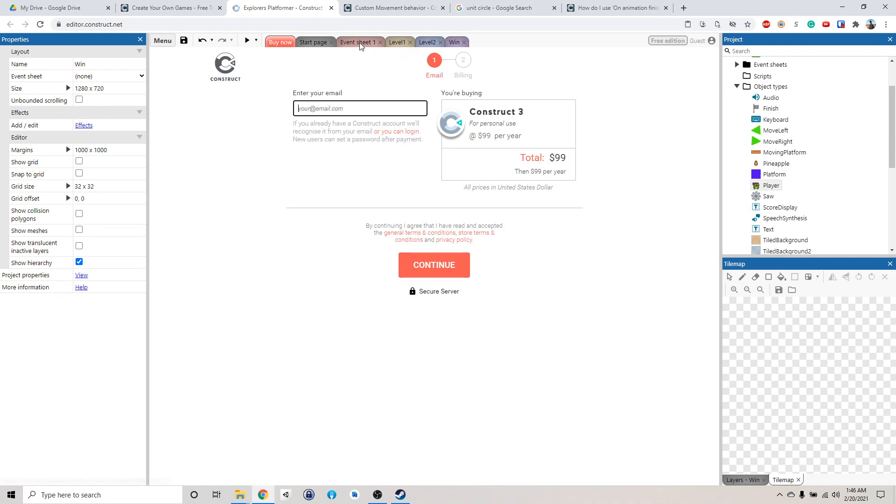
click(358, 42)
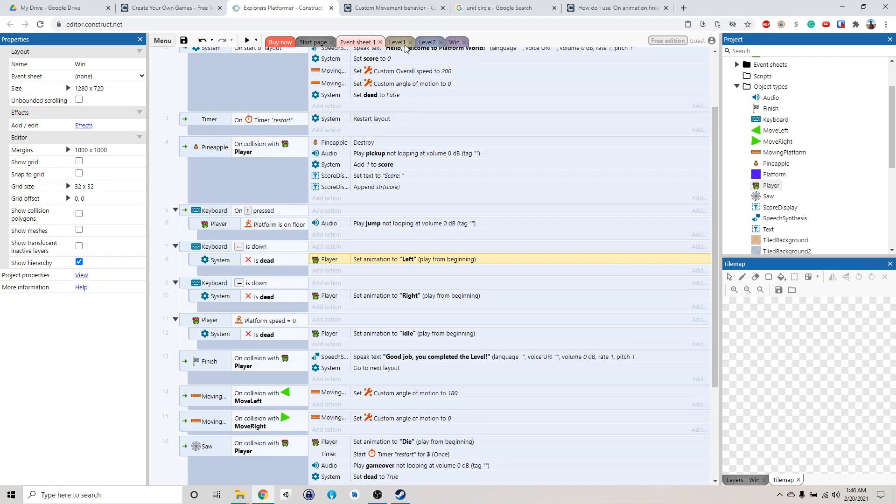
mouse_move(384, 462)
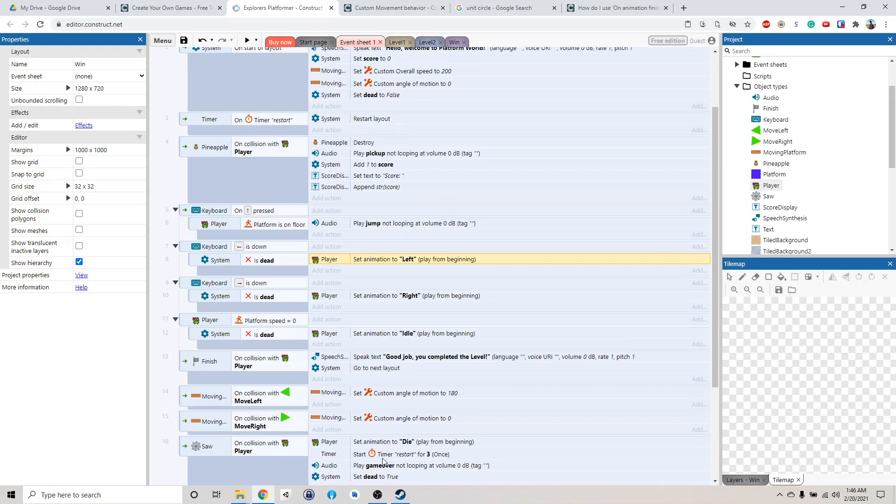